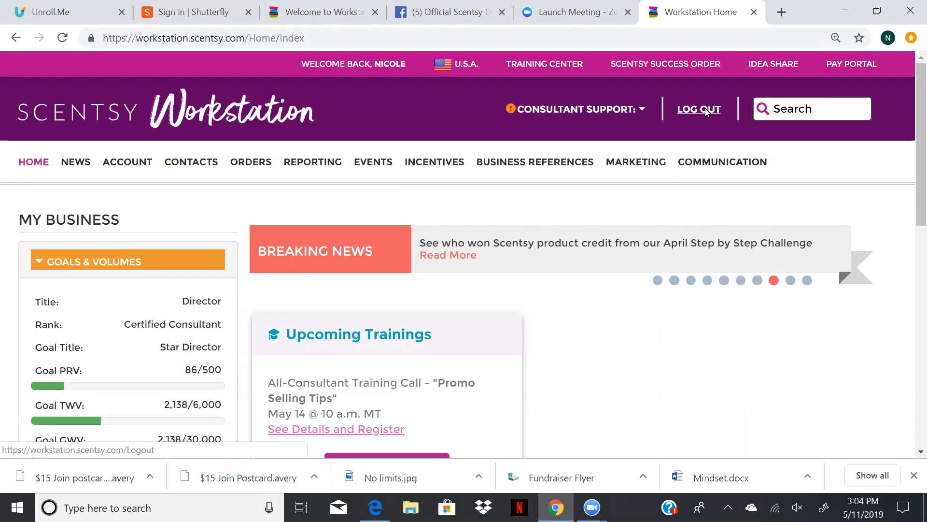
mouse_move(248, 140)
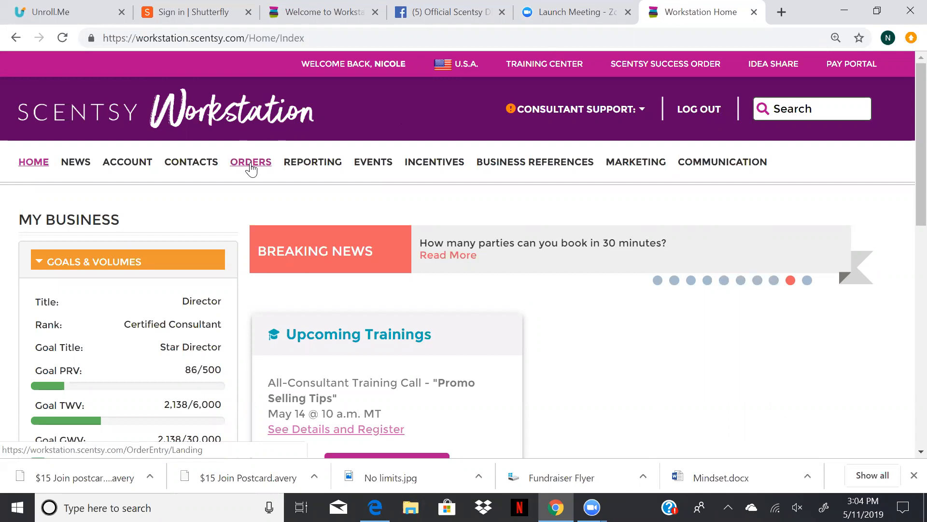
Step: Open Orders, review the open party orders, then start creating a new party
left_click(250, 161)
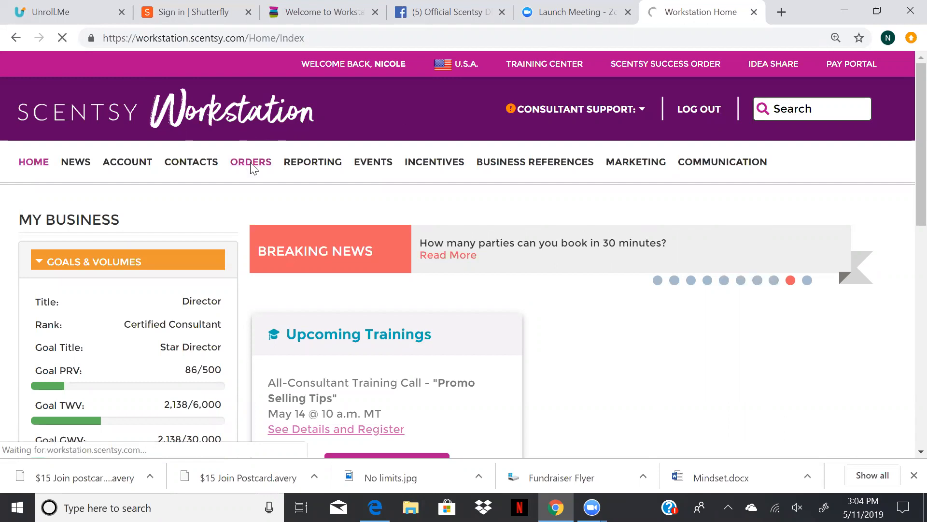
left_click(250, 161)
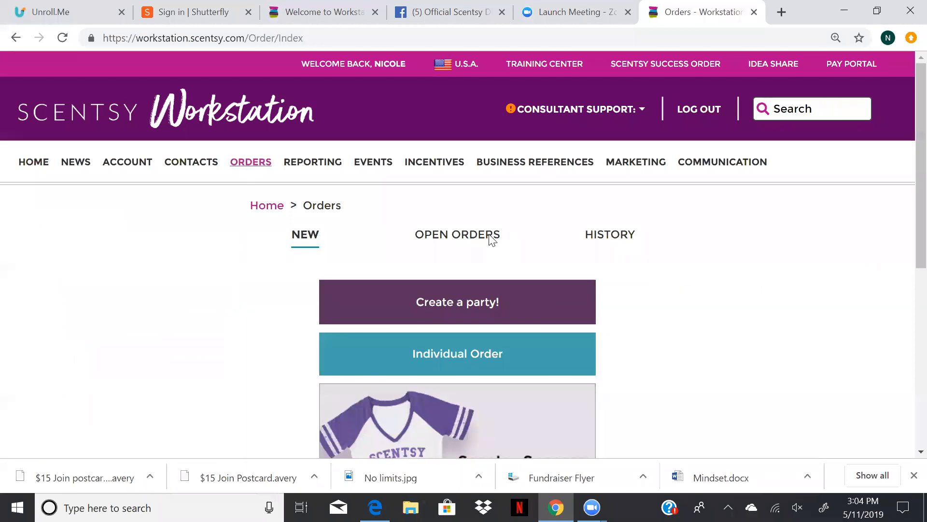
left_click(457, 234)
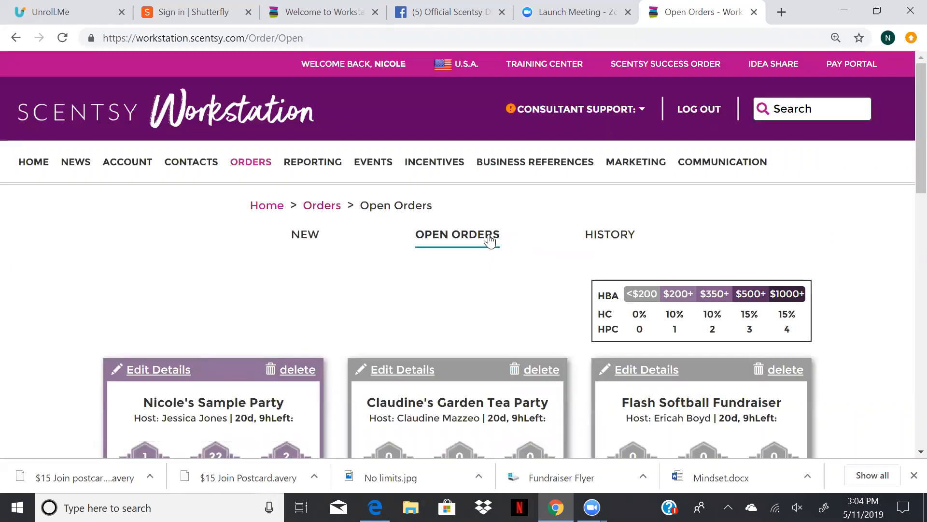
mouse_move(305, 234)
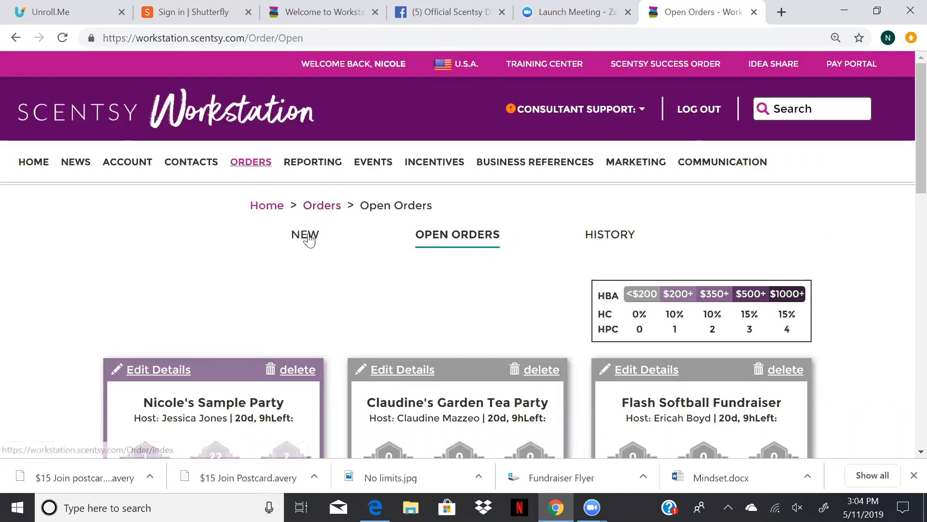
left_click(305, 234)
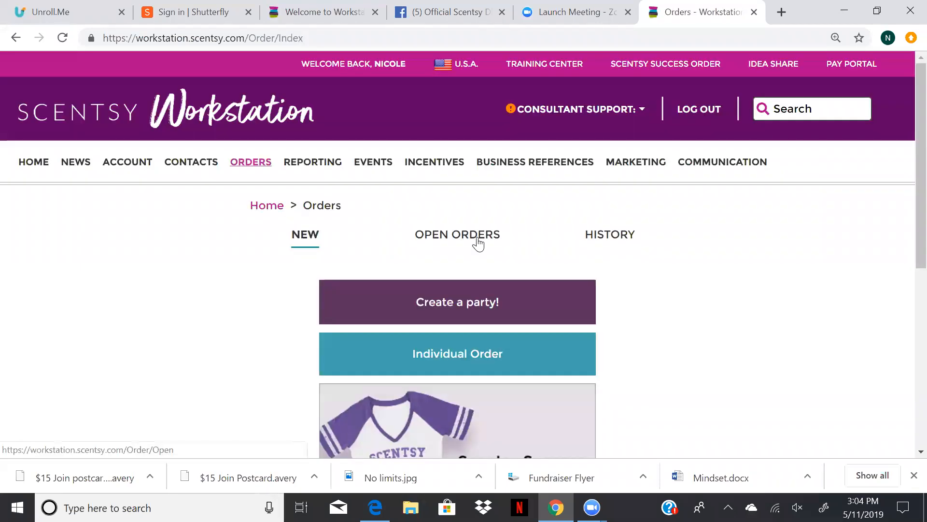
left_click(456, 301)
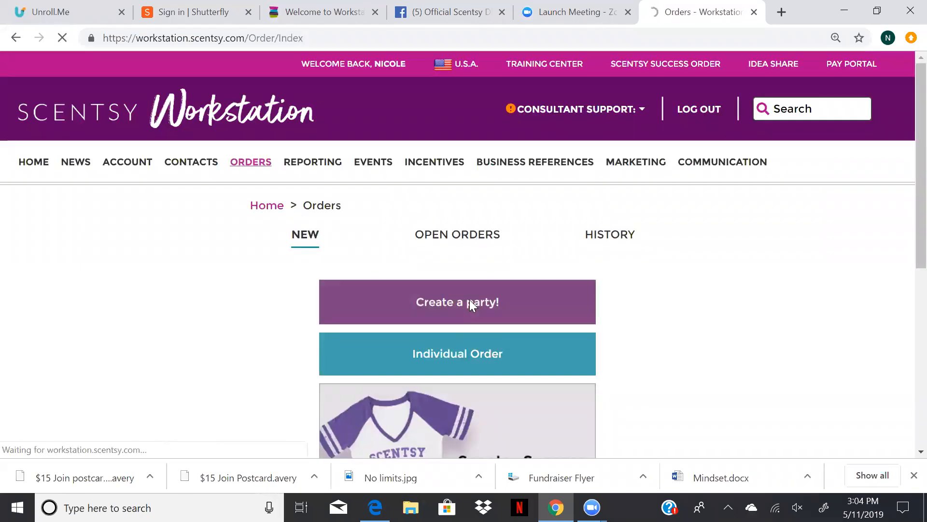
Step: Name the new party 'Nicole's Launch Party' and continue to the host step
left_click(458, 301)
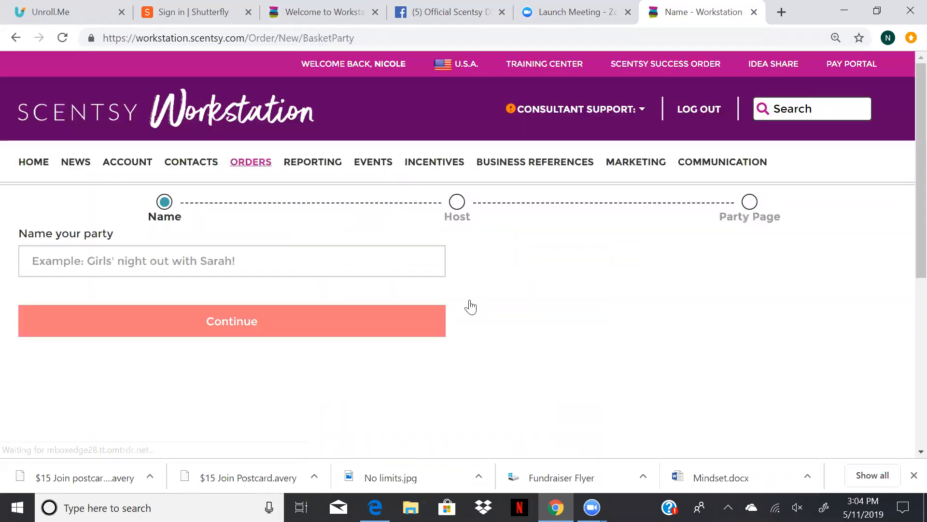
left_click(232, 261)
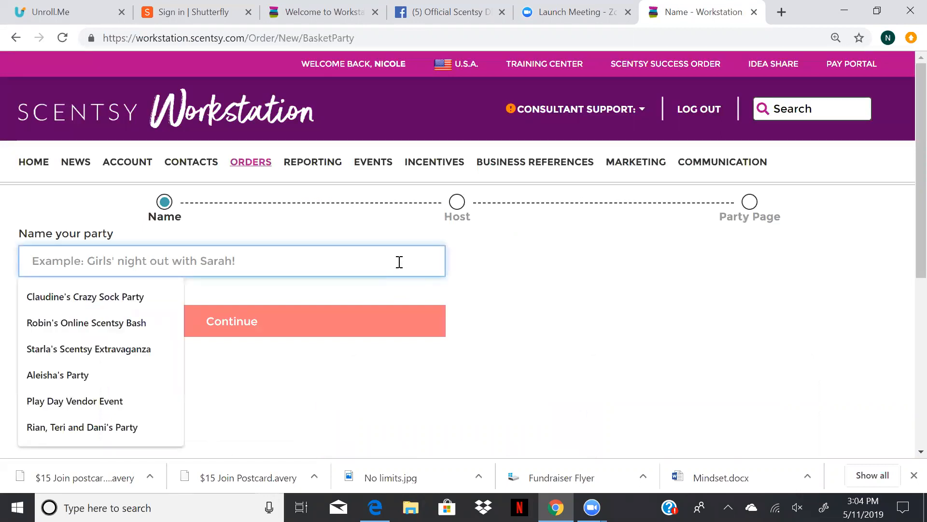
type("Nicole")
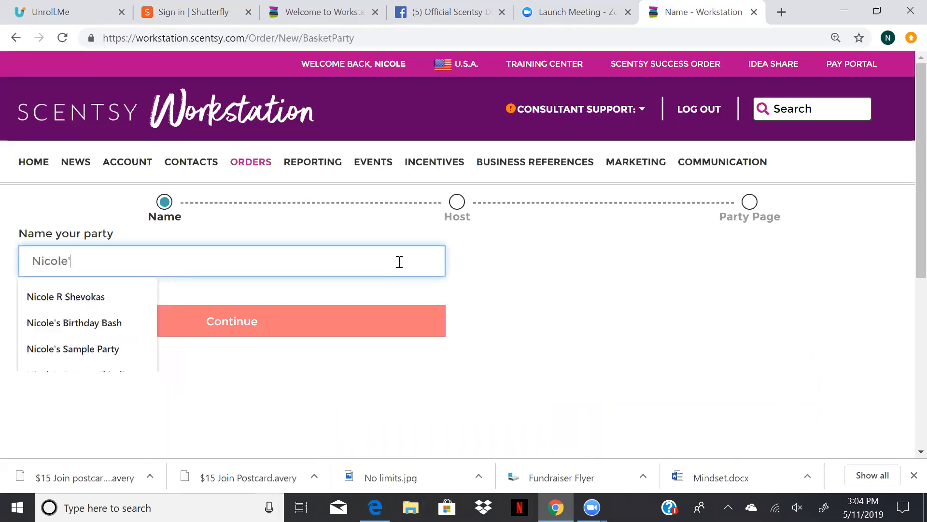
type("'s Launch Party")
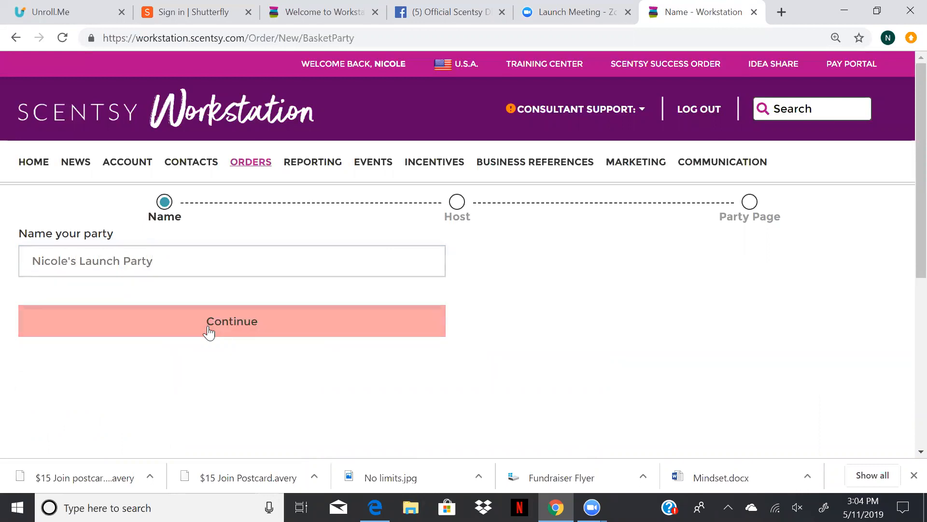
left_click(231, 321)
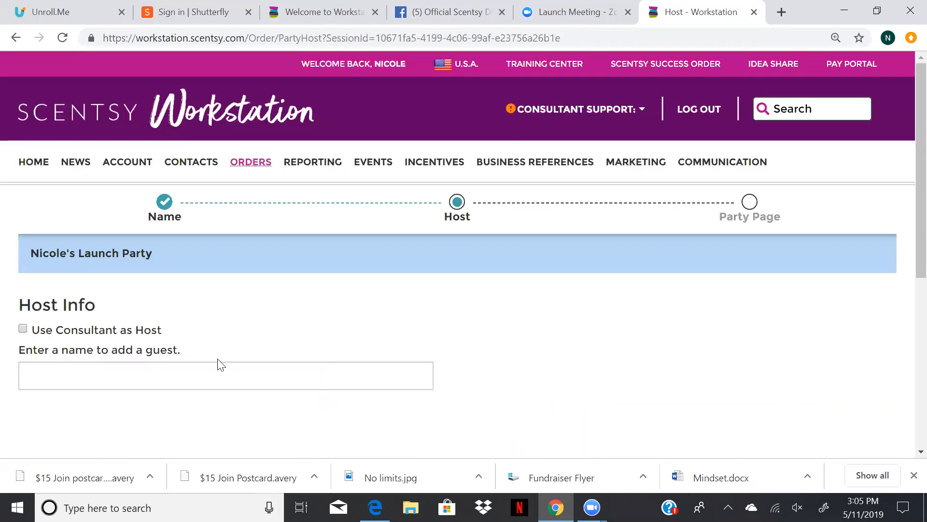
Step: Use the consultant as host, shipping to the consultant's address, and save
left_click(23, 329)
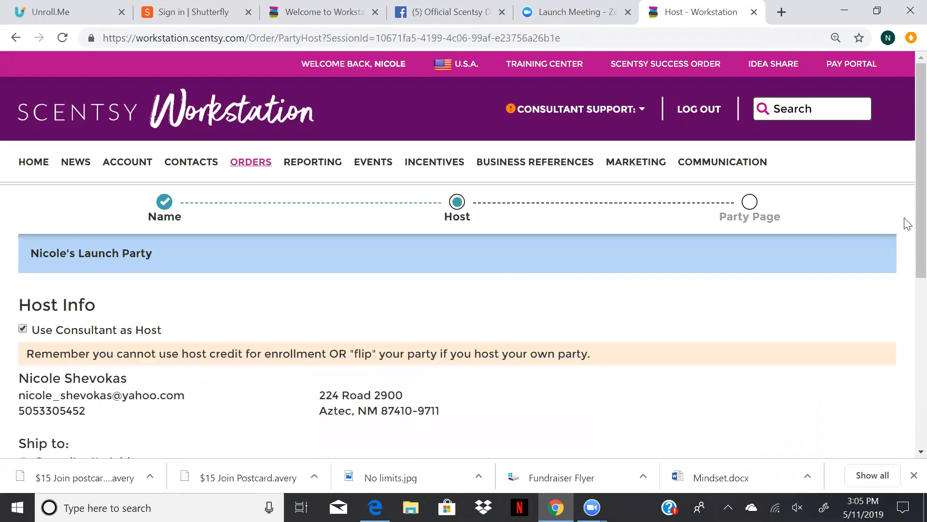
scroll("down", 3)
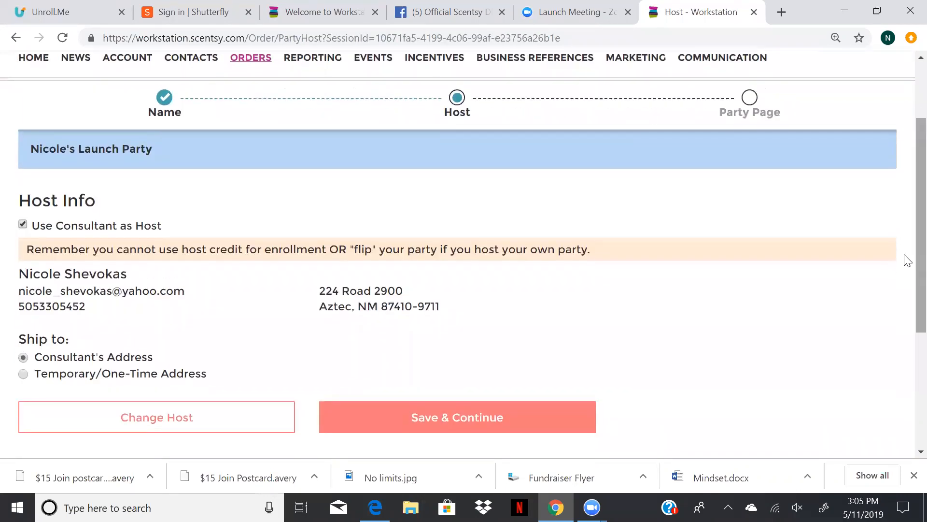
mouse_move(5, 195)
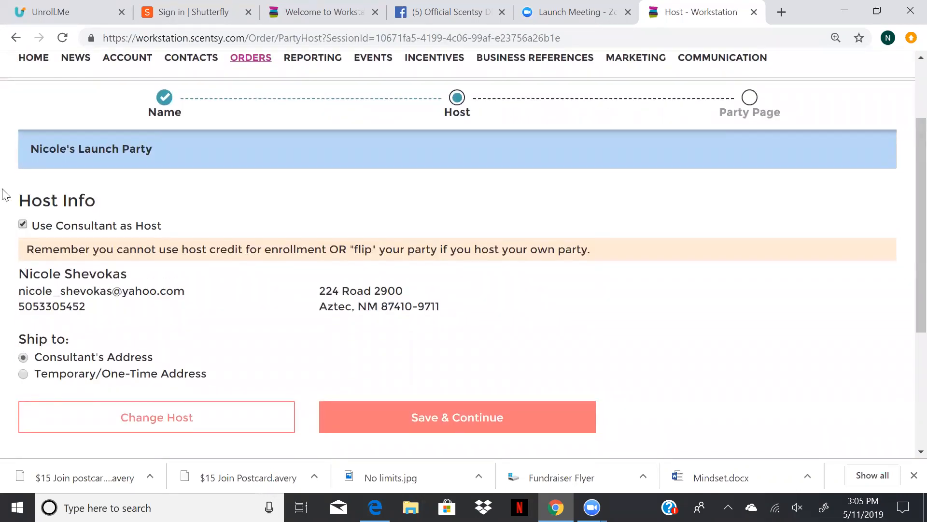
mouse_move(79, 232)
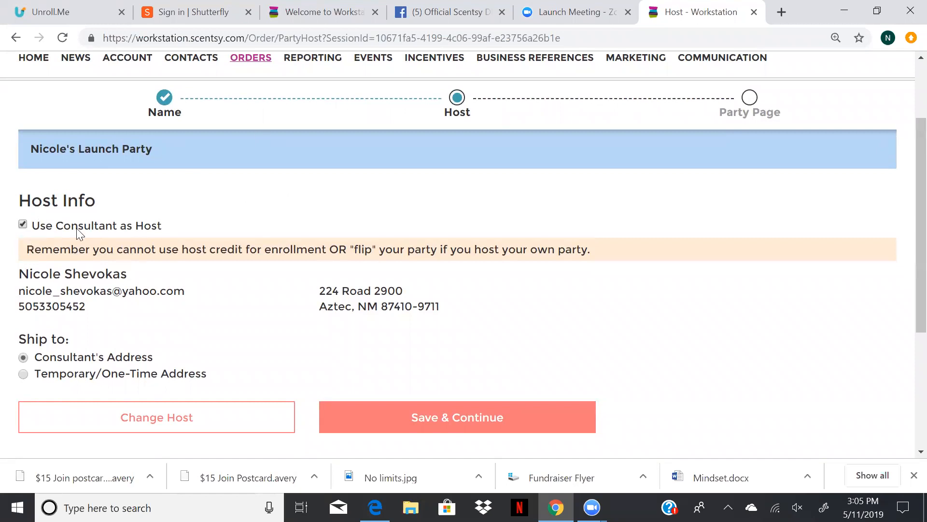
mouse_move(31, 252)
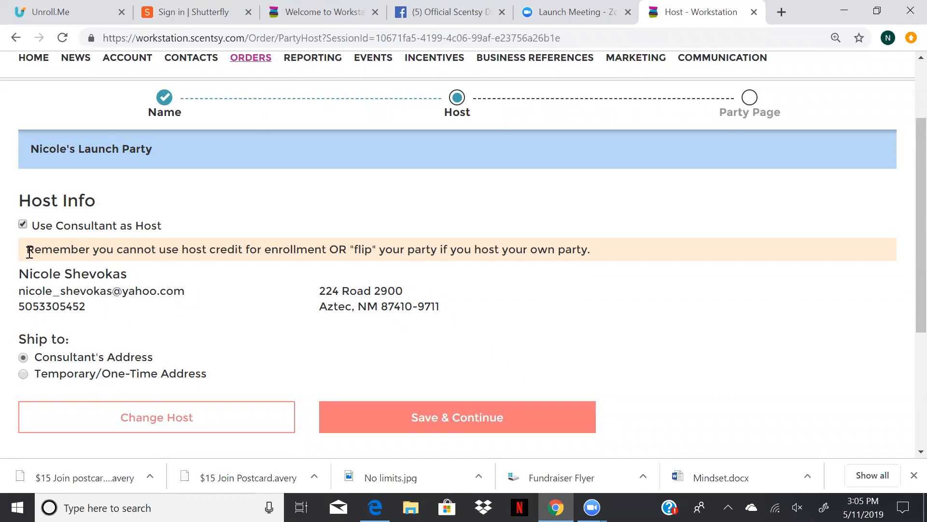
mouse_move(256, 249)
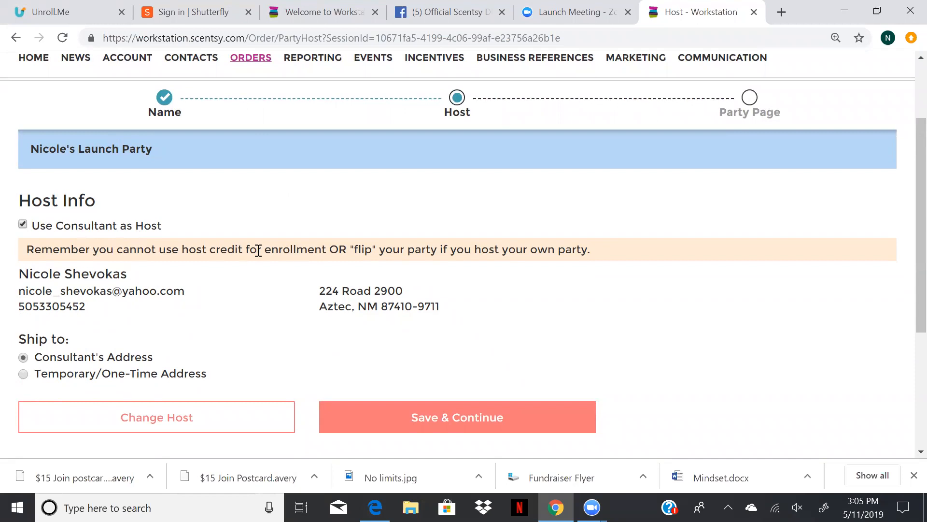
mouse_move(547, 267)
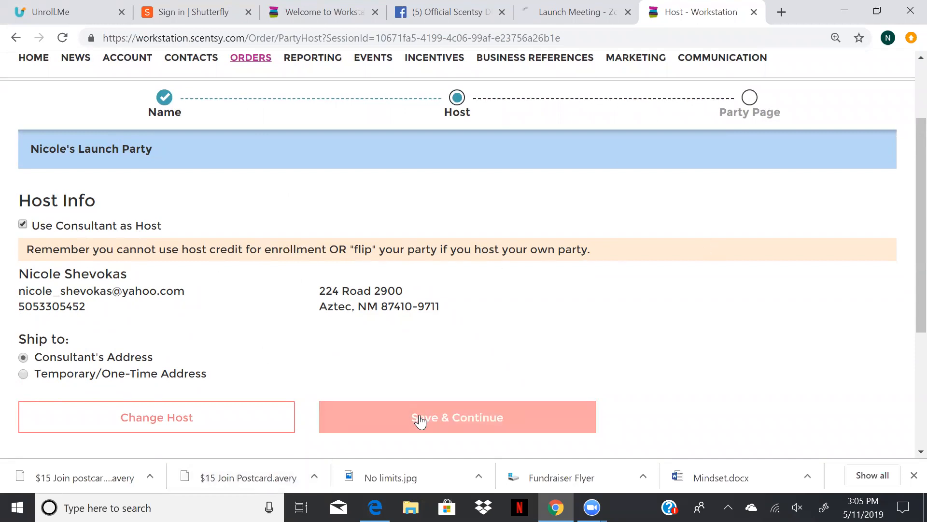
left_click(456, 417)
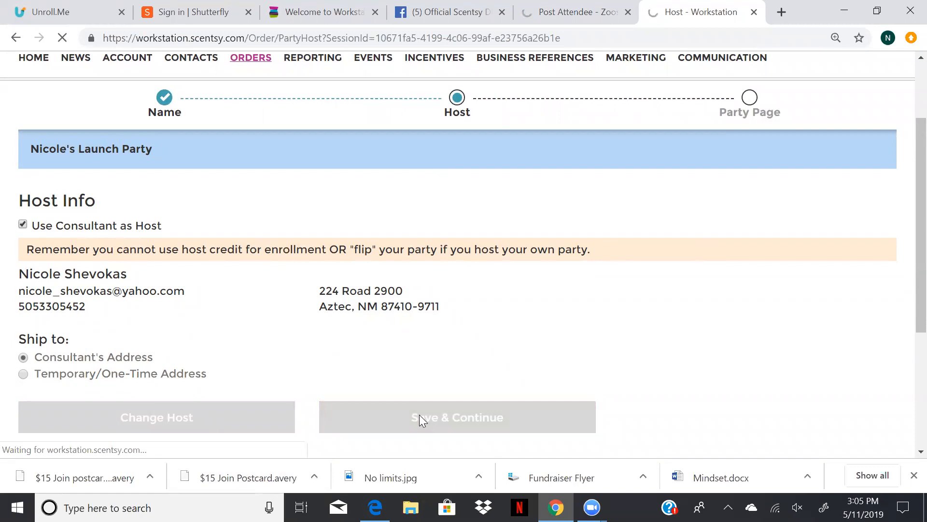
Step: Set the party message title to 'Thanks for stopping by!', keeping the default body
left_click(458, 416)
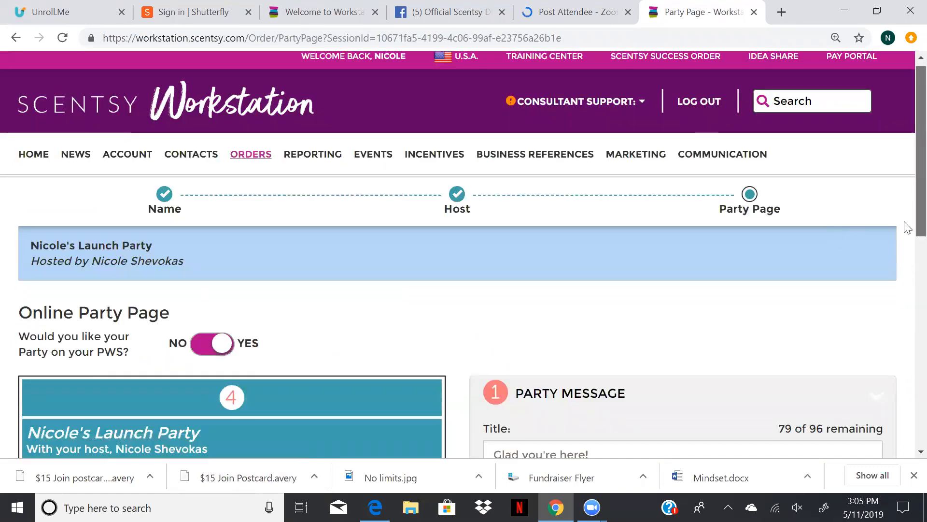
scroll("down", 3)
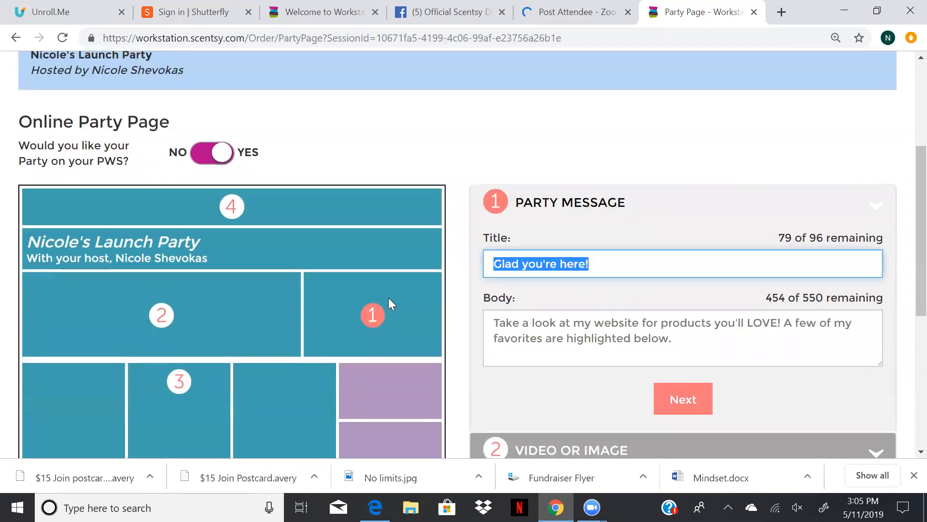
type("Thanks")
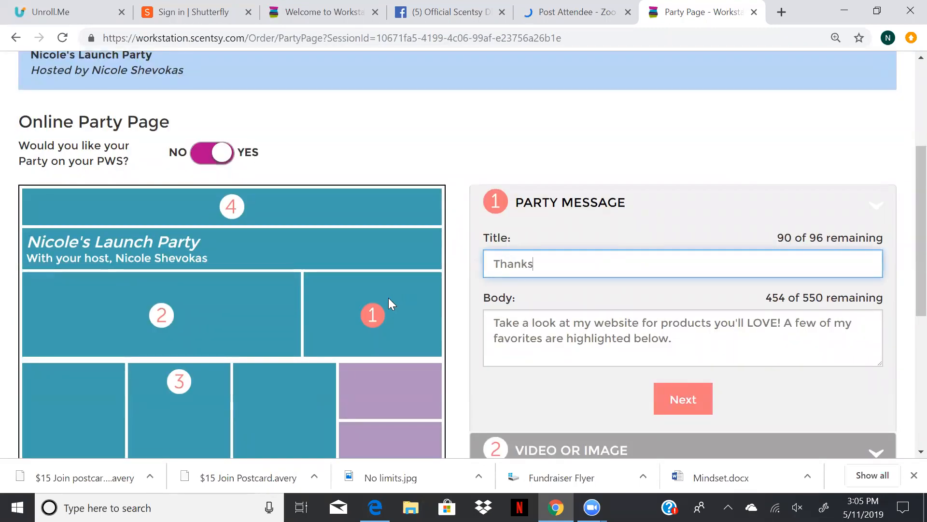
type("for stopping b")
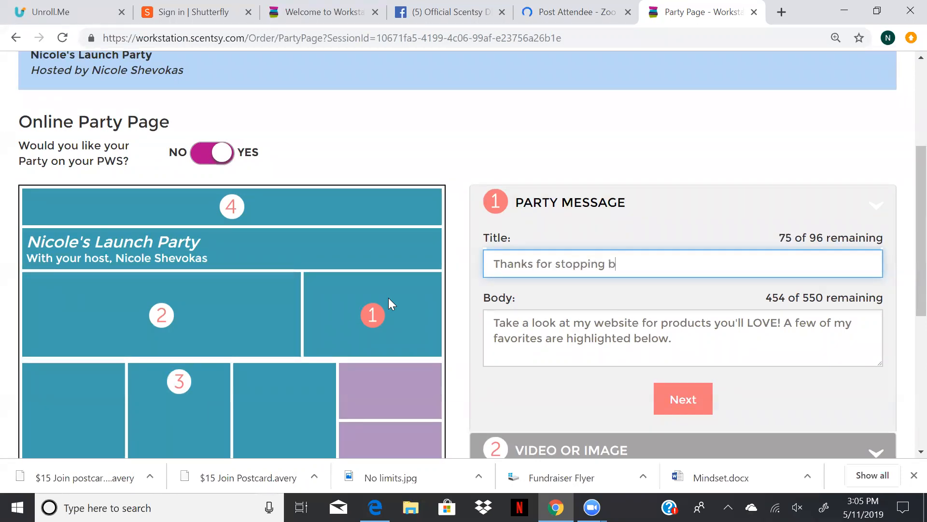
type("y!")
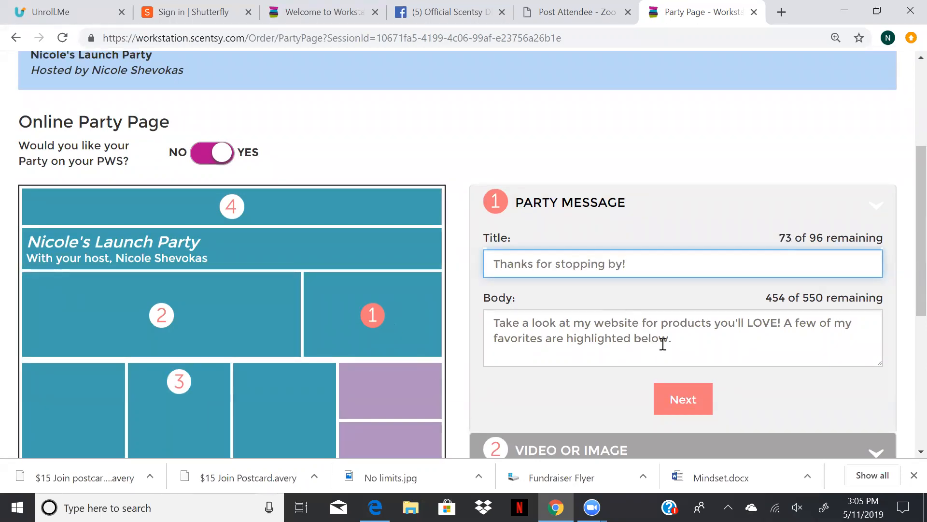
left_click(678, 343)
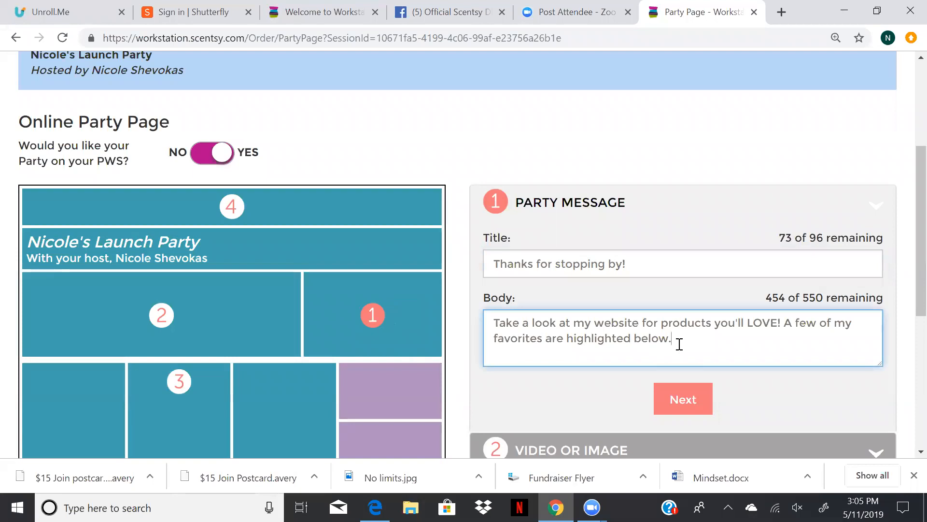
mouse_move(683, 398)
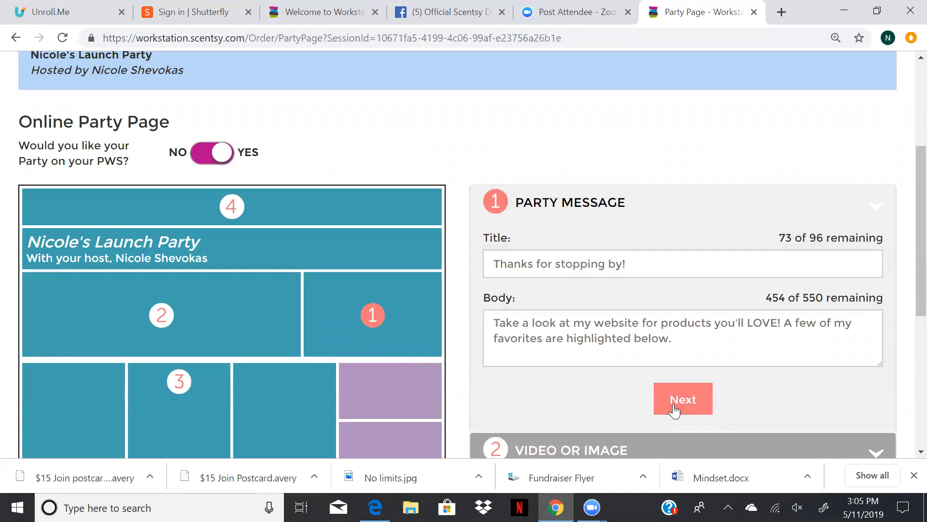
left_click(682, 399)
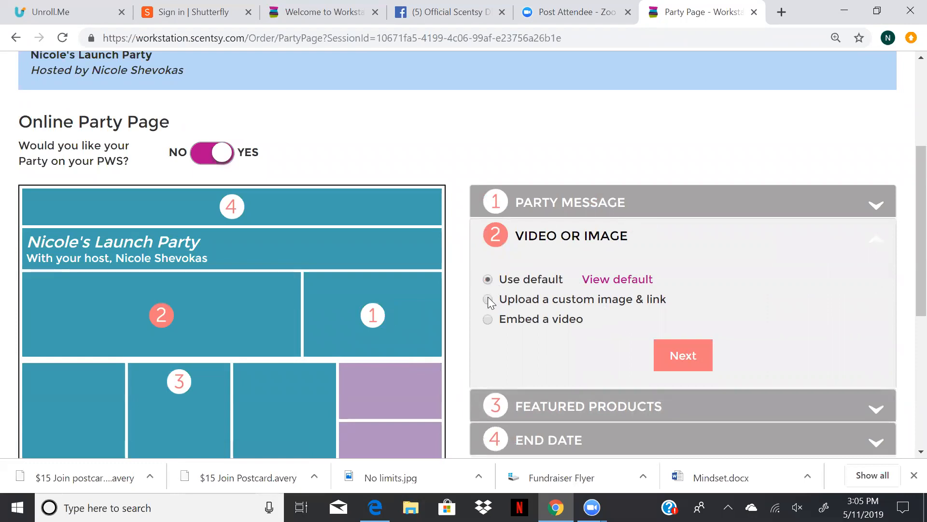
Step: Upload 'me and my buddies' as the custom party page image, zoomed out to fit
left_click(487, 299)
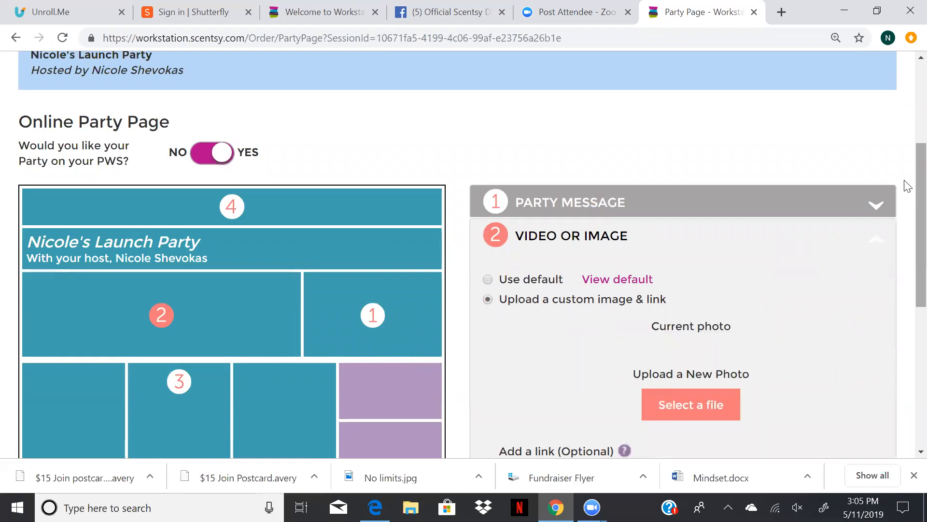
scroll("down", 3)
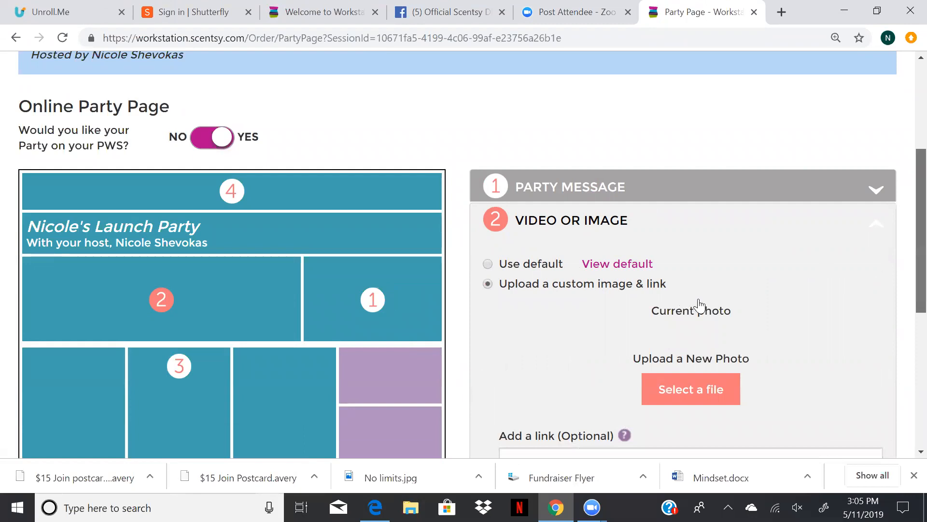
scroll("down", 3)
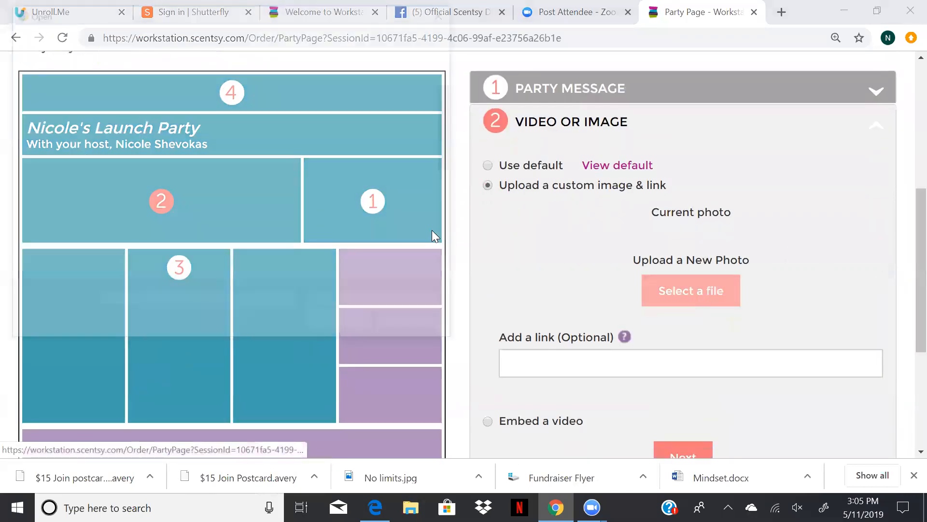
mouse_move(332, 100)
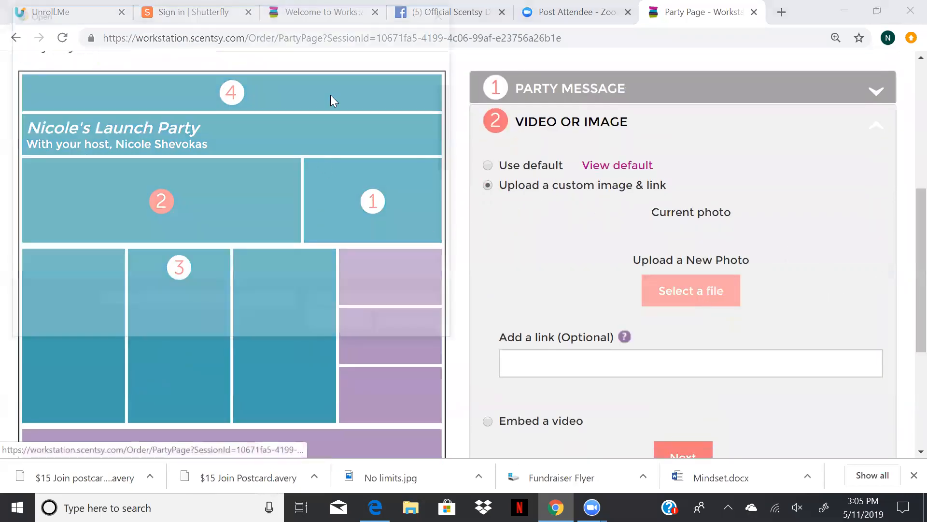
left_click(690, 290)
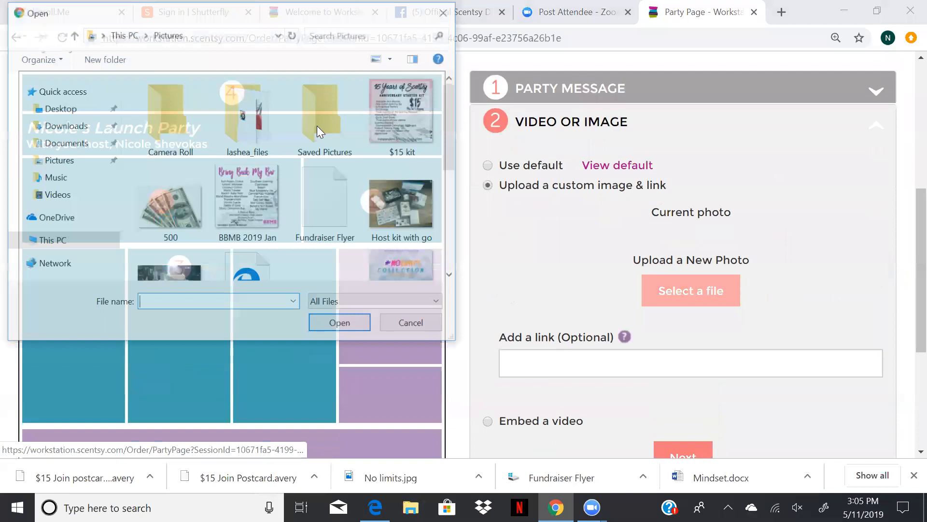
left_click(325, 112)
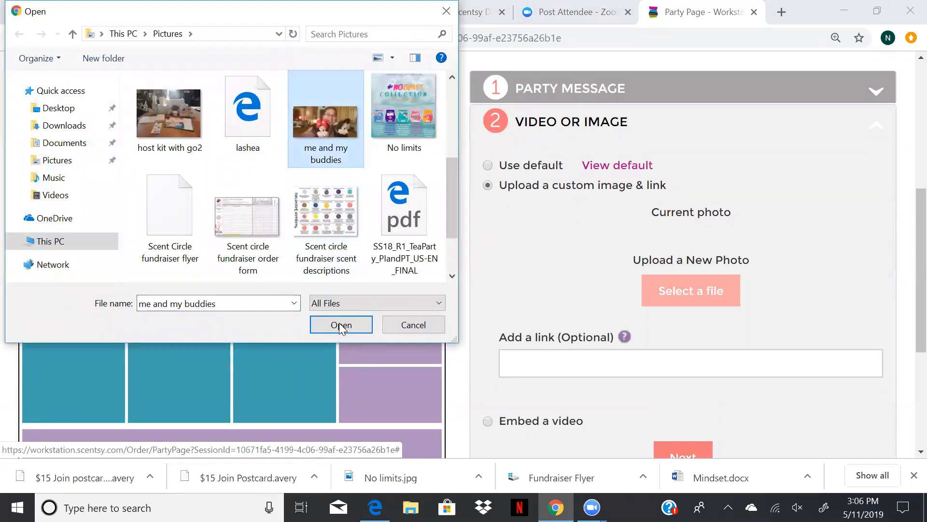
left_click(340, 325)
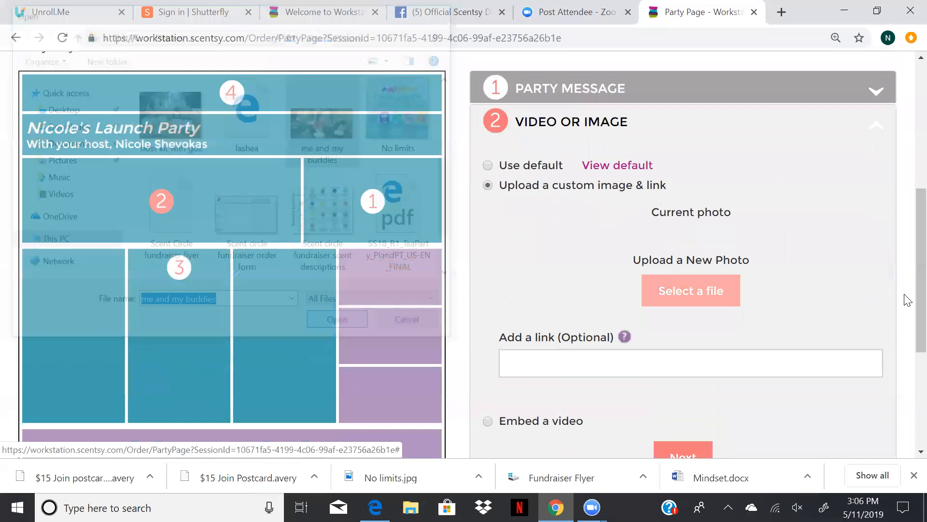
left_click(337, 318)
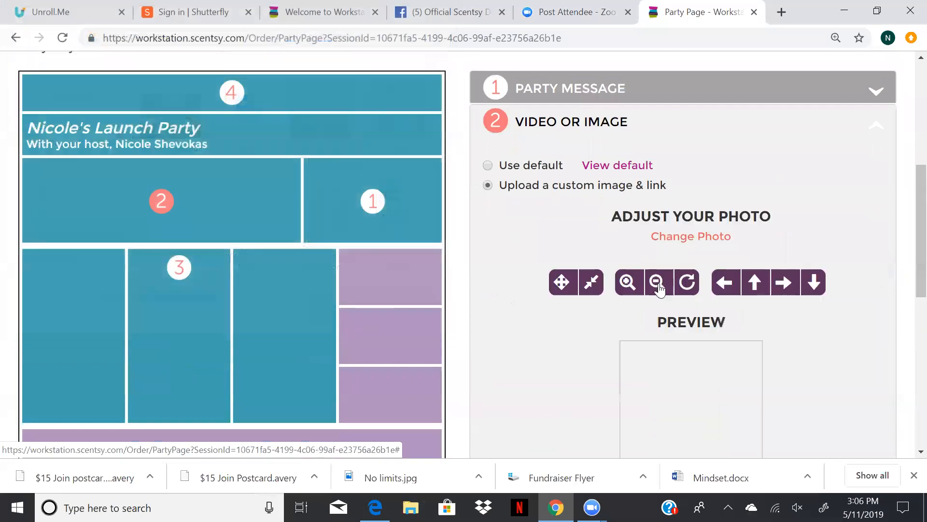
scroll("down", 3)
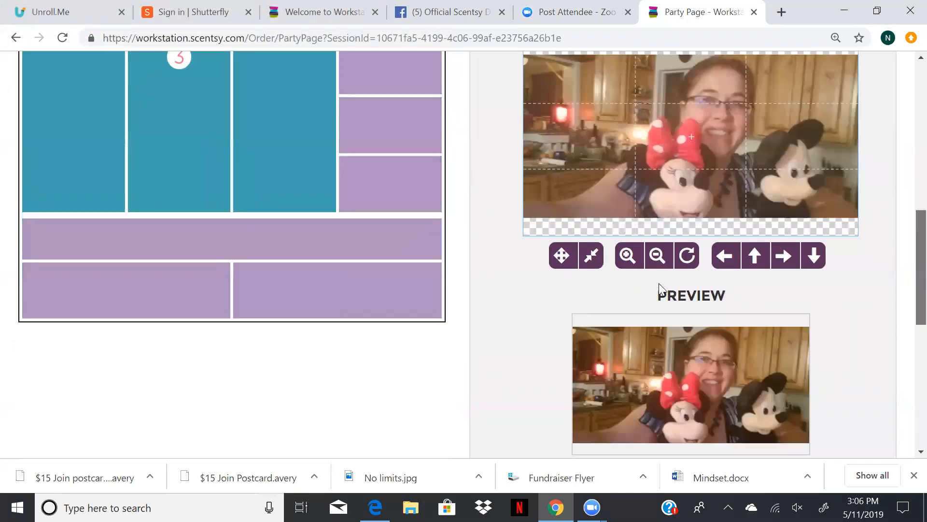
scroll("down", 3)
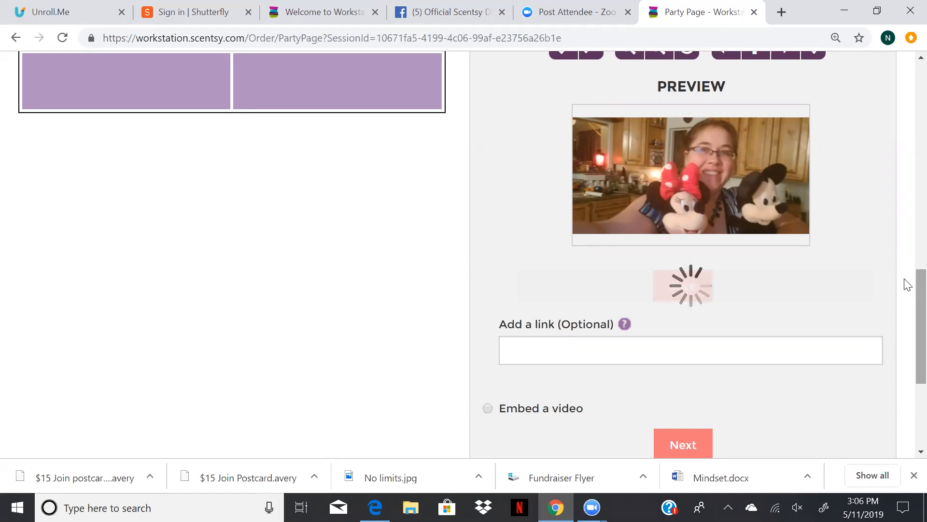
scroll("down", 3)
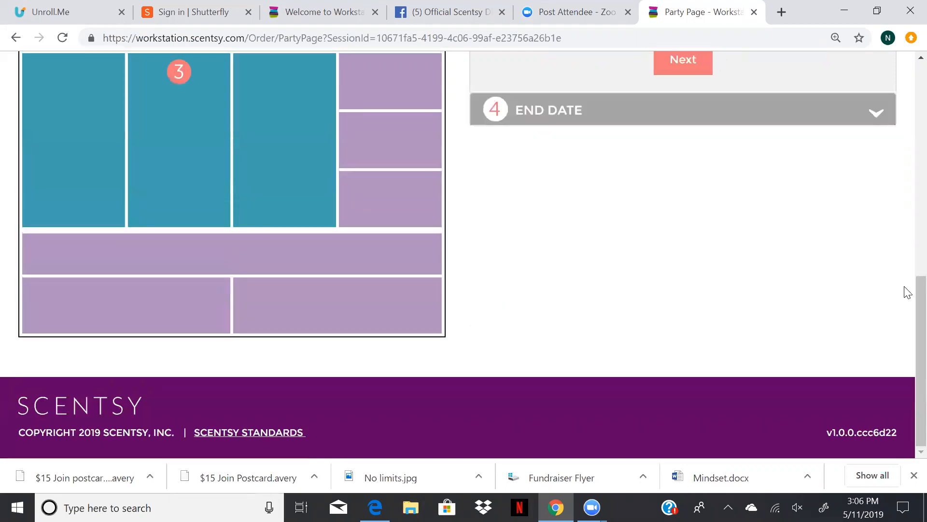
scroll("up", 3)
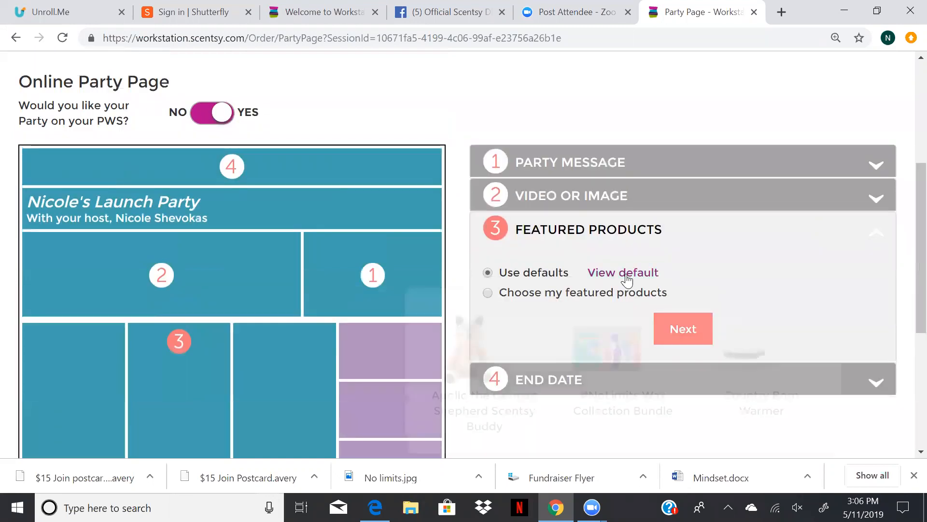
Step: Keep the default featured products and move on to the end date
left_click(623, 272)
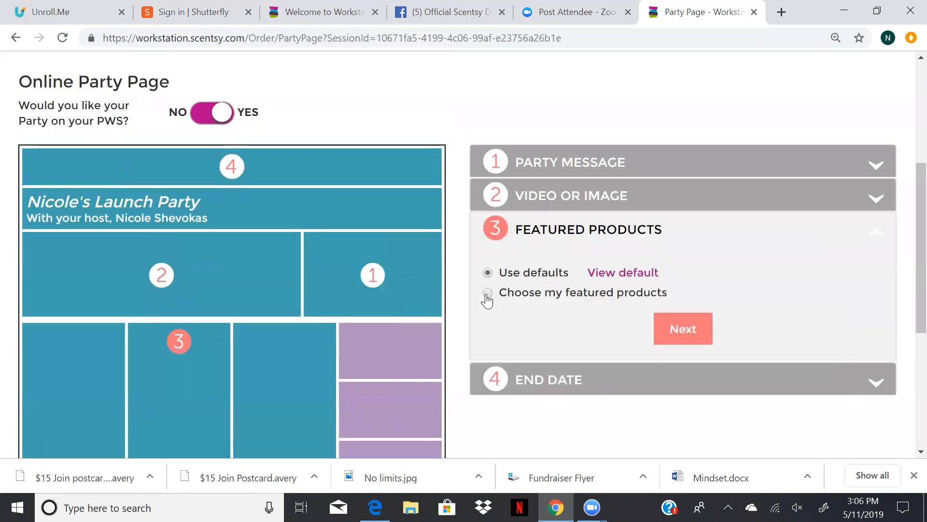
left_click(487, 293)
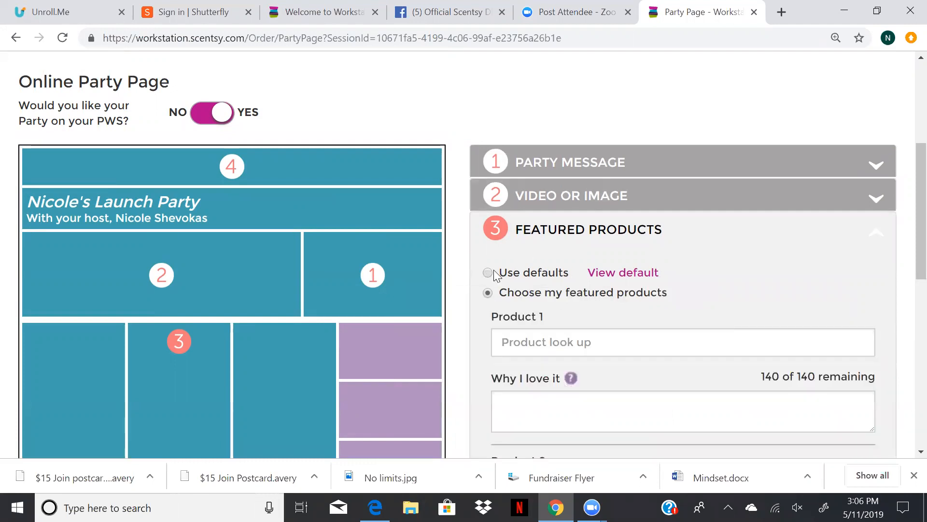
left_click(487, 272)
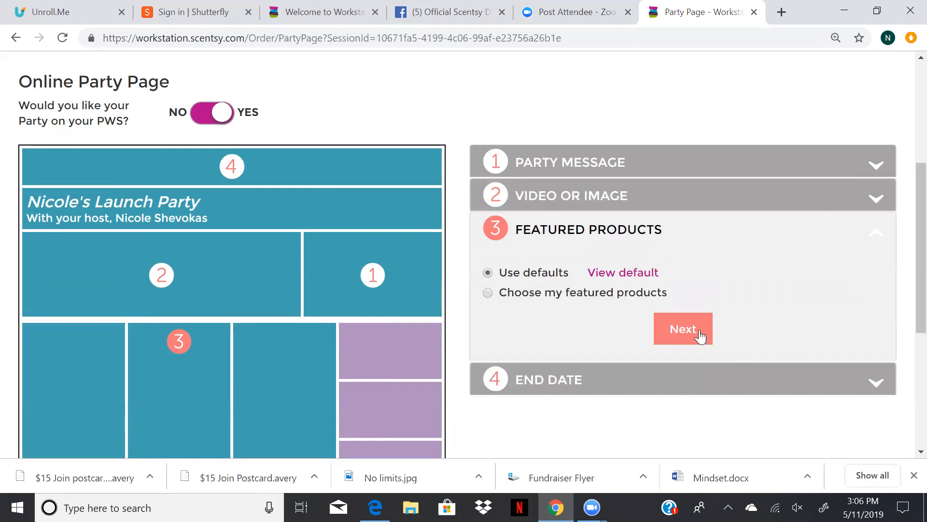
left_click(682, 329)
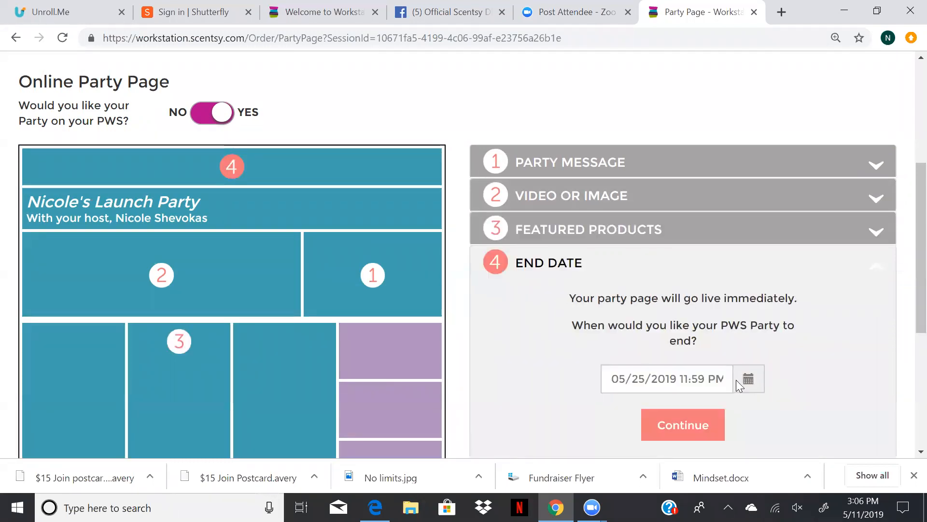
Step: End the party 05/31/2019 11:59 PM, finish the party page, and copy its link
left_click(748, 378)
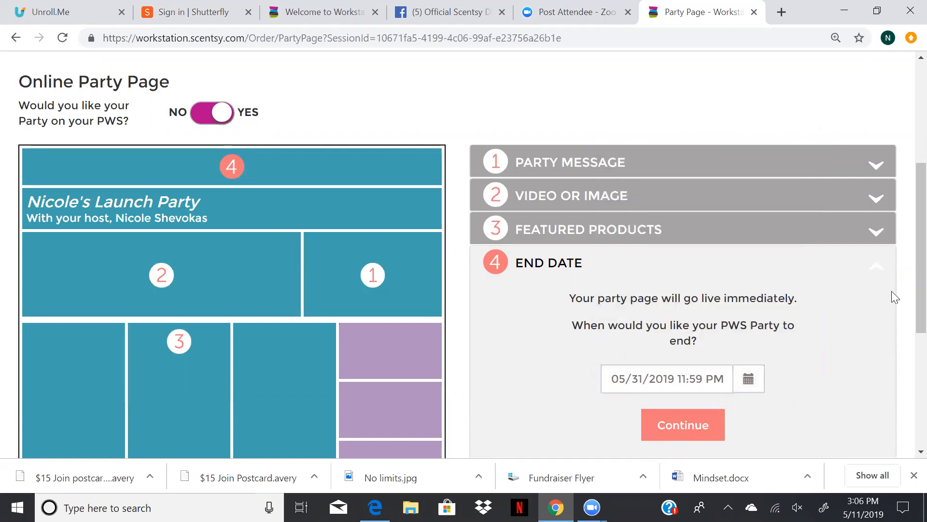
left_click(682, 424)
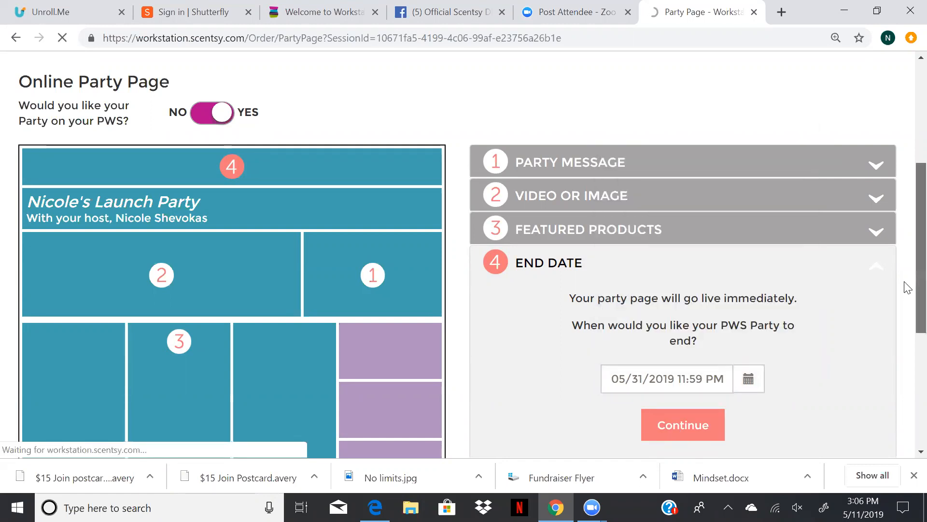
scroll("down", 3)
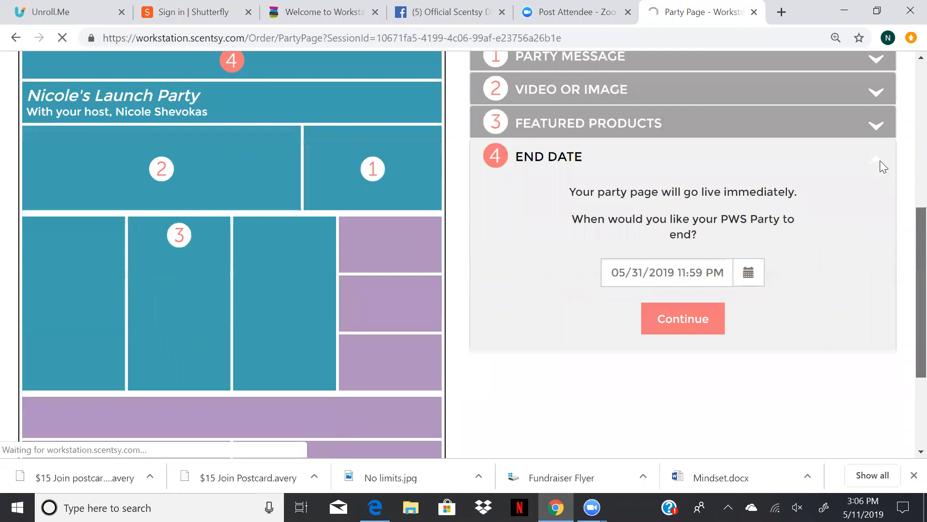
left_click(681, 318)
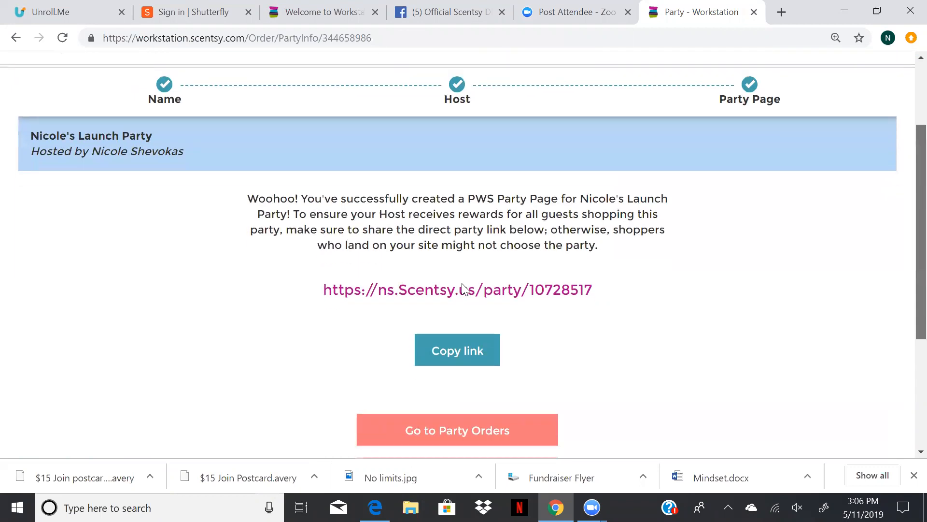
left_click(456, 350)
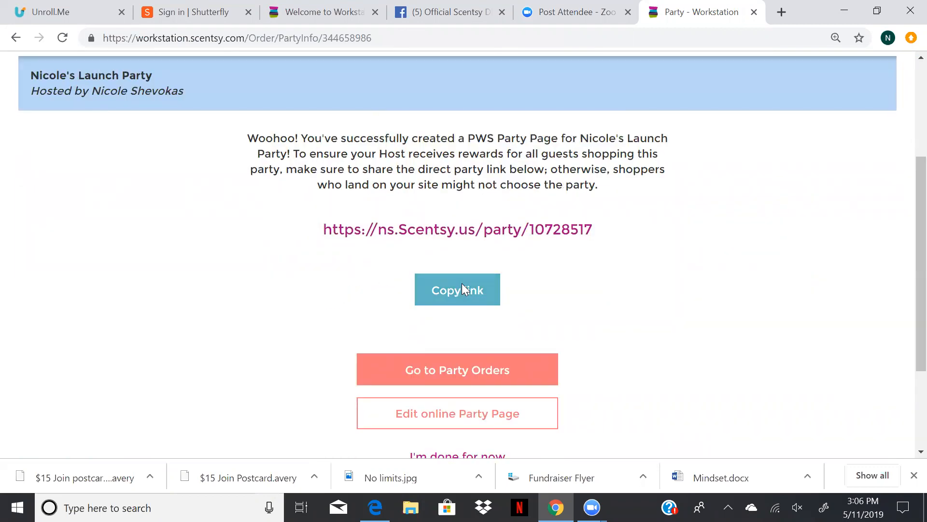
mouse_move(710, 107)
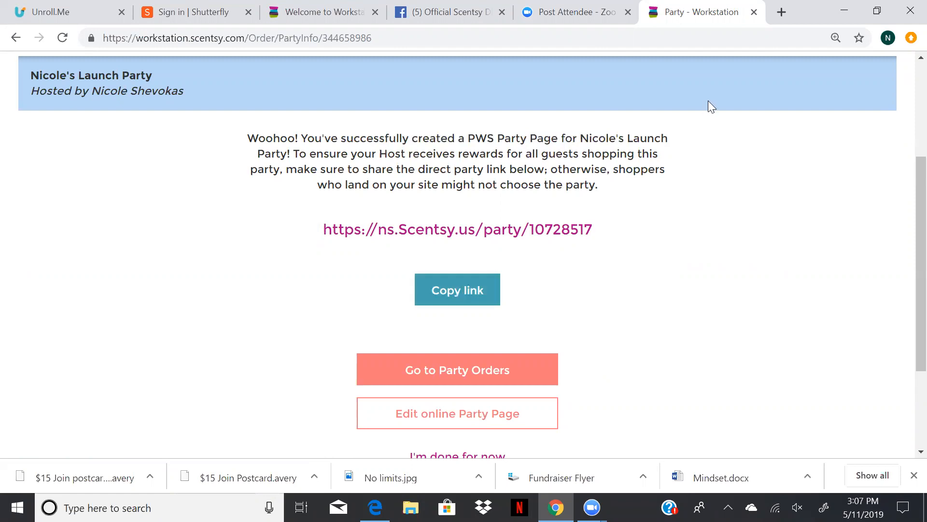
left_click(781, 12)
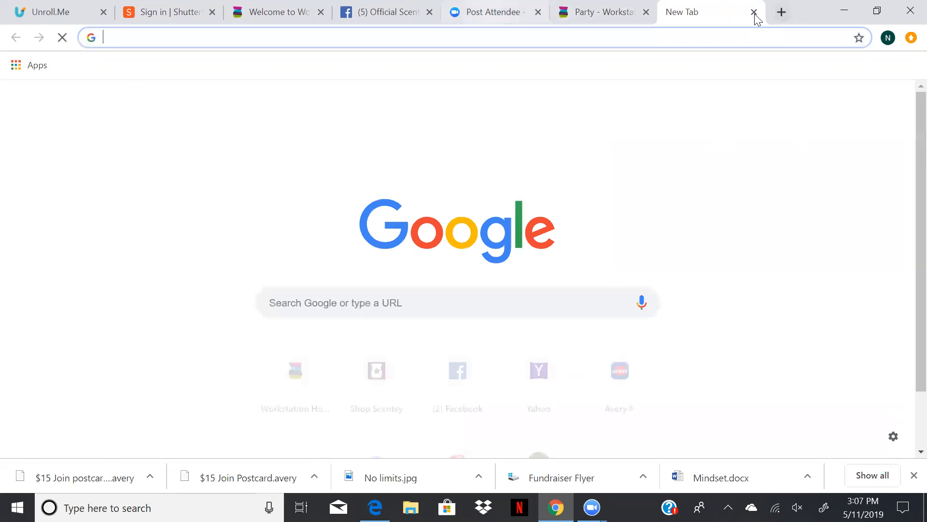
type("https://ns.Scentsy.us/party/10728517")
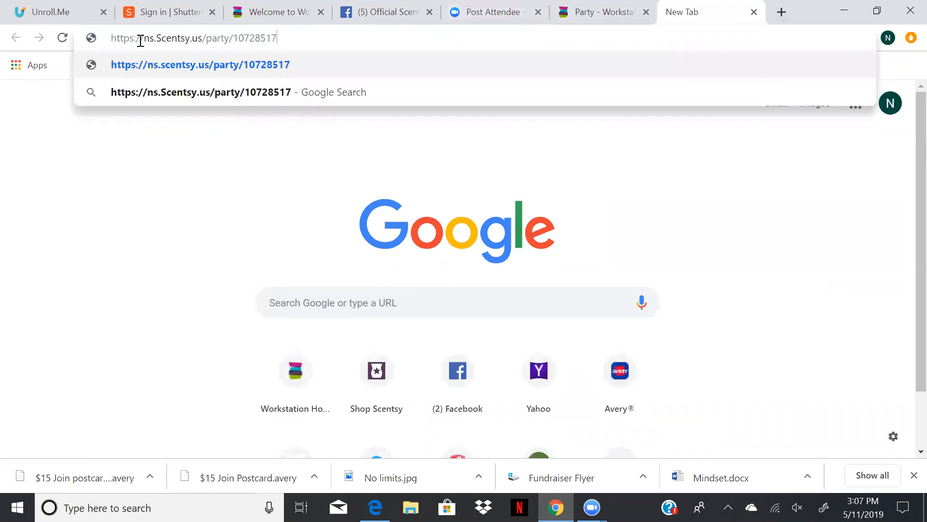
type("https://ns.Scentsy.us/party/10728517")
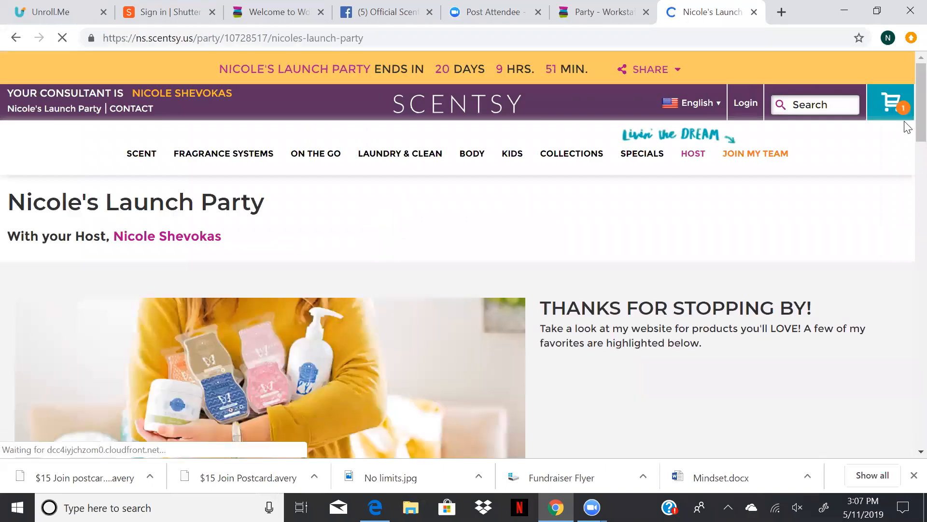
scroll("down", 3)
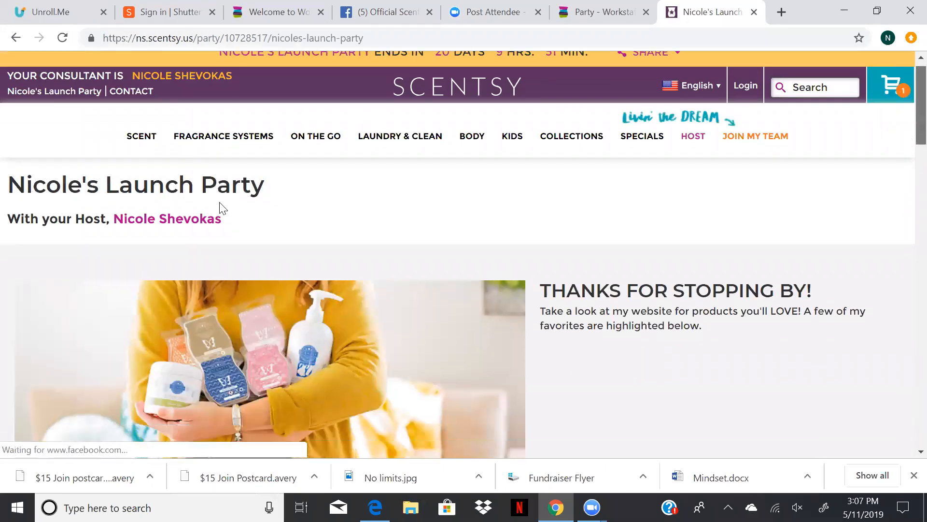
scroll("down", 3)
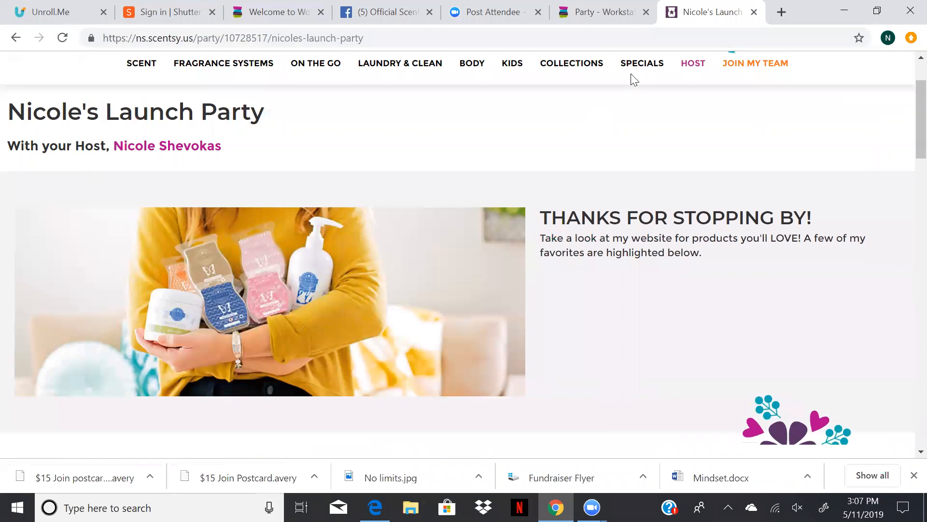
mouse_move(495, 323)
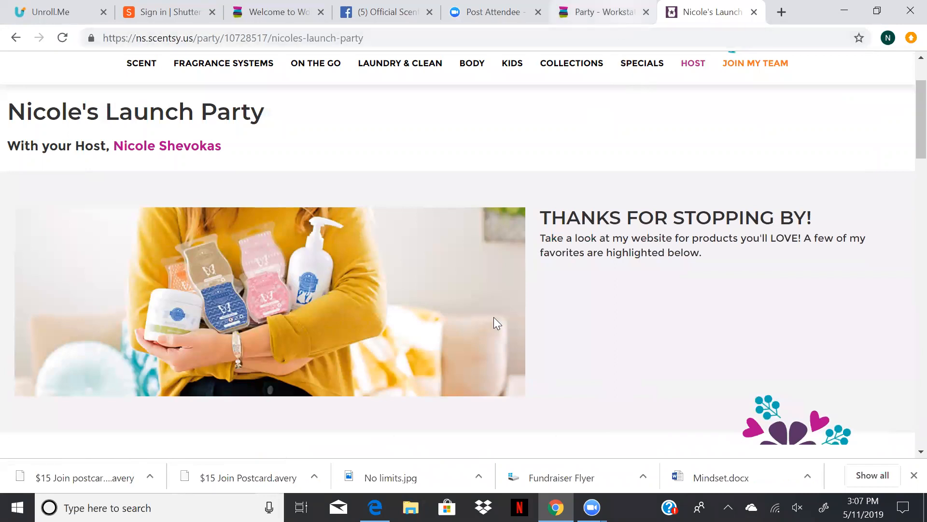
Step: Back in Workstation, edit the online party page, keeping the name and host unchanged
left_click(601, 11)
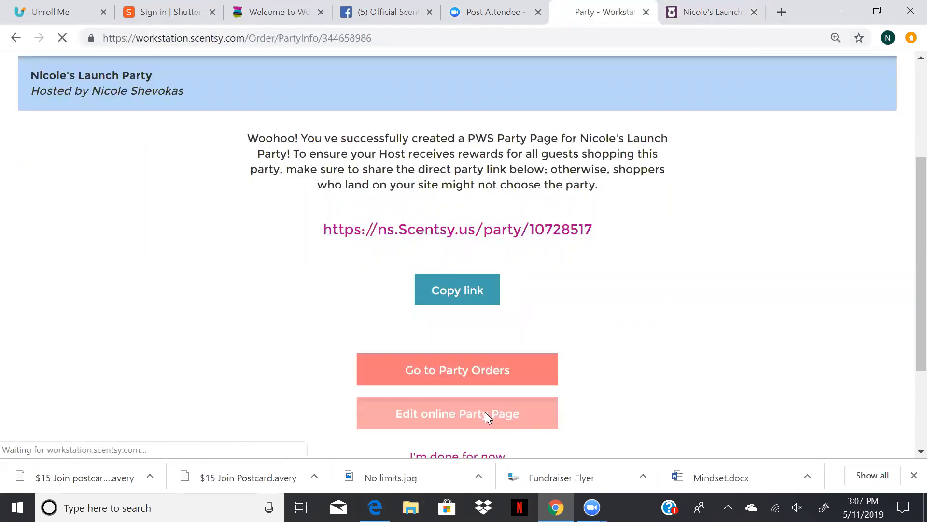
left_click(456, 413)
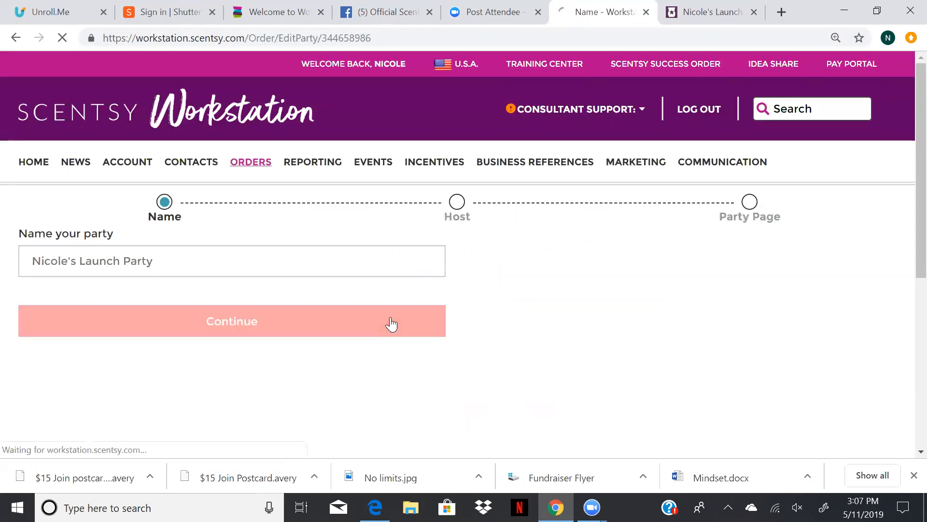
left_click(231, 321)
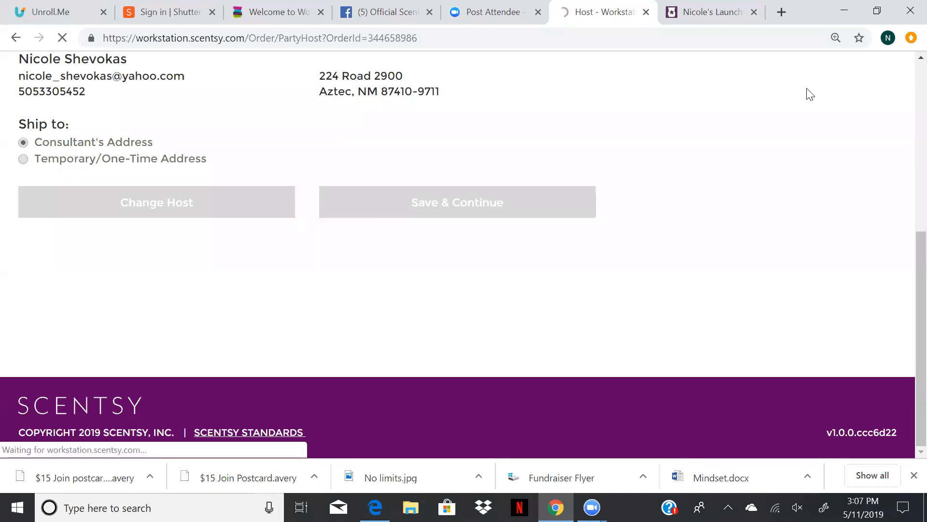
left_click(456, 202)
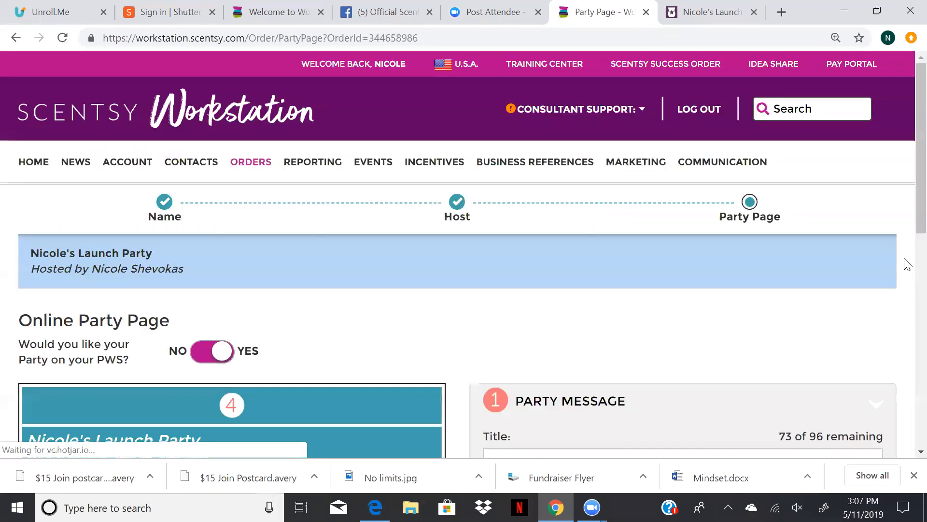
scroll("down", 3)
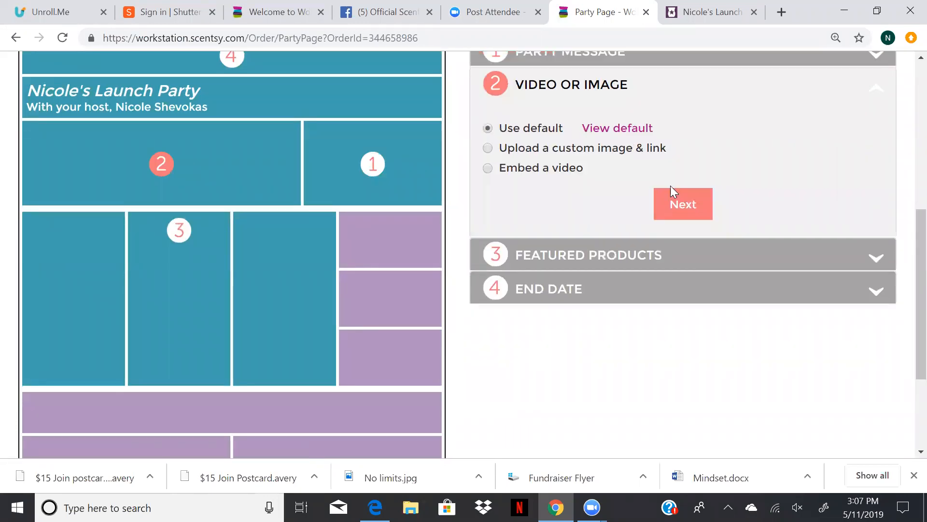
Step: Upload 'me and my buddies' as the custom party page image
left_click(487, 147)
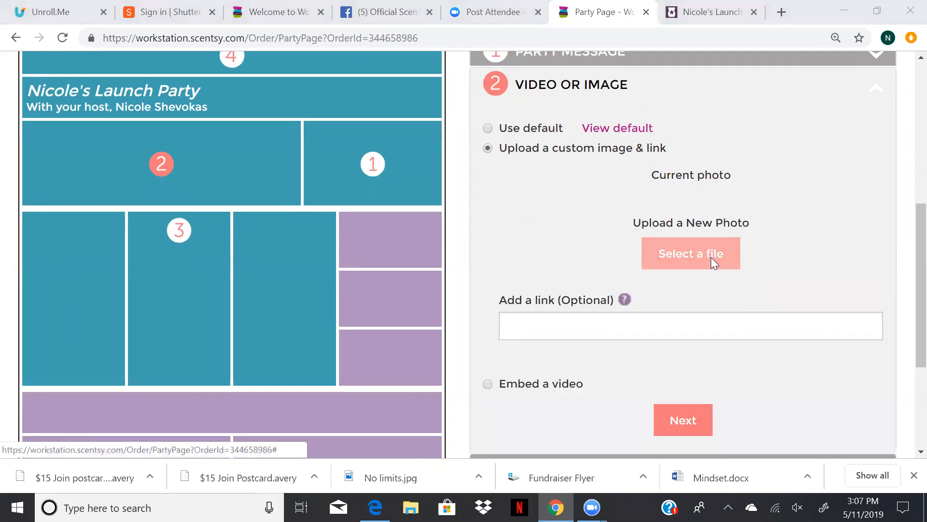
mouse_move(330, 135)
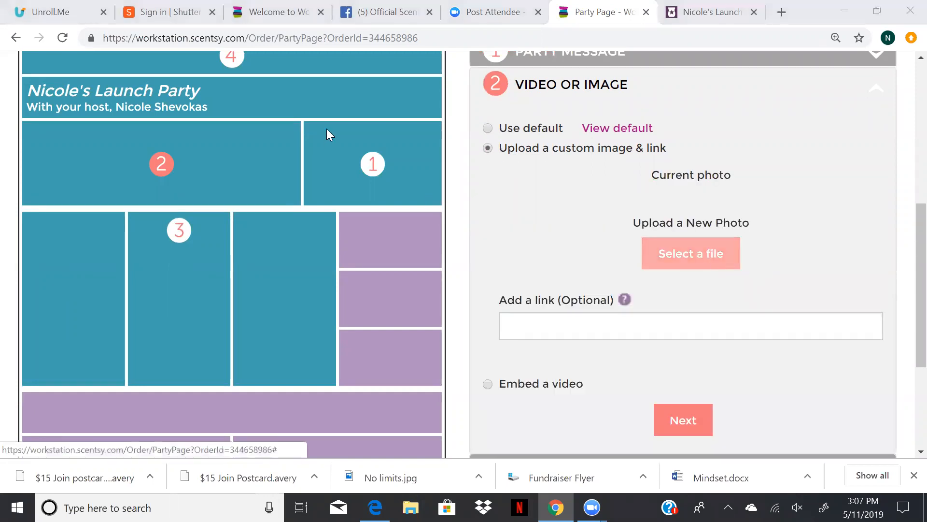
left_click(690, 253)
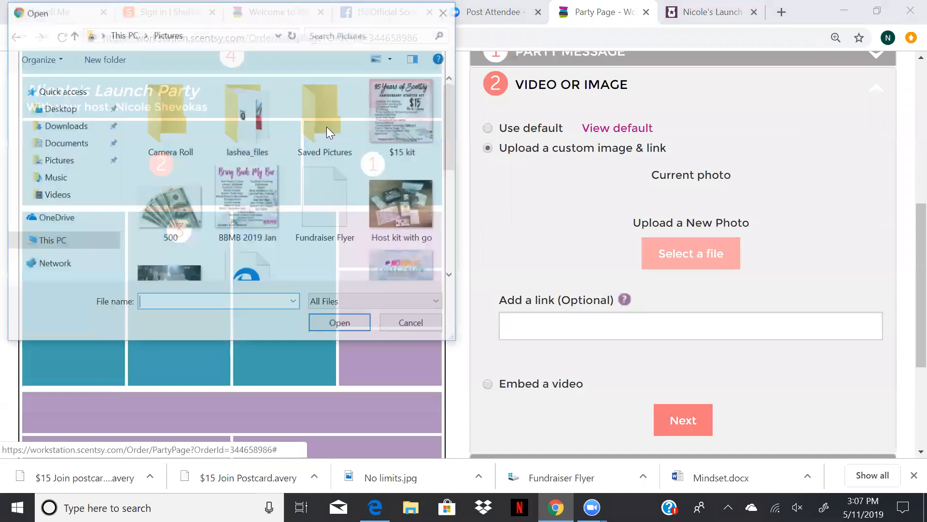
left_click(325, 118)
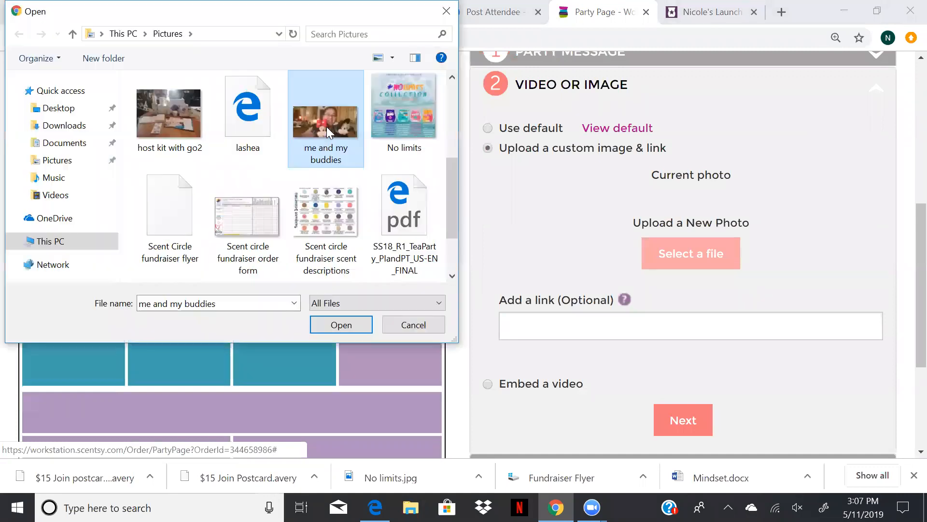
left_click(340, 324)
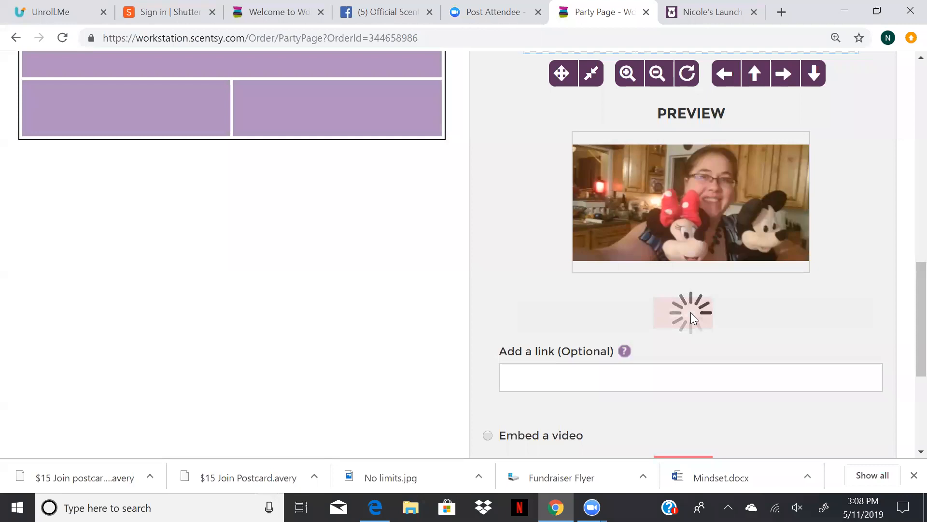
Step: Keep the default featured products and advance to the end date section
scroll("down", 3)
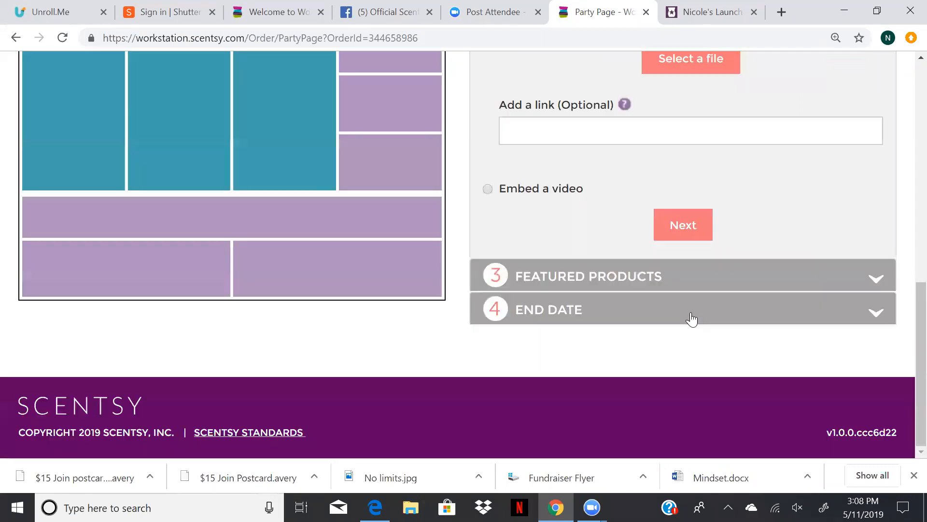
scroll("down", 3)
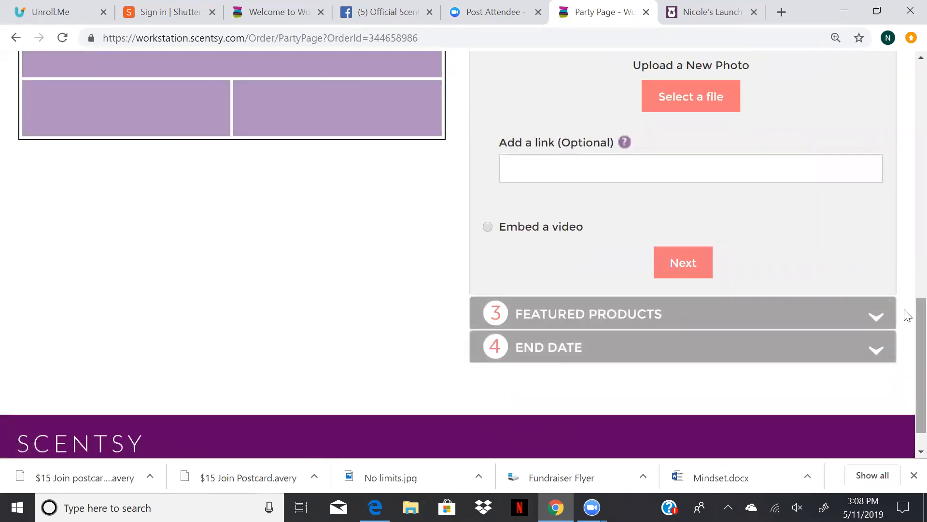
scroll("up", 3)
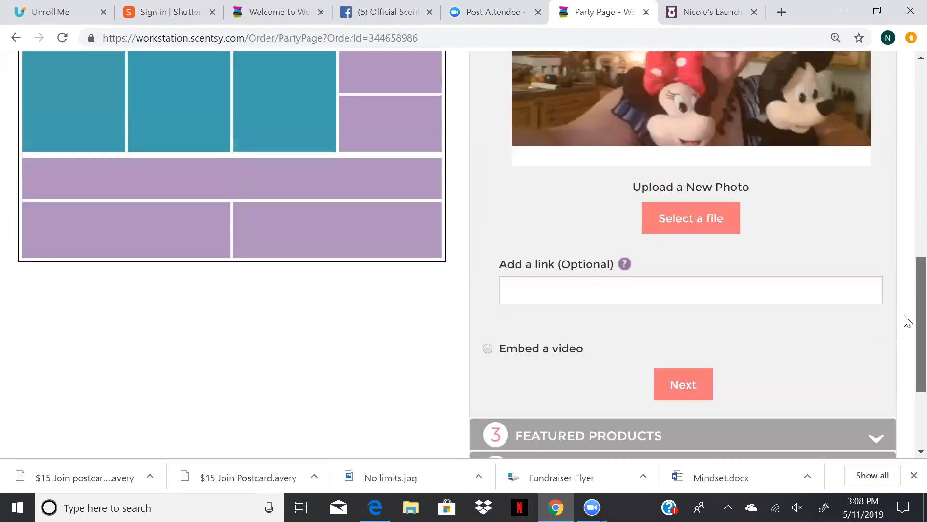
scroll("up", 3)
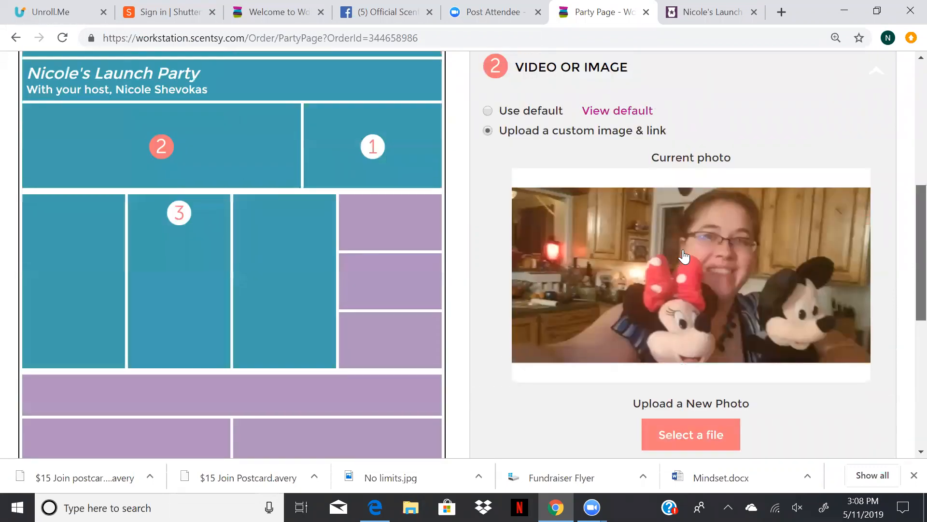
scroll("down", 3)
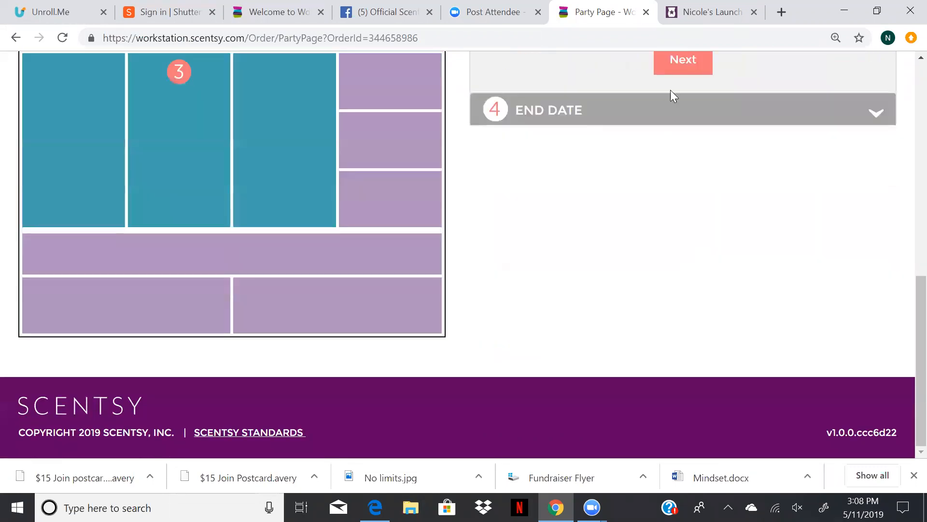
scroll("up", 3)
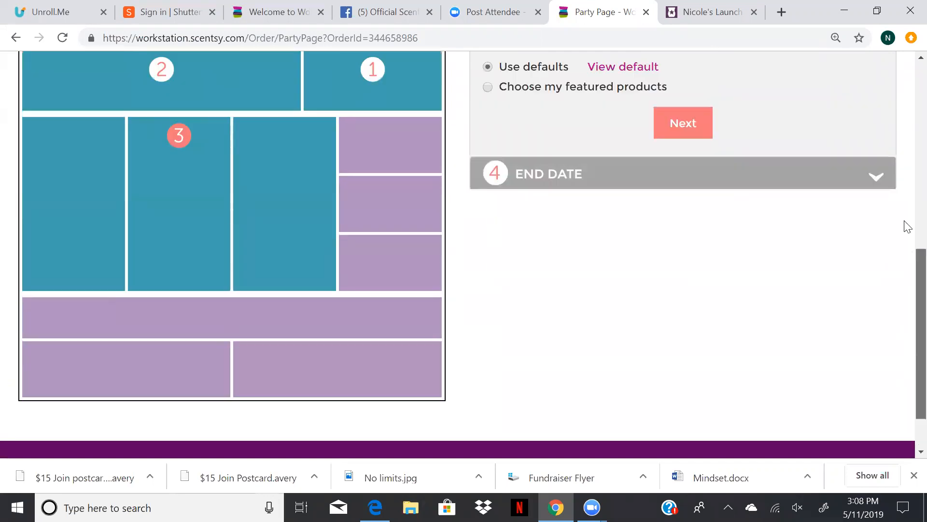
scroll("up", 3)
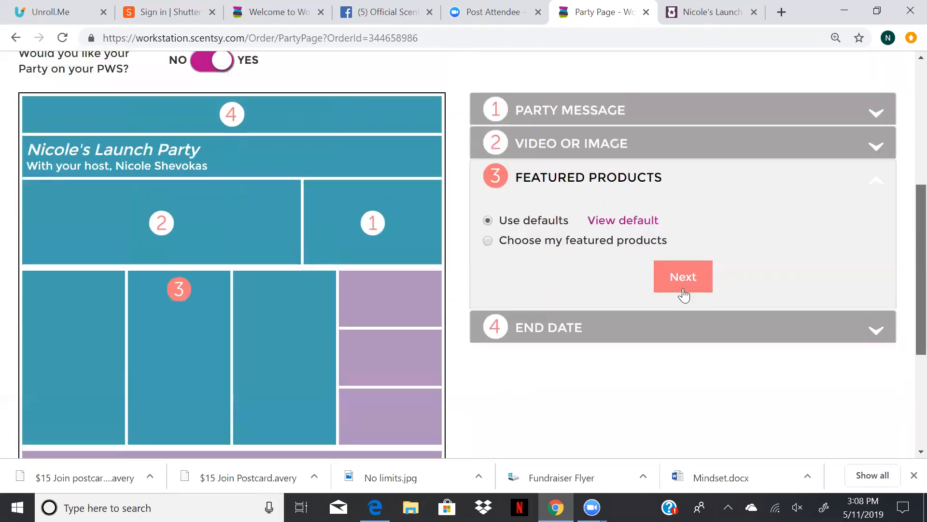
left_click(683, 276)
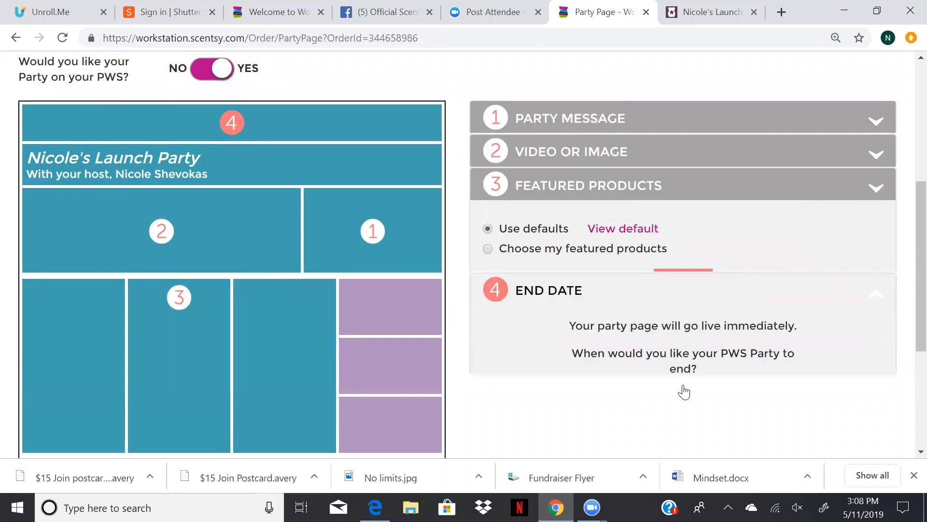
Step: Keep the 05/31/2019 11:59 PM end date, save the page, and scroll the confirmation
left_click(682, 380)
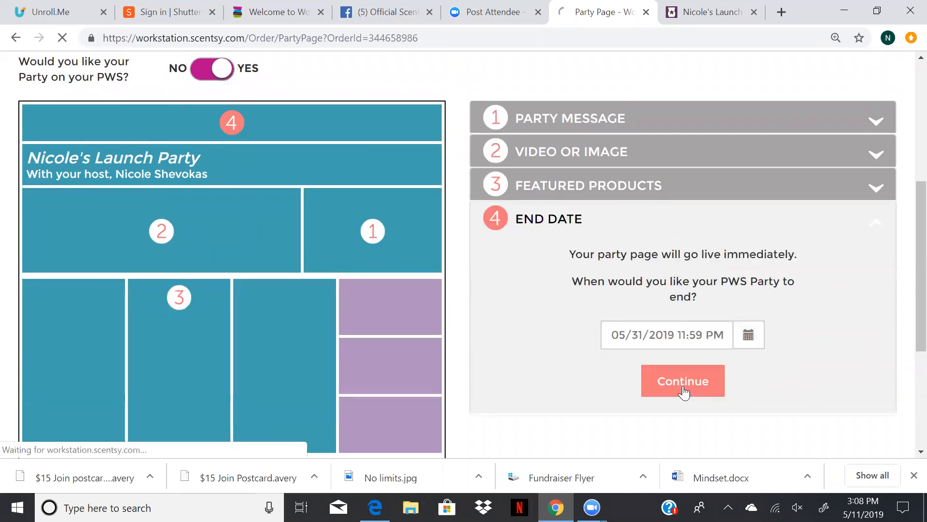
left_click(682, 380)
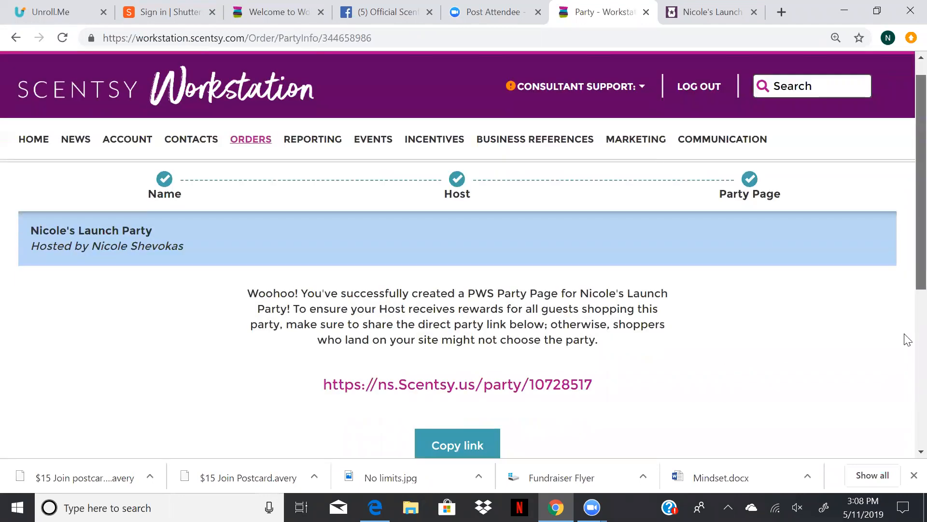
scroll("down", 3)
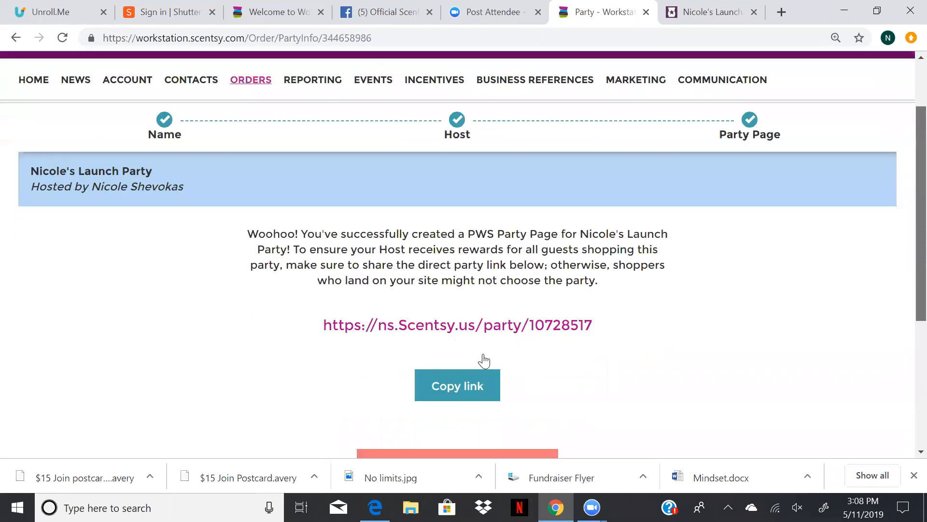
scroll("down", 3)
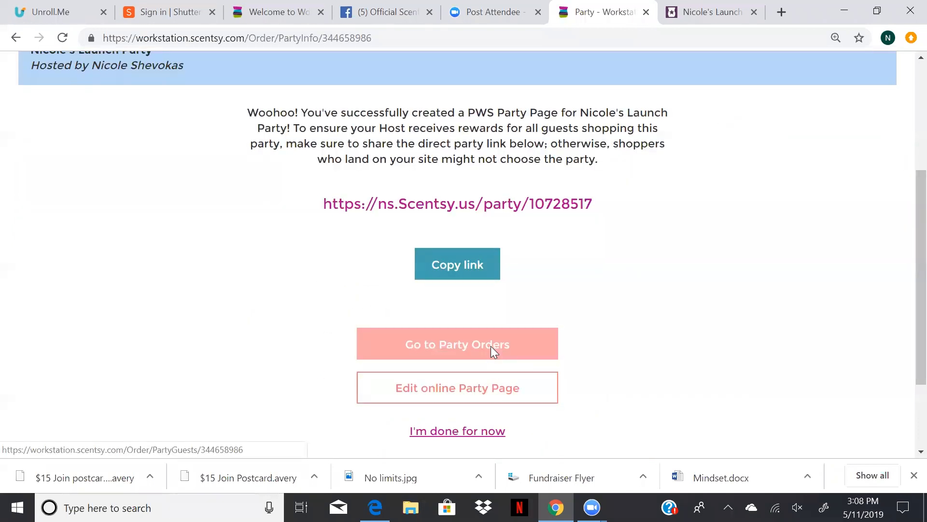
Step: From Party Orders, add existing customer Sally Sue as a guest of Nicole's Launch Party
left_click(457, 344)
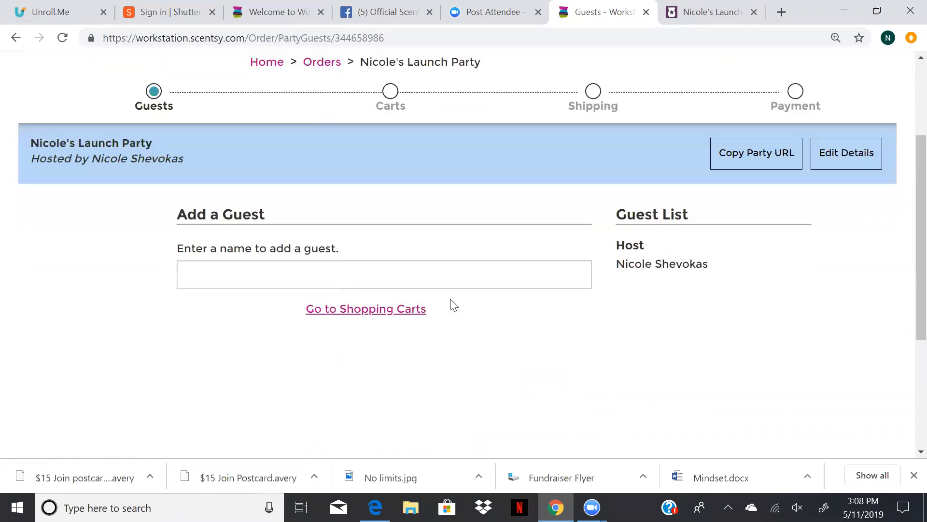
left_click(383, 274)
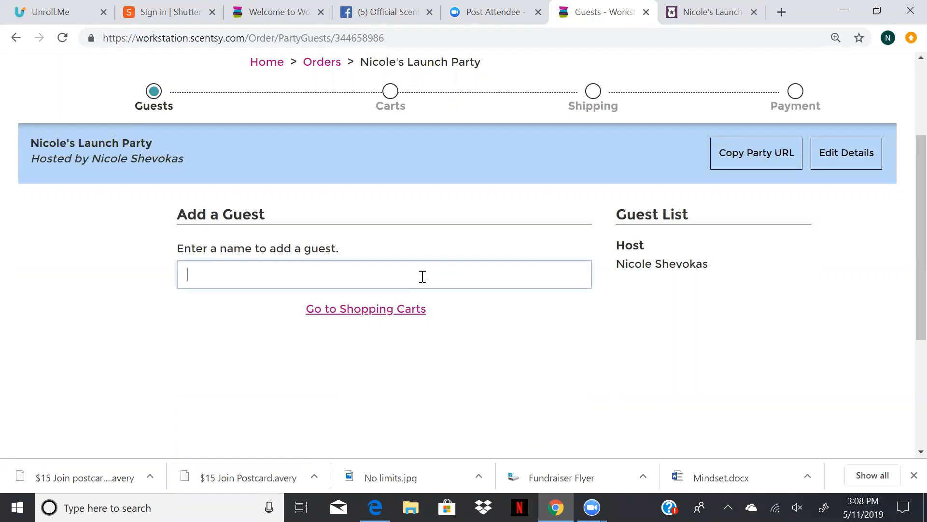
type("sally s")
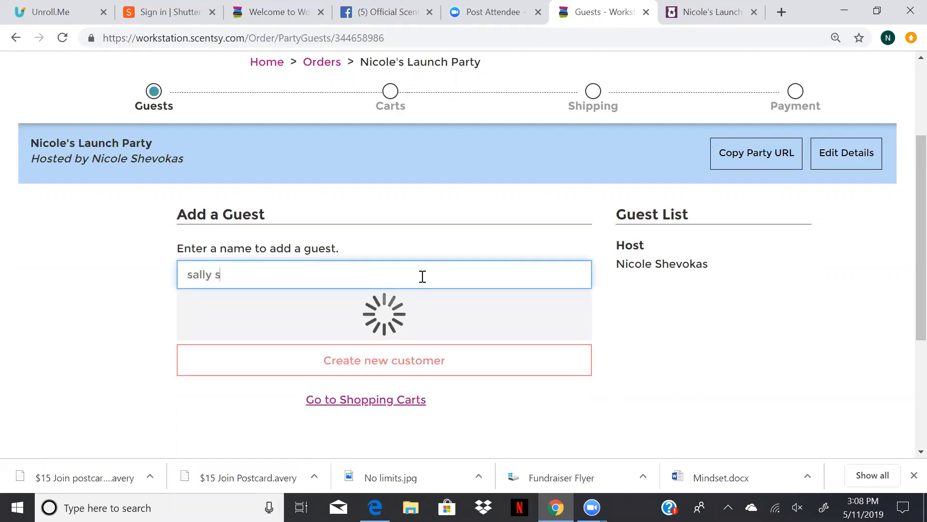
type("ue")
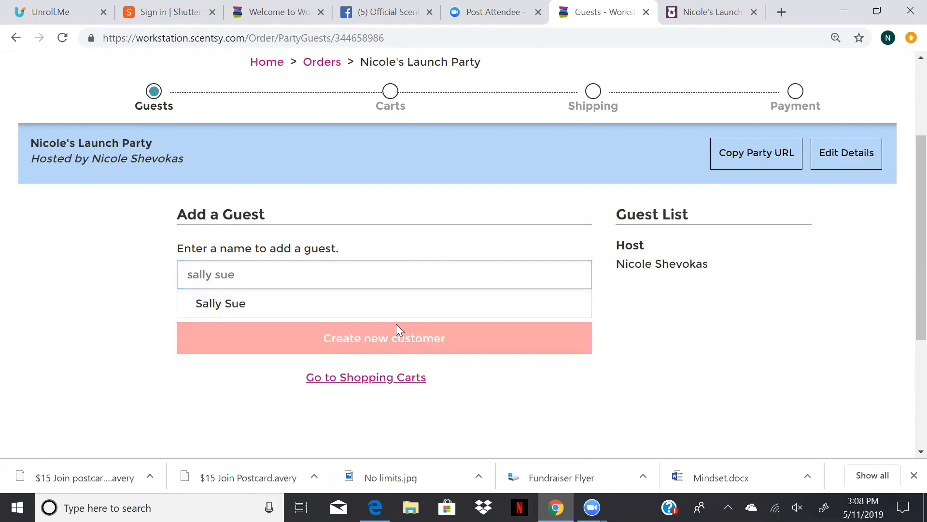
left_click(220, 304)
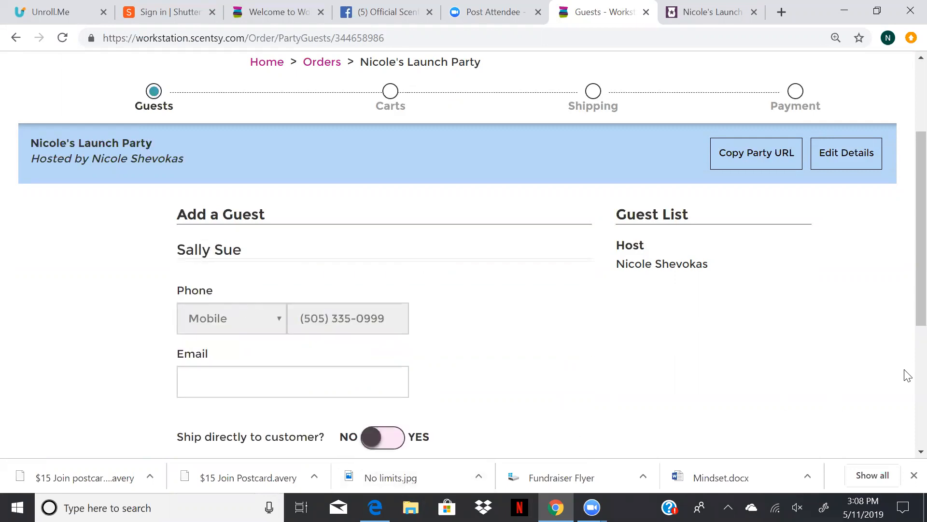
scroll("down", 3)
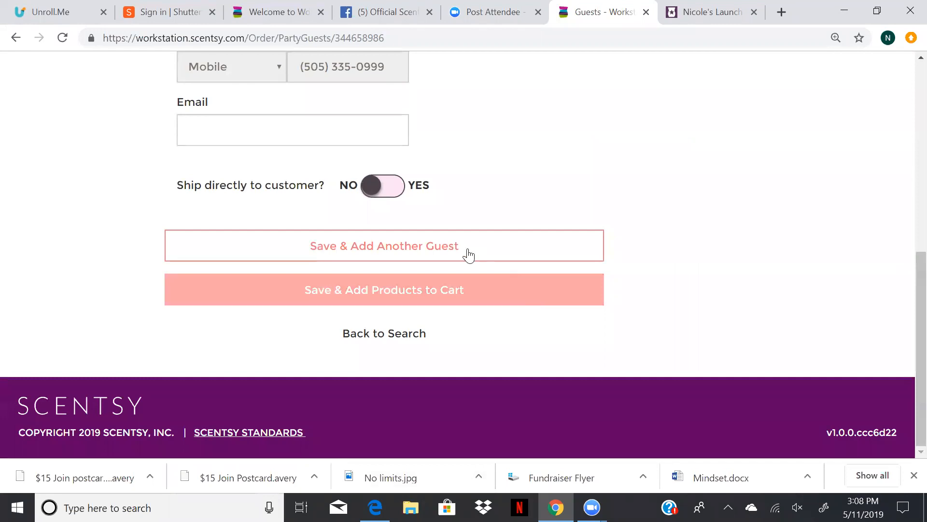
mouse_move(461, 245)
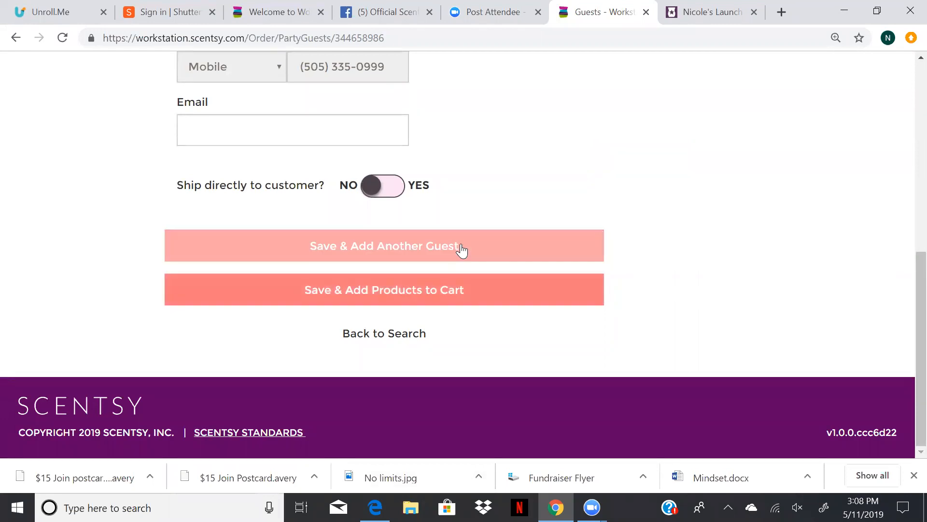
left_click(383, 245)
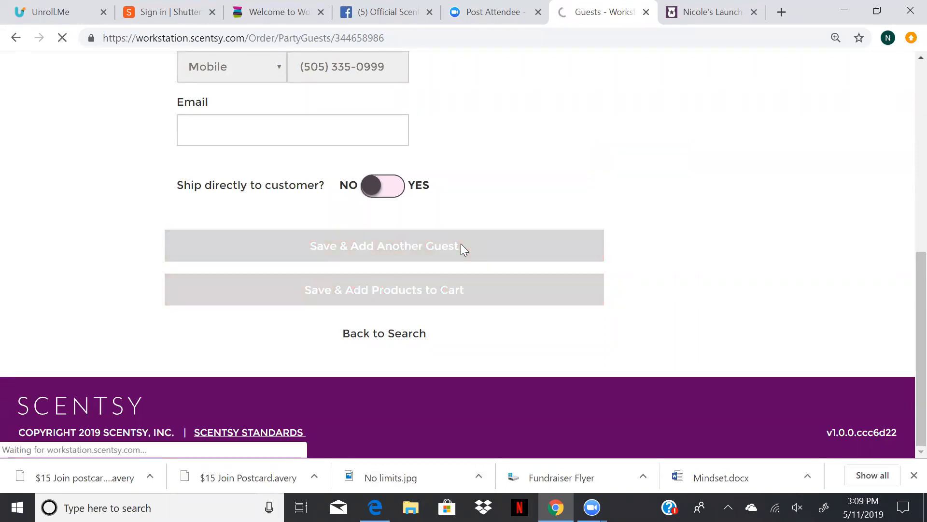
left_click(384, 245)
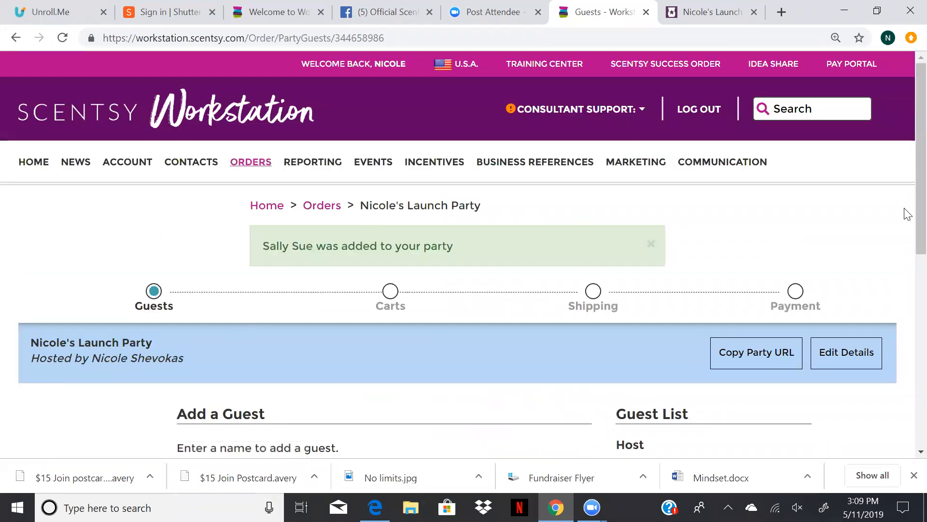
scroll("down", 3)
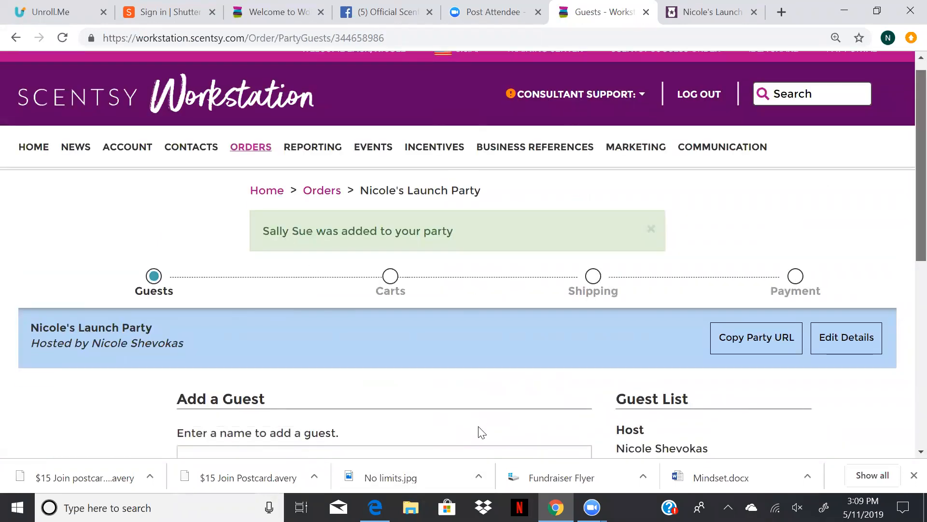
scroll("down", 3)
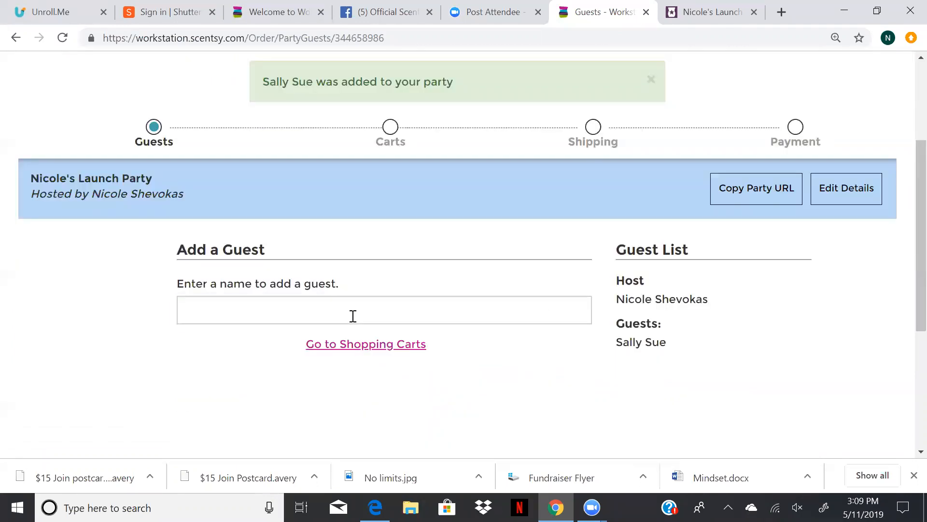
type("n")
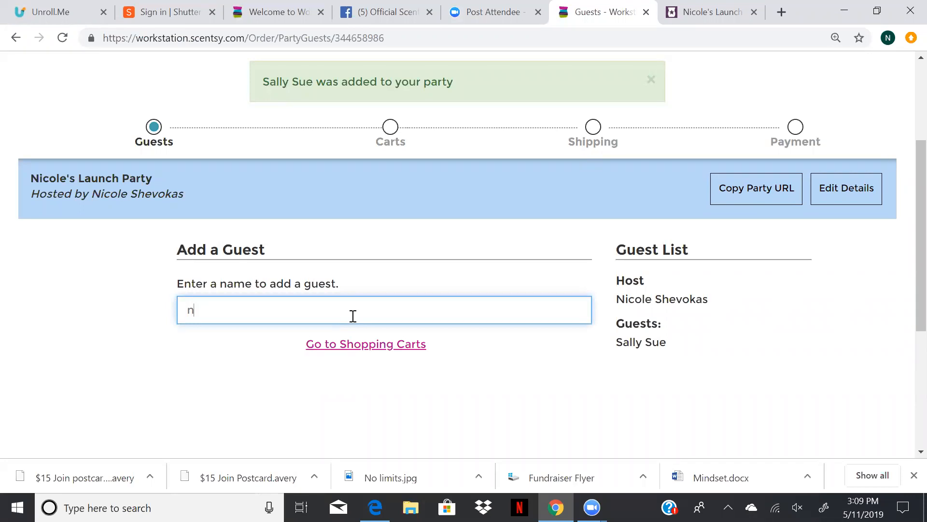
type("ancy nellie")
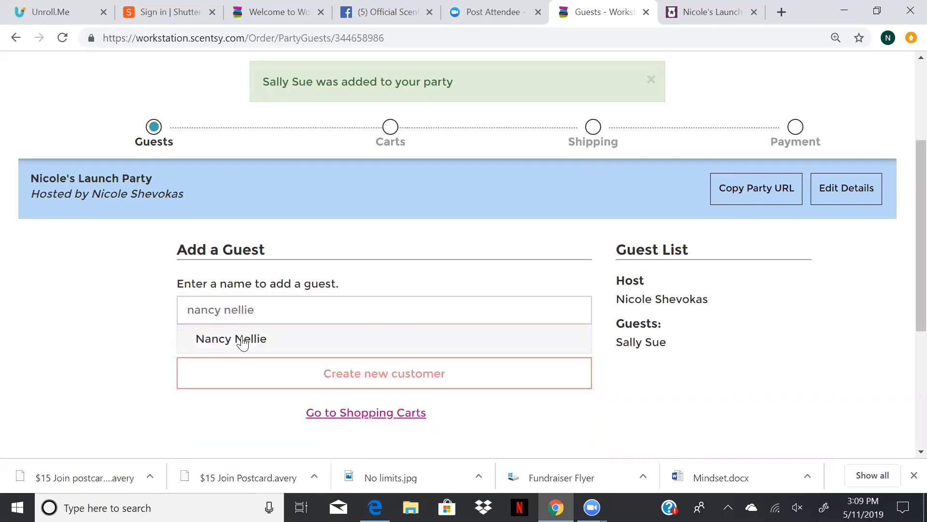
left_click(231, 338)
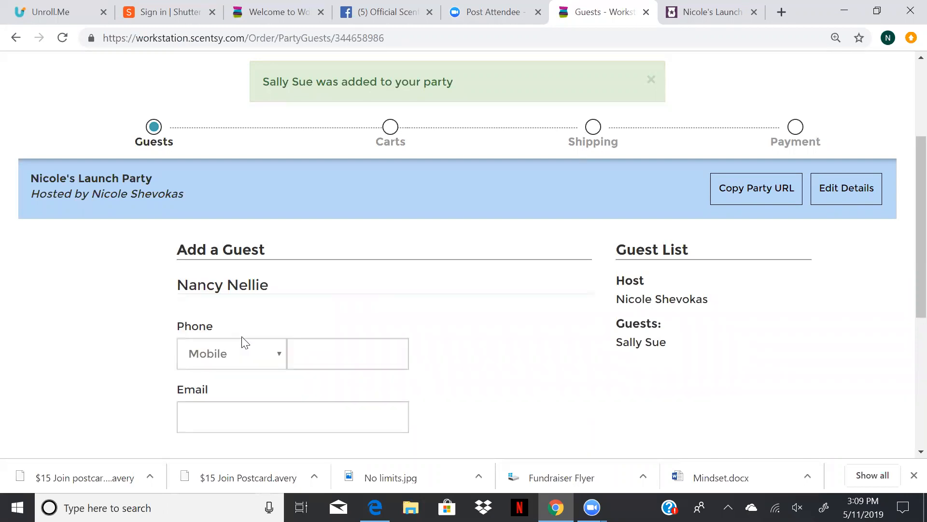
scroll("down", 3)
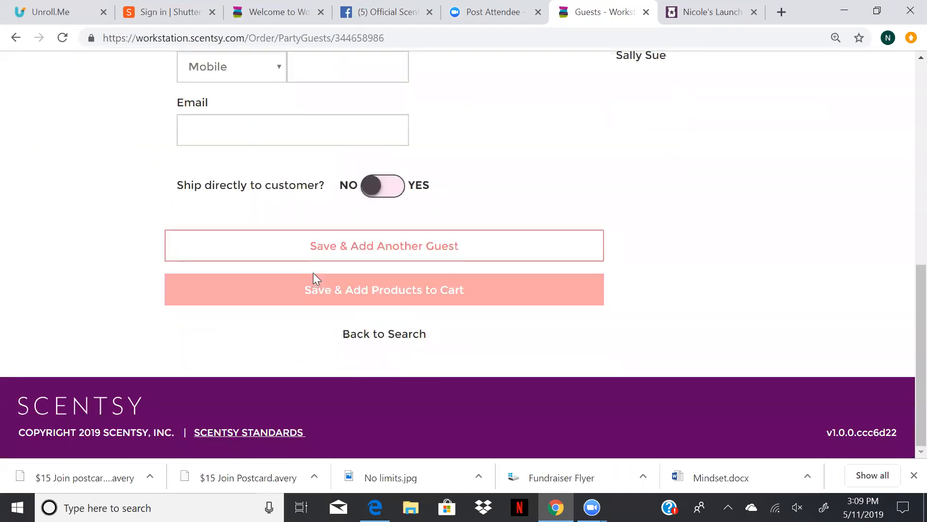
mouse_move(380, 295)
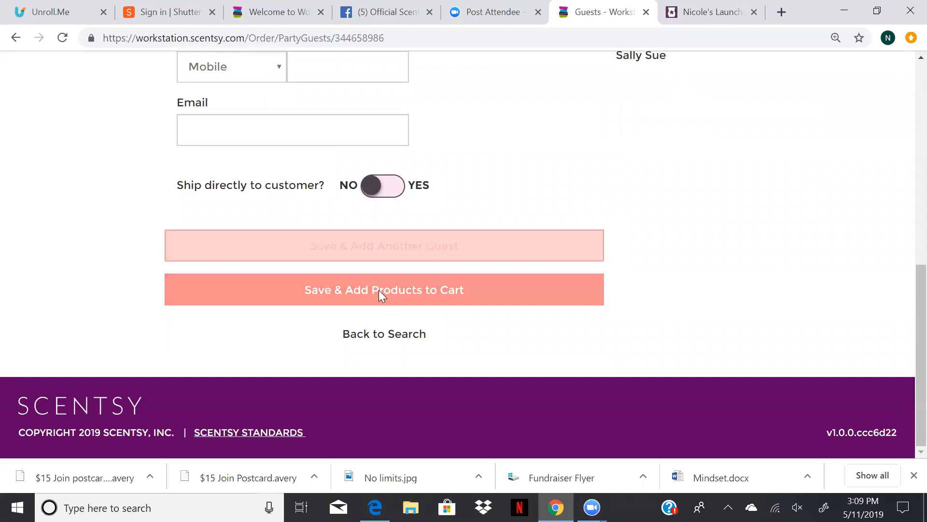
Step: Save Nancy Nellie's guest form and continue to the Carts step
left_click(384, 290)
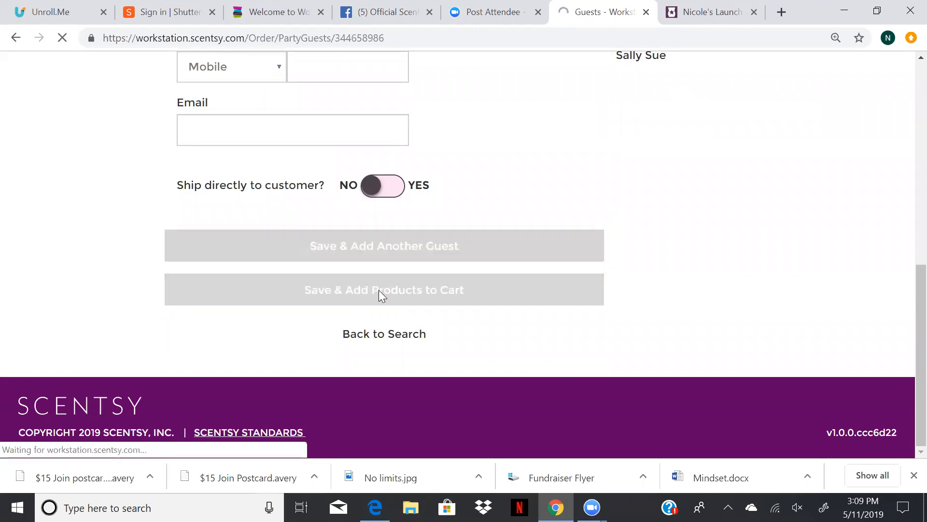
left_click(384, 290)
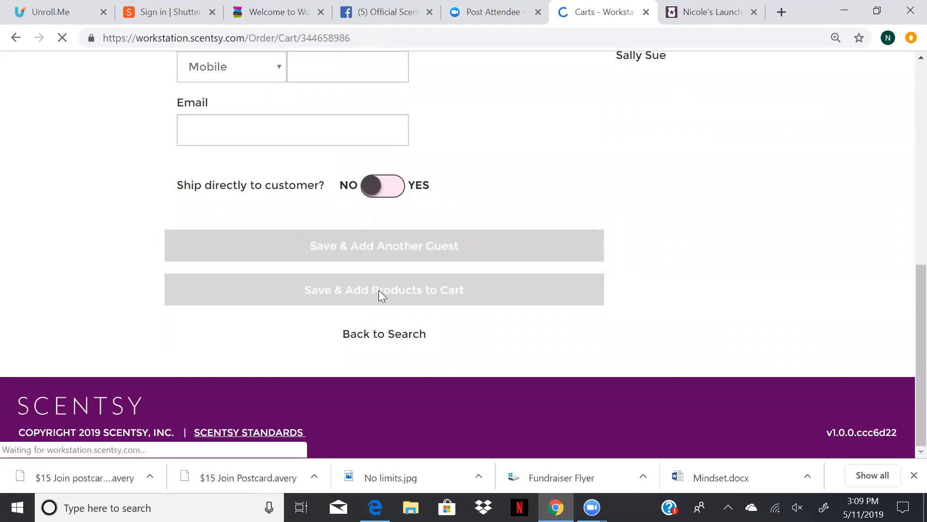
left_click(384, 289)
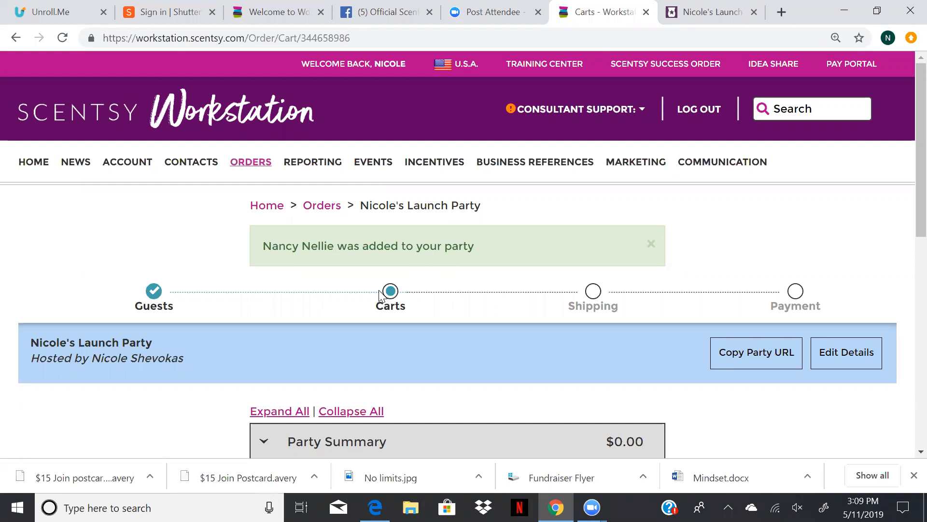
mouse_move(854, 135)
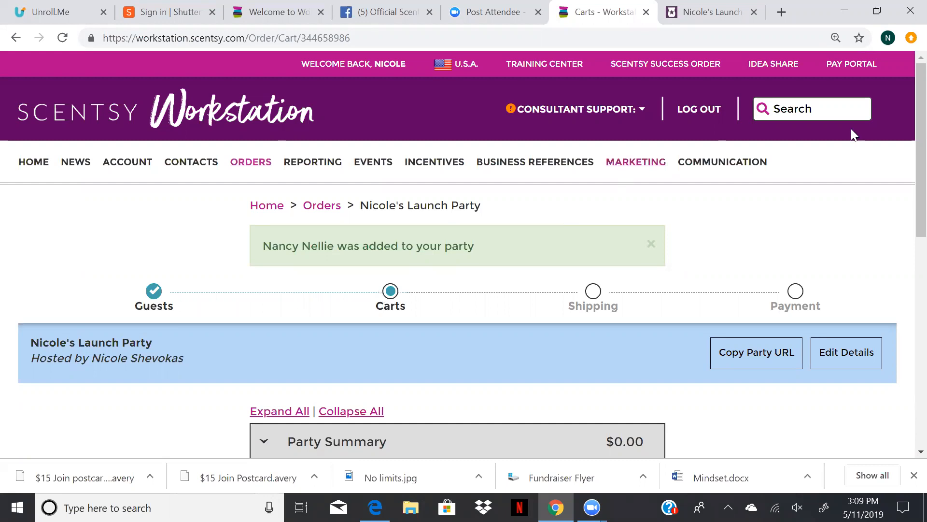
scroll("down", 3)
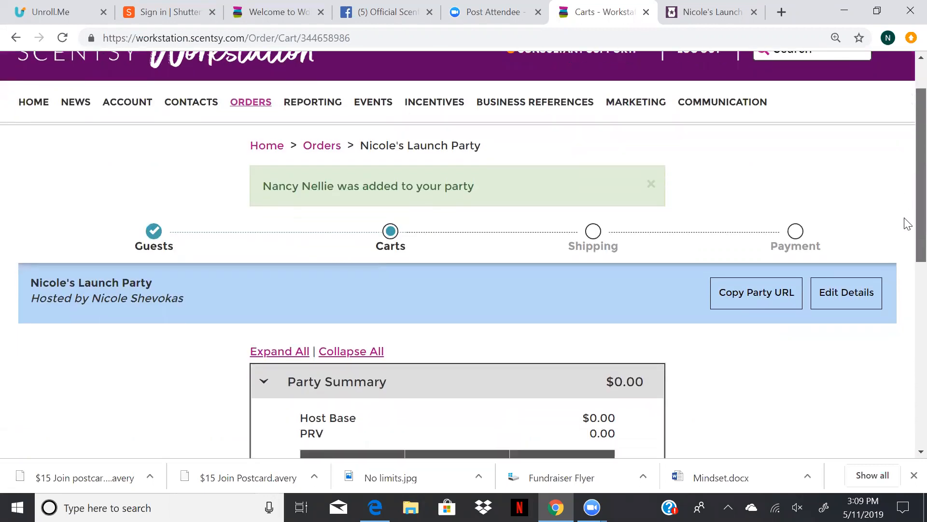
scroll("down", 3)
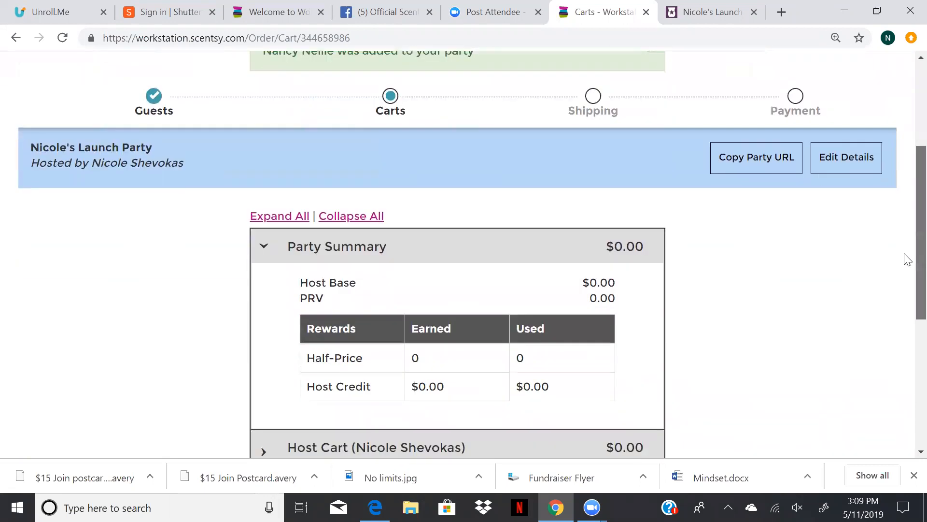
scroll("down", 3)
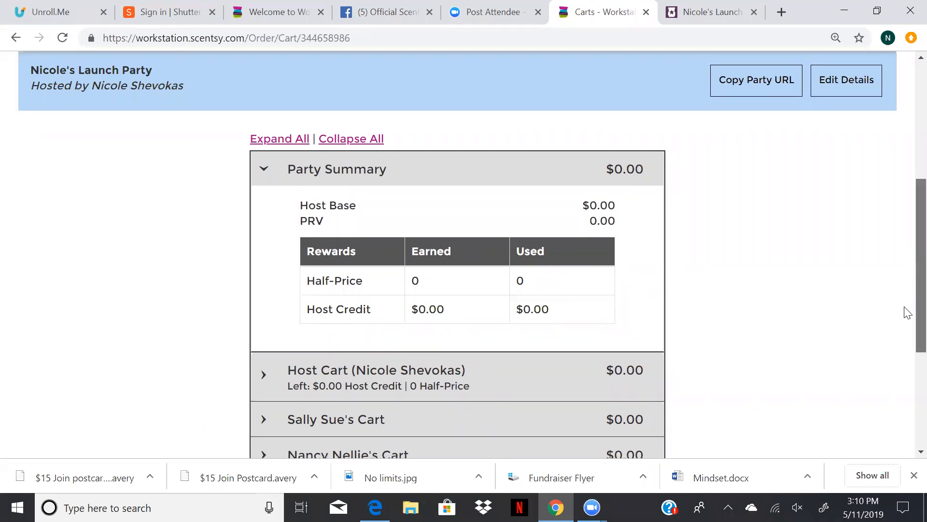
scroll("down", 3)
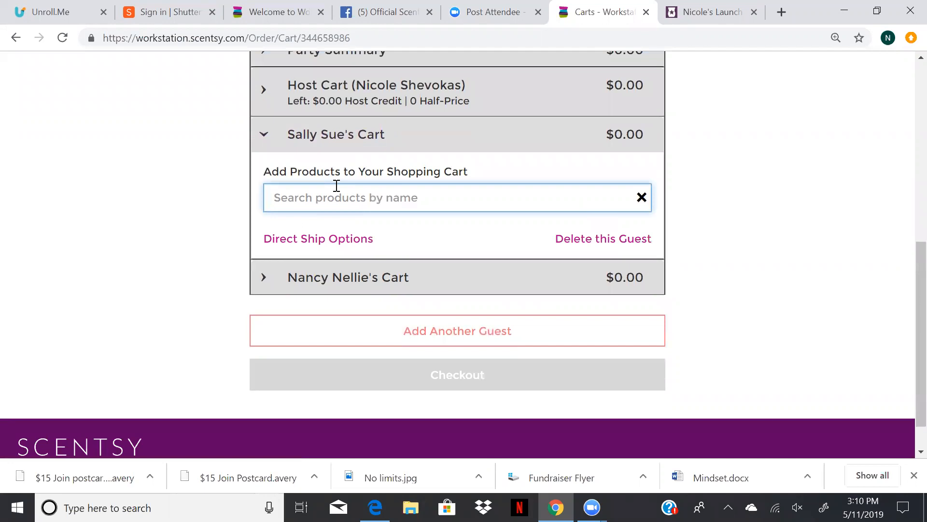
Step: Add Renew Diffuser, Calm Essential Oil Blend and Luna Room Spray to Sally Sue's cart ($162.00)
type("diffus")
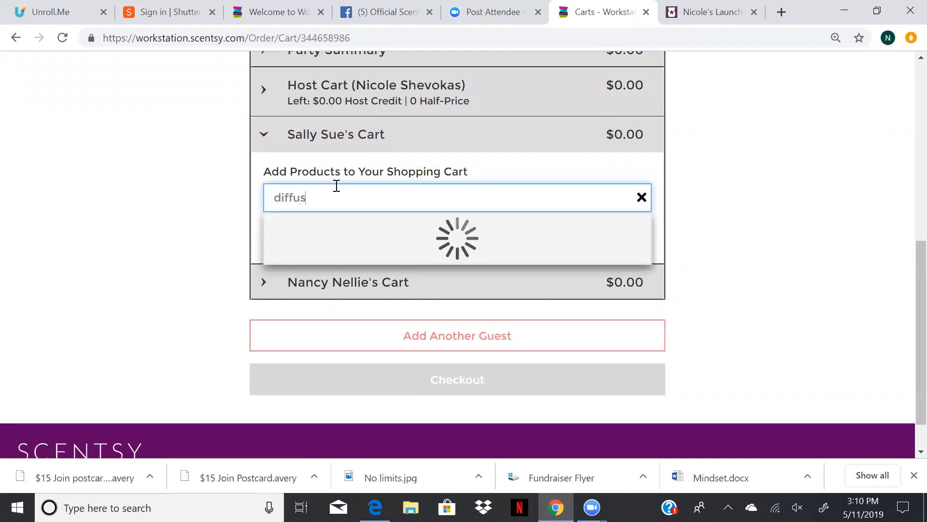
type("er")
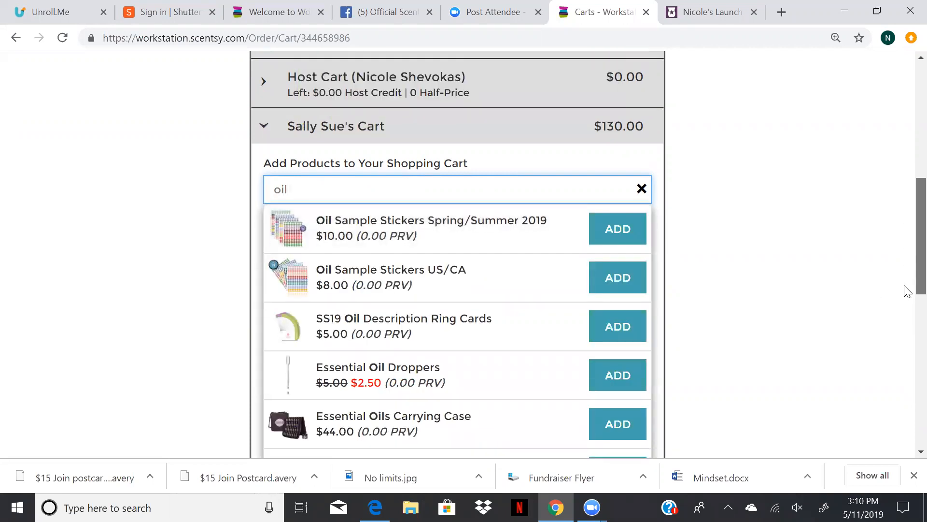
scroll("down", 3)
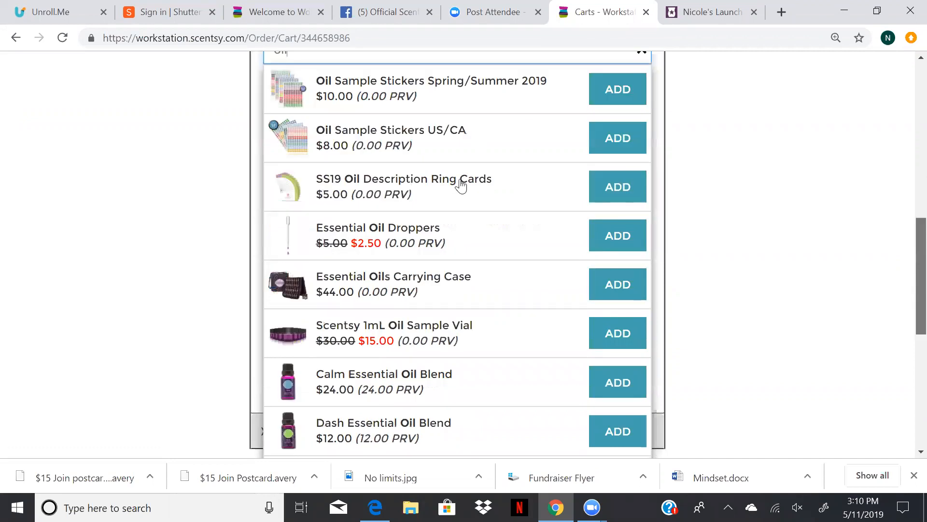
scroll("down", 3)
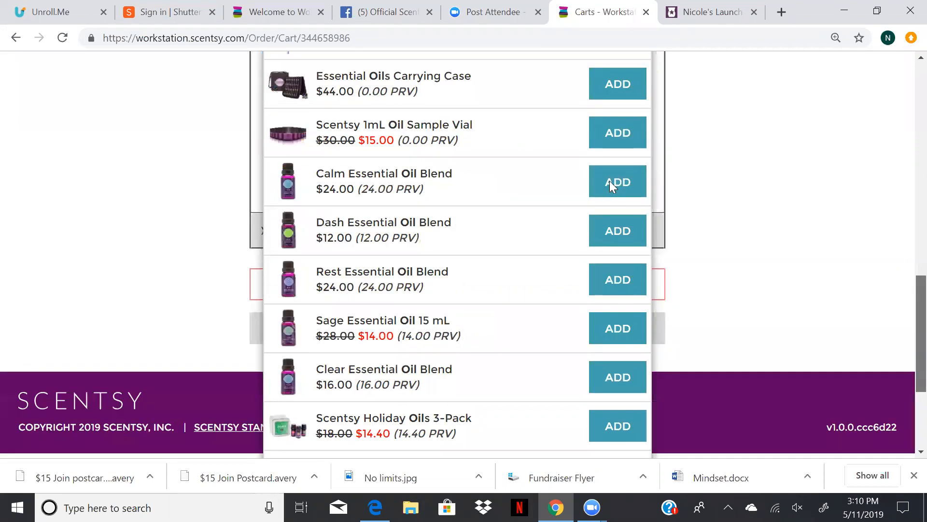
left_click(617, 181)
type("spray")
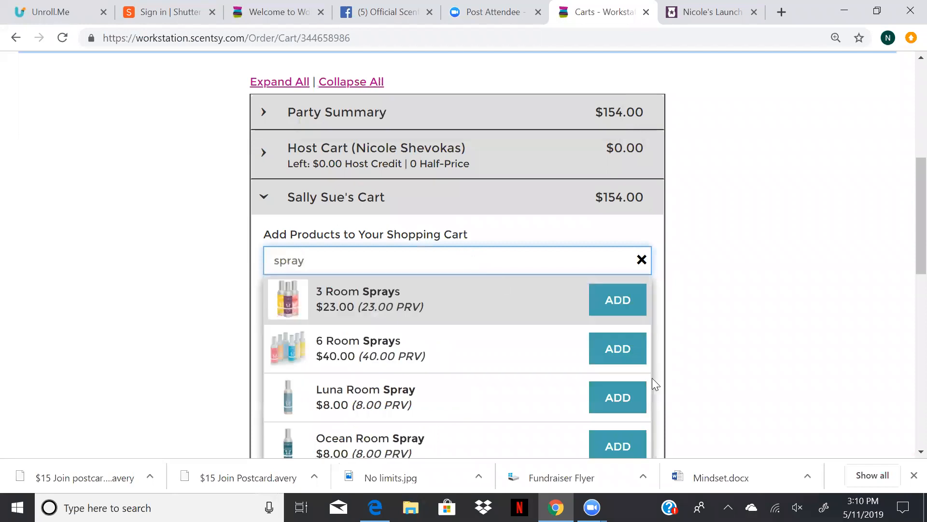
left_click(642, 259)
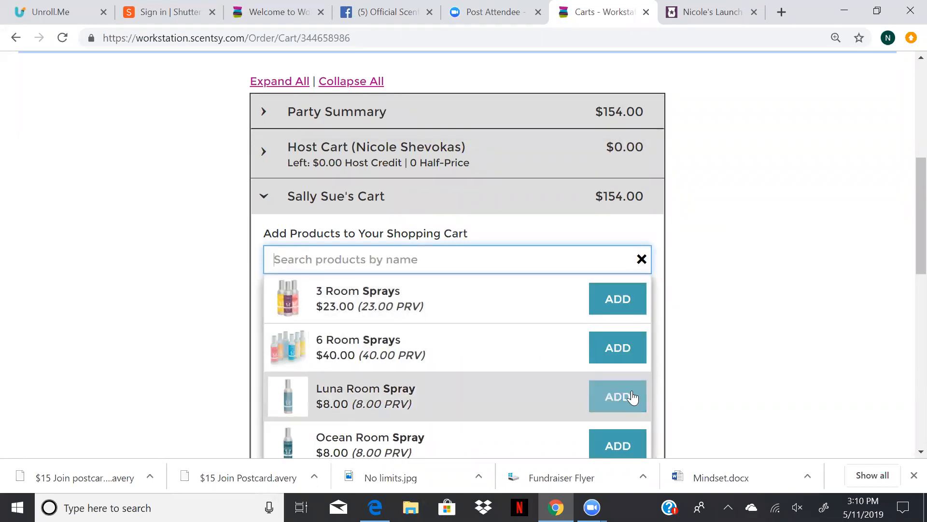
left_click(617, 395)
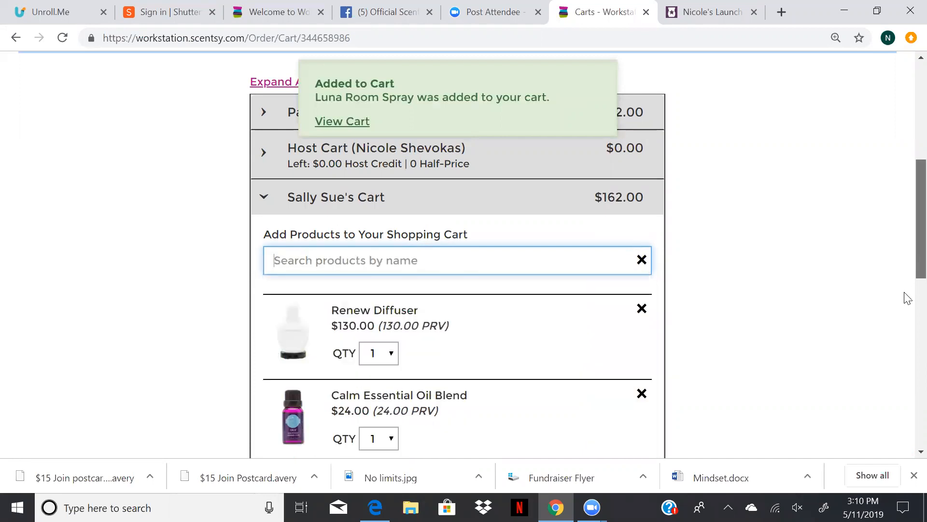
scroll("down", 3)
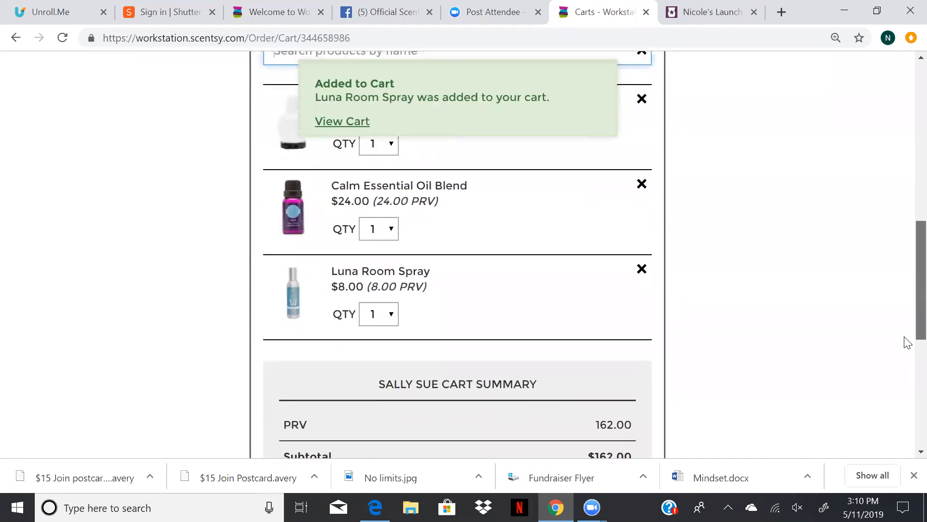
scroll("down", 3)
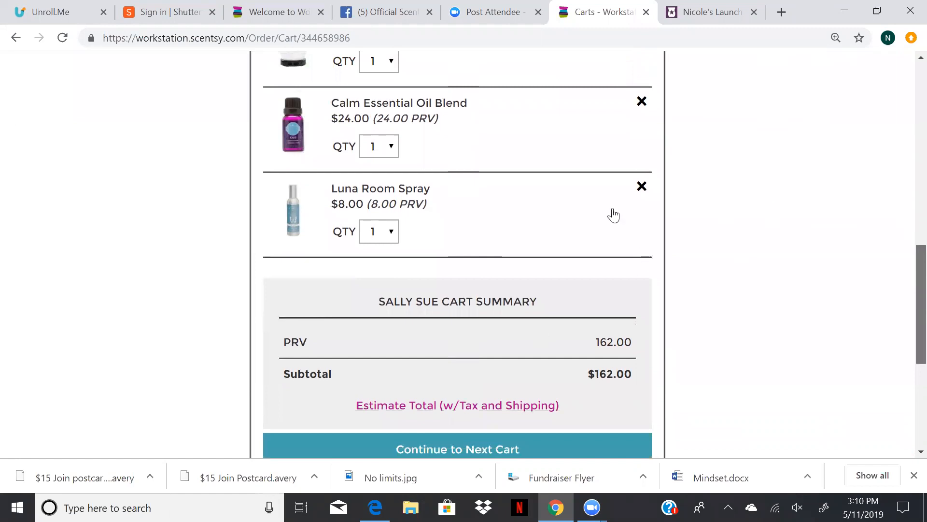
scroll("up", 3)
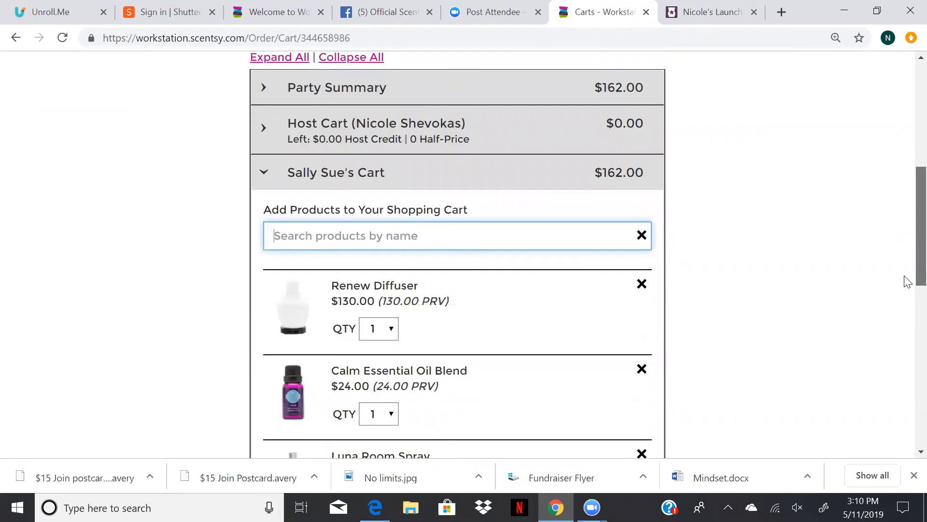
scroll("down", 3)
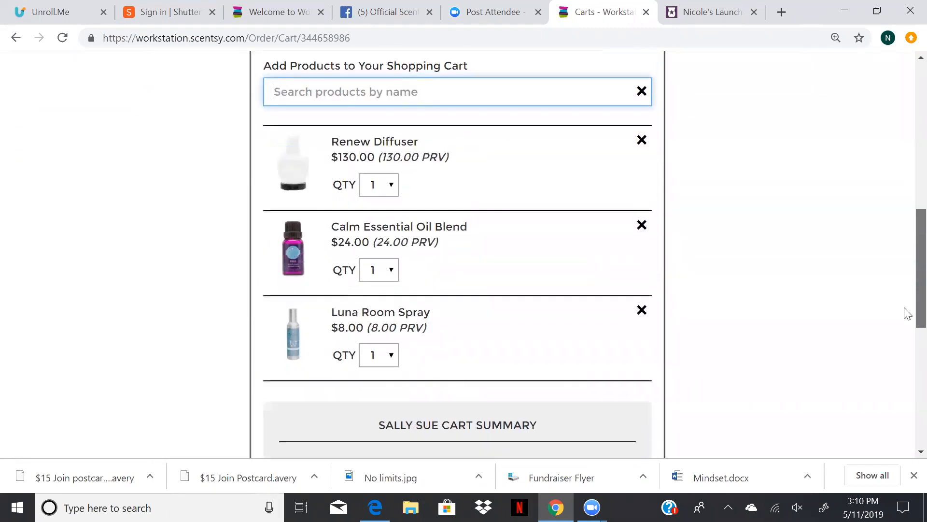
scroll("down", 3)
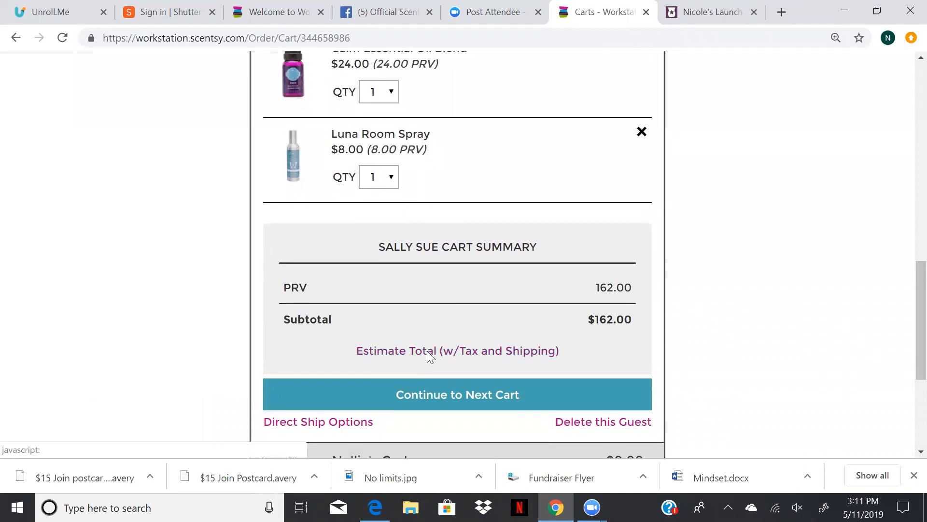
Step: Estimate Sally Sue's total at $189.90 with shipping and tax, then return to carts
left_click(457, 350)
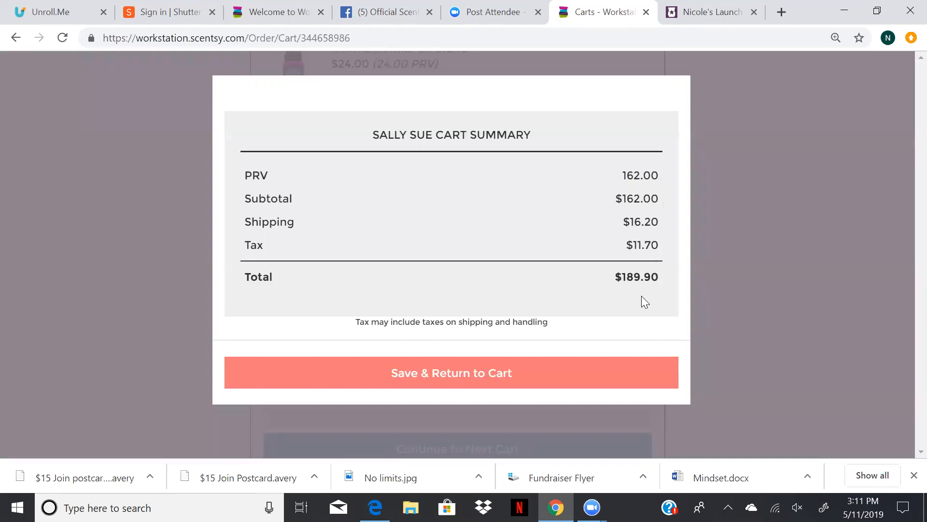
mouse_move(908, 273)
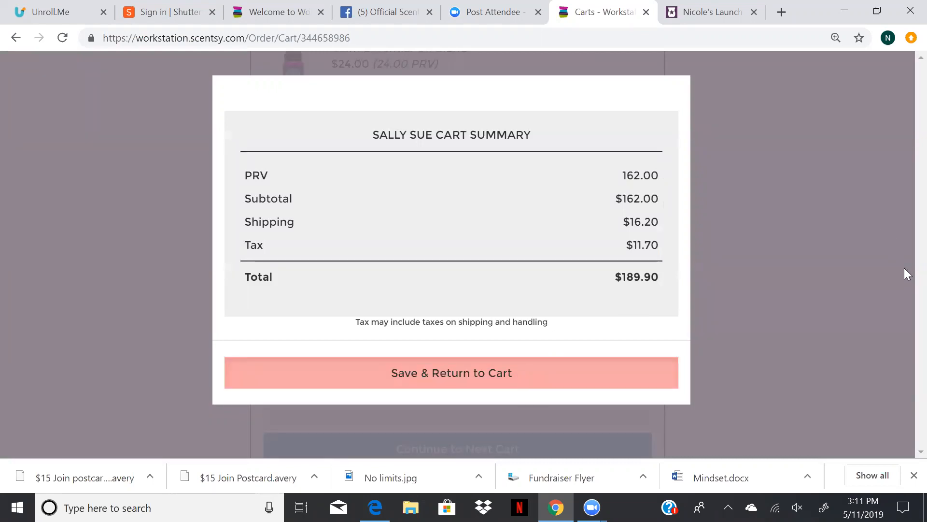
left_click(451, 372)
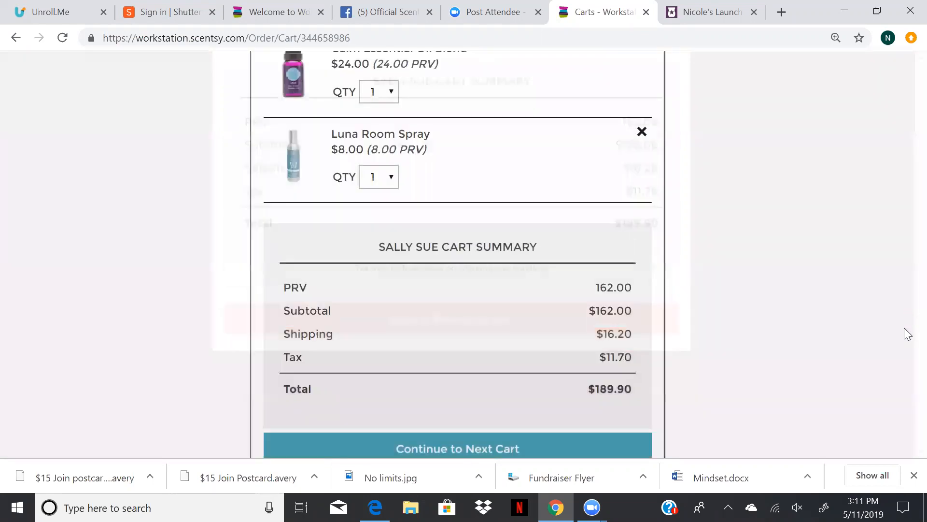
scroll("down", 3)
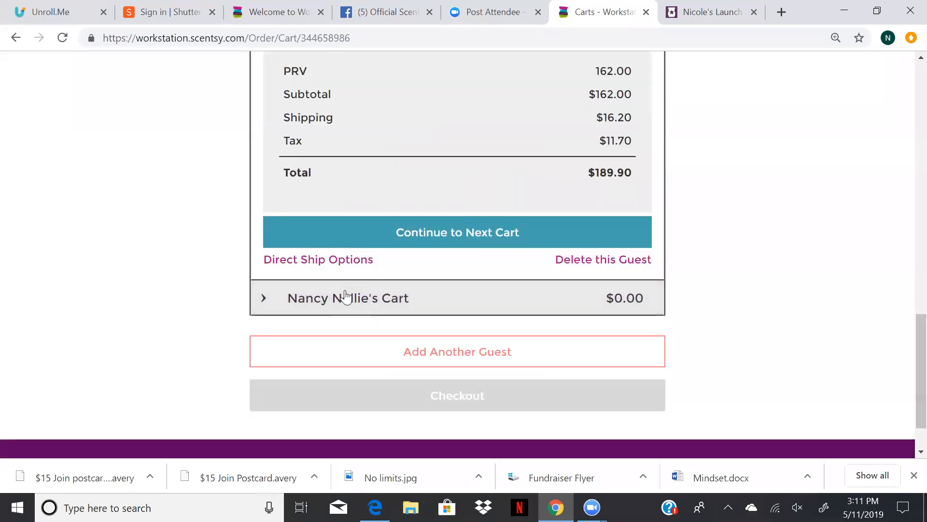
left_click(347, 298)
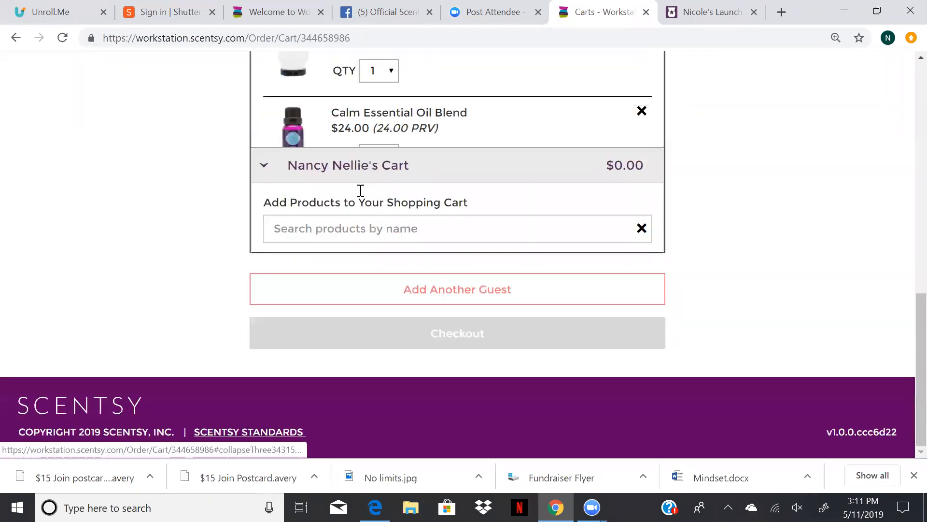
type("bars")
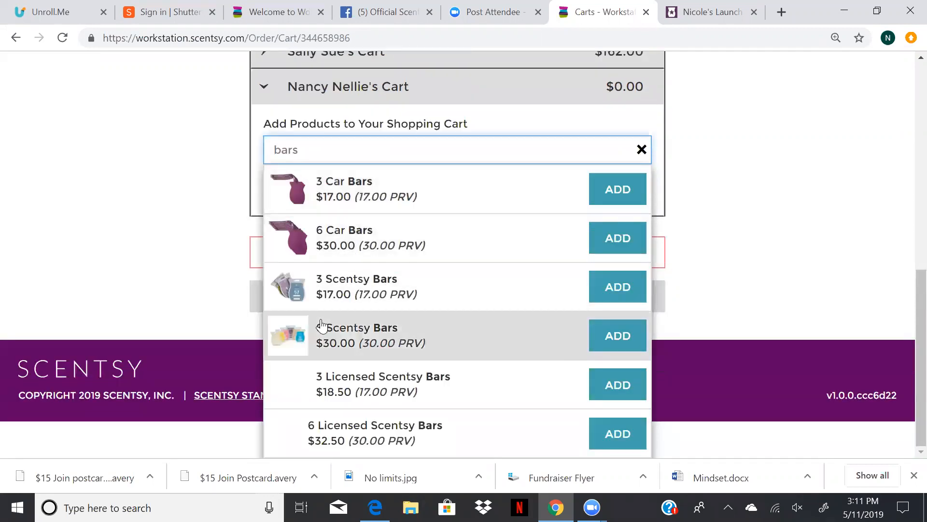
mouse_move(290, 356)
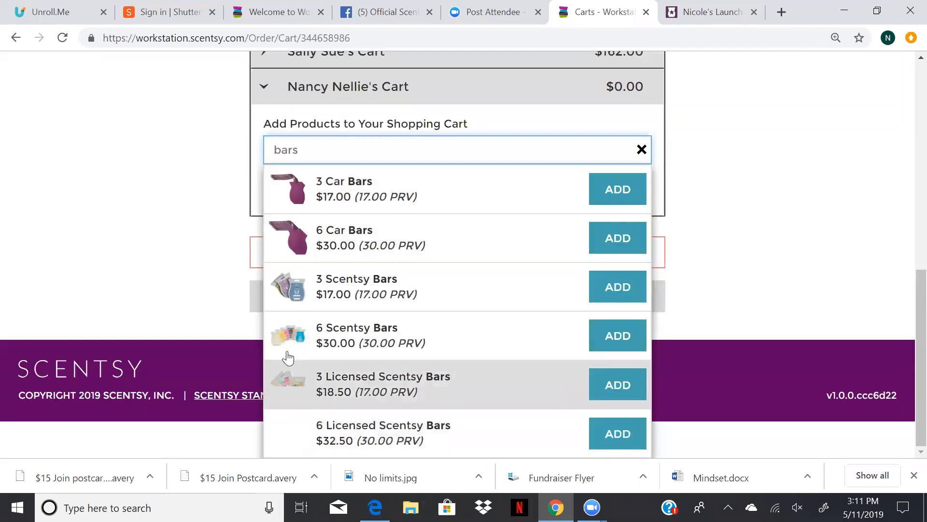
mouse_move(617, 336)
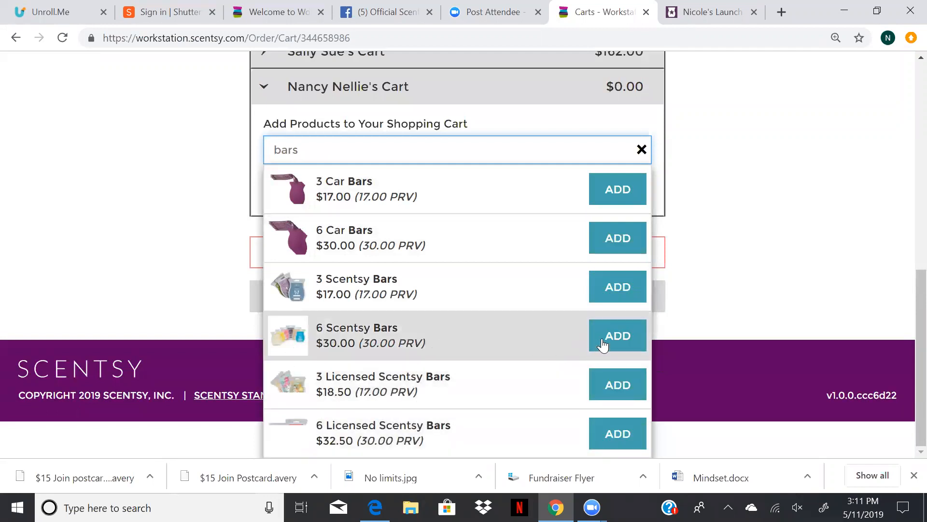
left_click(641, 150)
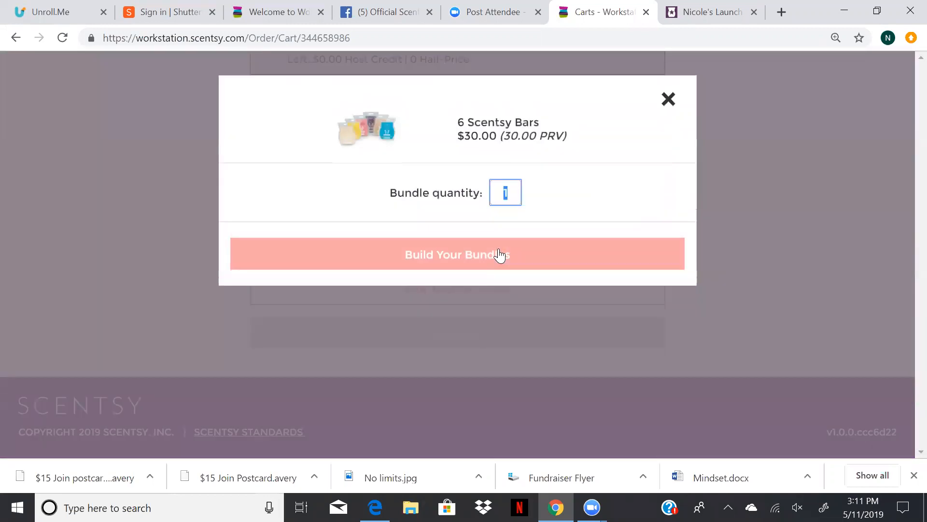
Step: Set the bundle quantity to 2 and pick Coconut Lemongrass and Black Raspberry Vanilla bars
type("2")
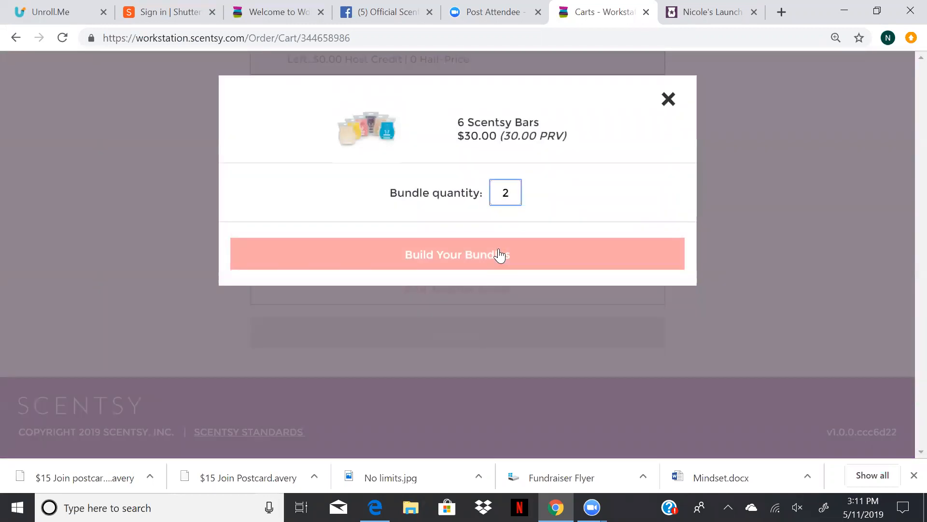
left_click(457, 253)
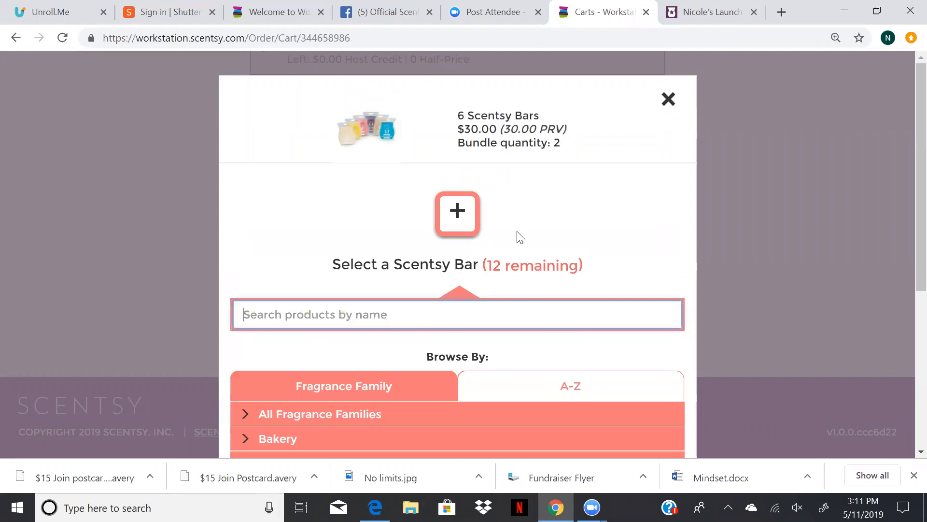
mouse_move(349, 422)
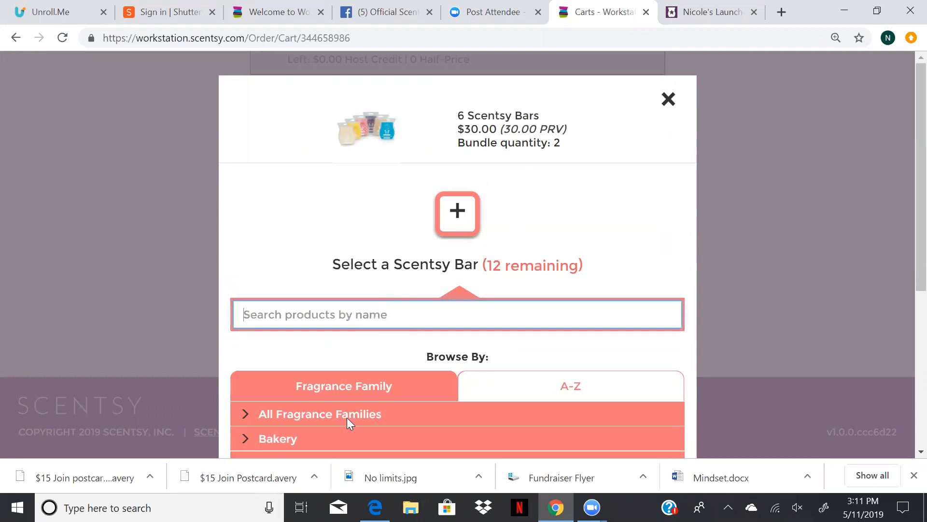
left_click(319, 414)
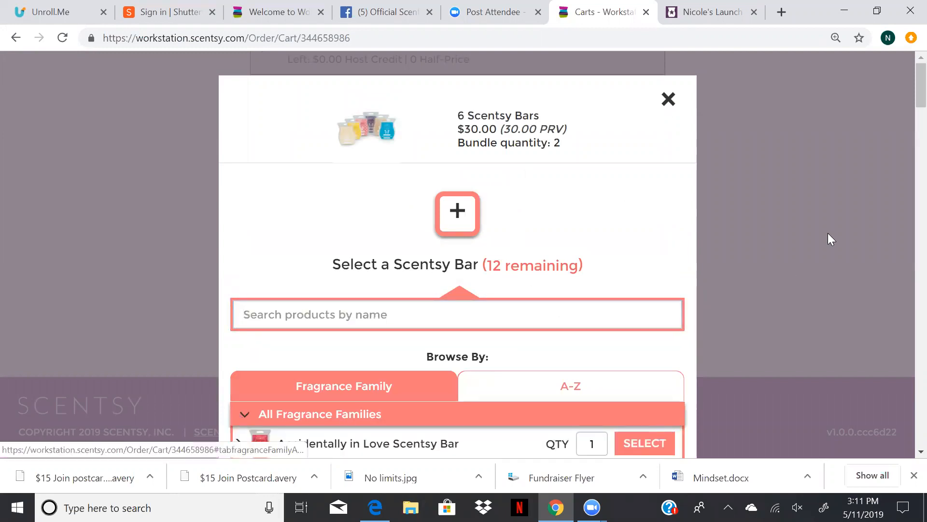
scroll("down", 3)
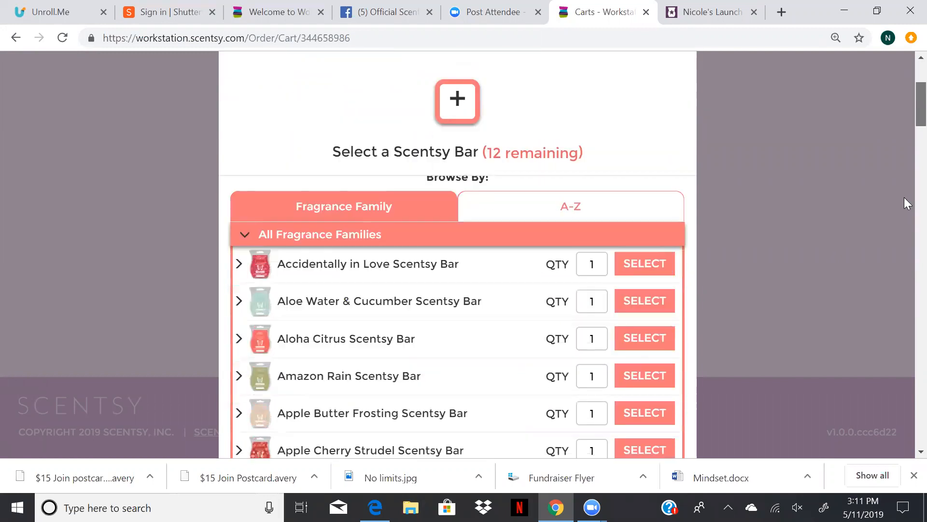
scroll("down", 3)
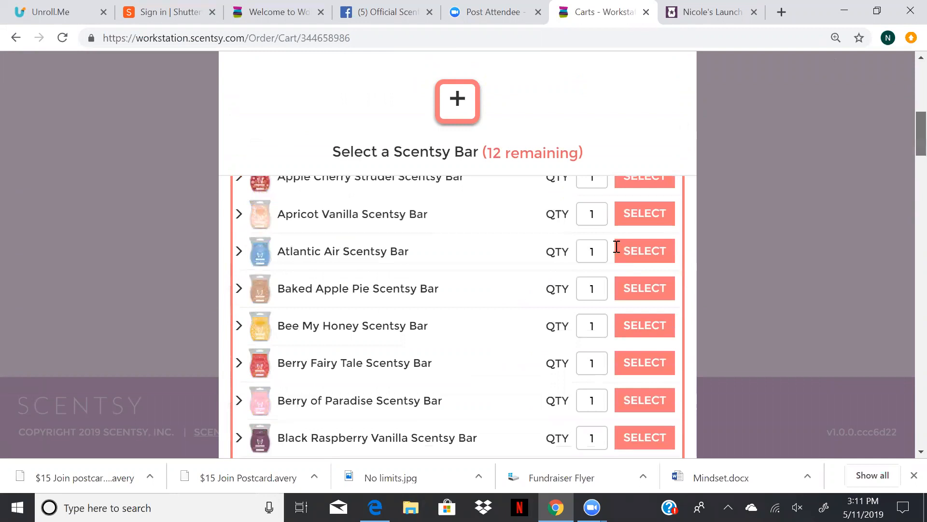
type("coco")
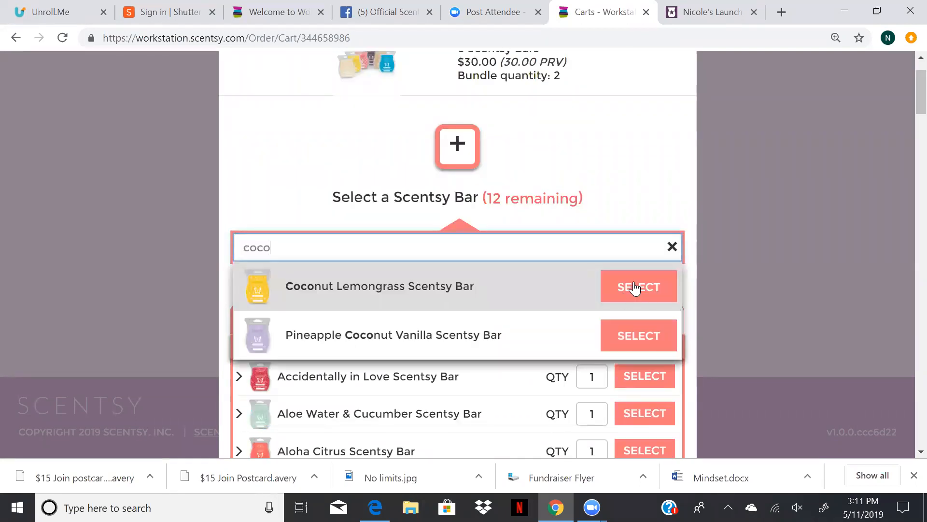
type("bl")
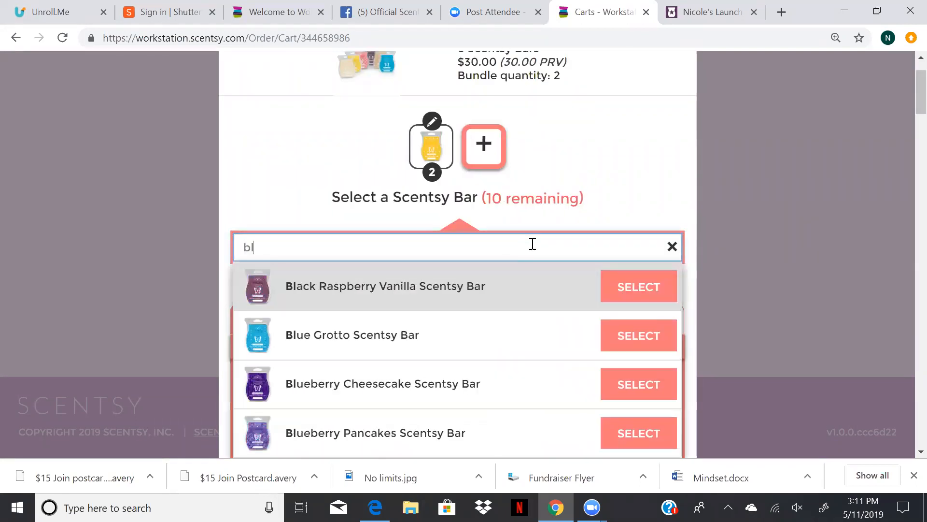
left_click(638, 286)
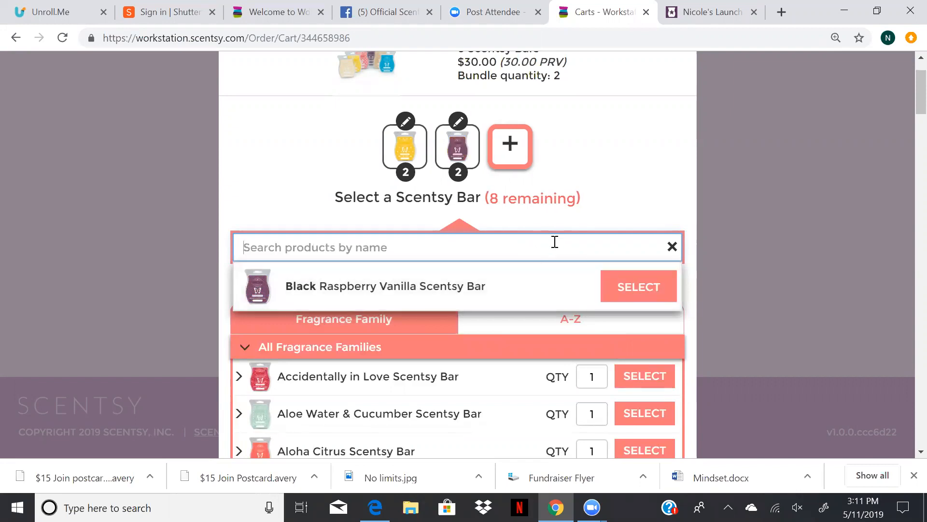
Step: Add Luna, Aloe Water & Cucumber and Aloha Citrus bars, and save both bundles ($60.00)
type("luna")
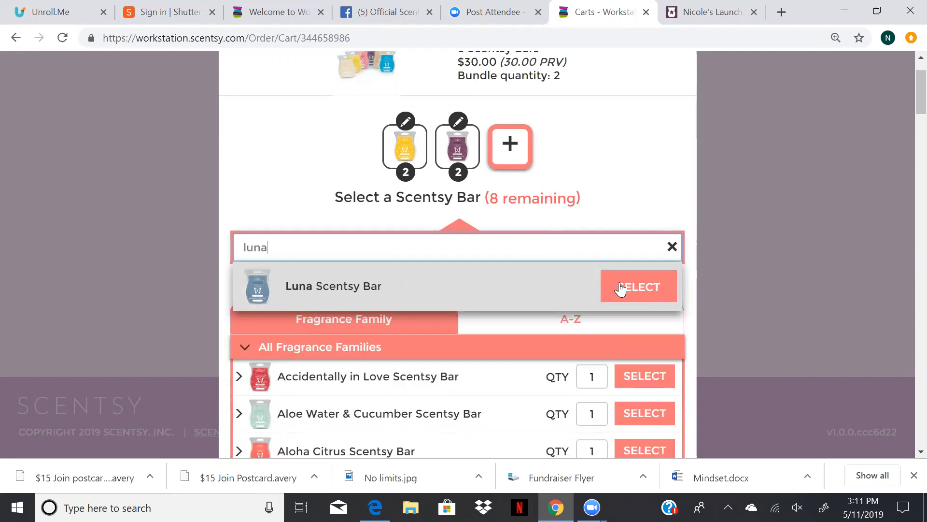
left_click(638, 286)
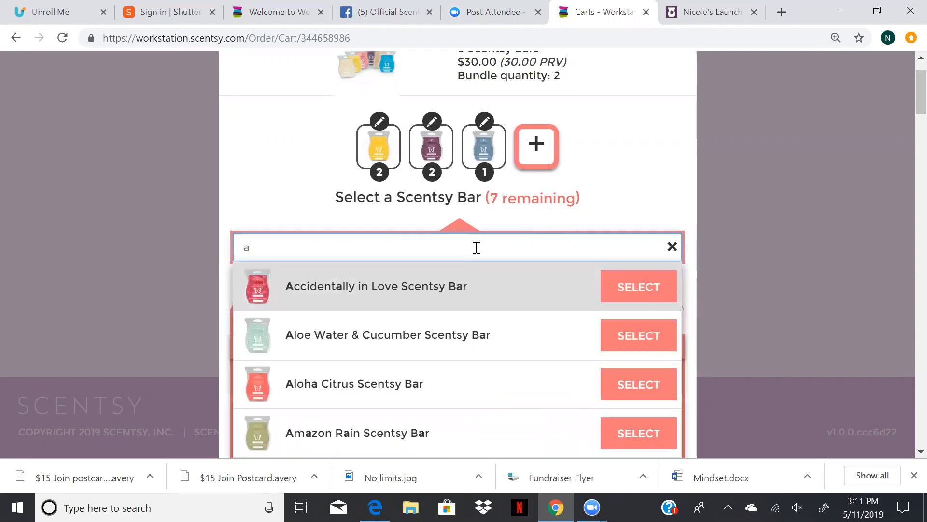
left_click(638, 286)
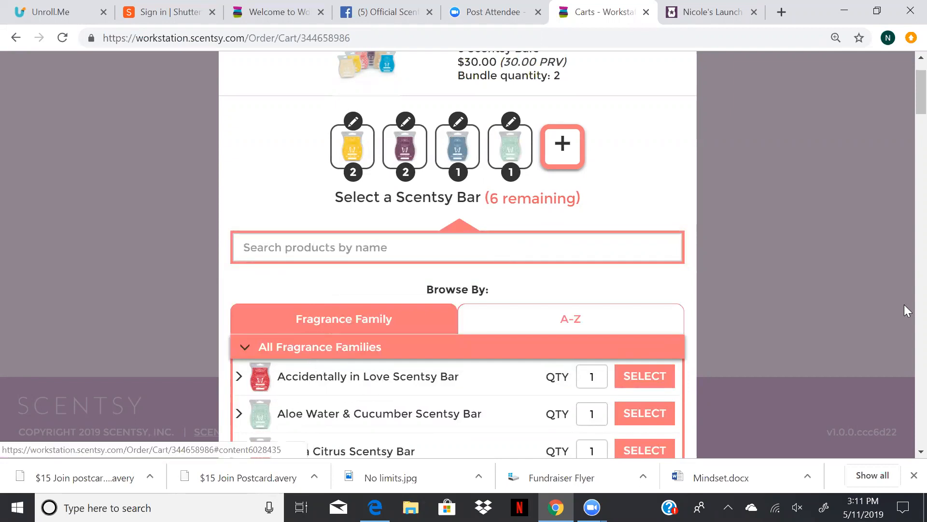
mouse_move(230, 365)
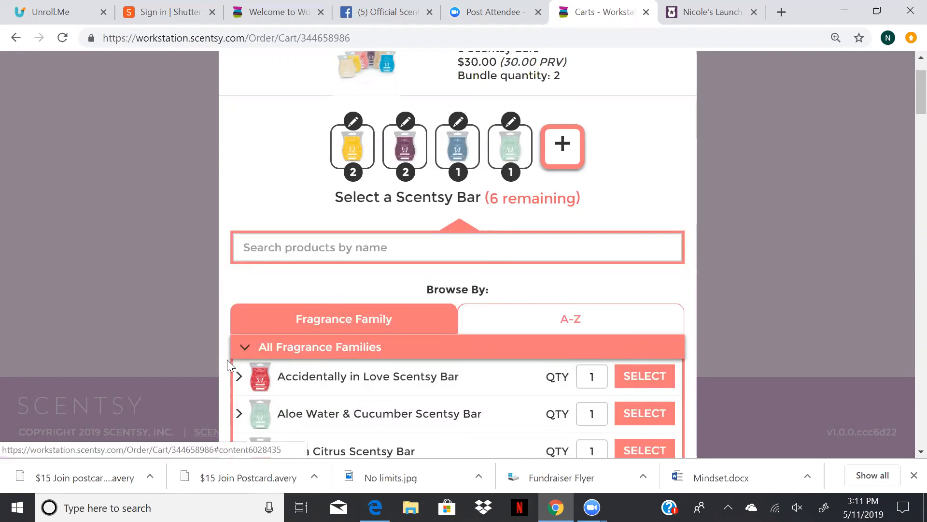
left_click(320, 347)
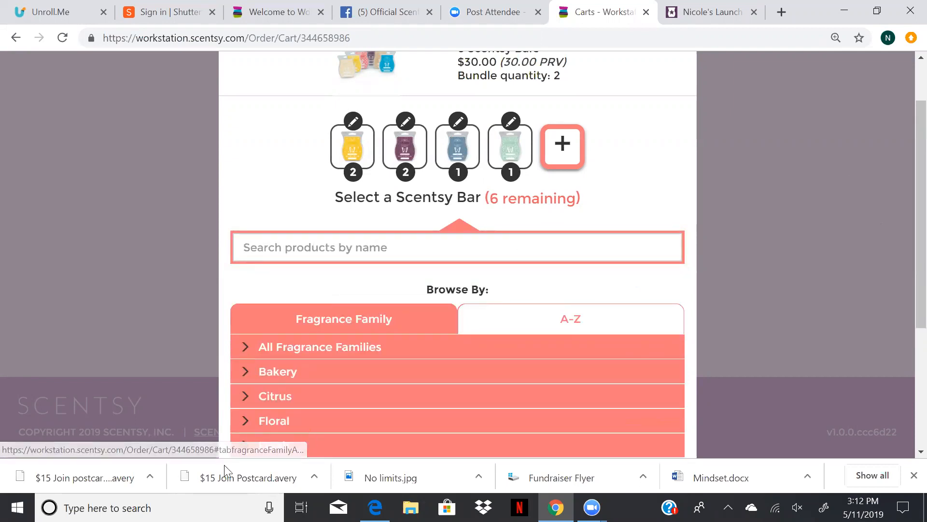
left_click(273, 420)
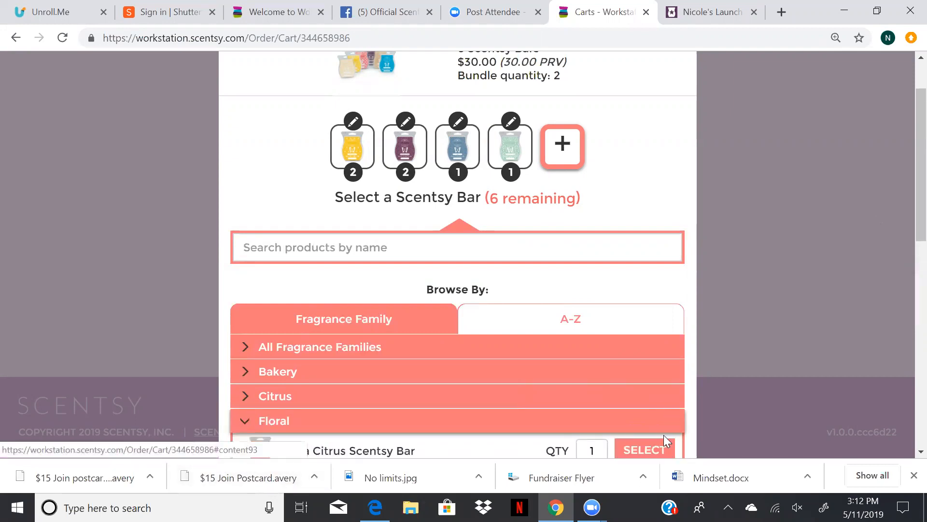
scroll("down", 3)
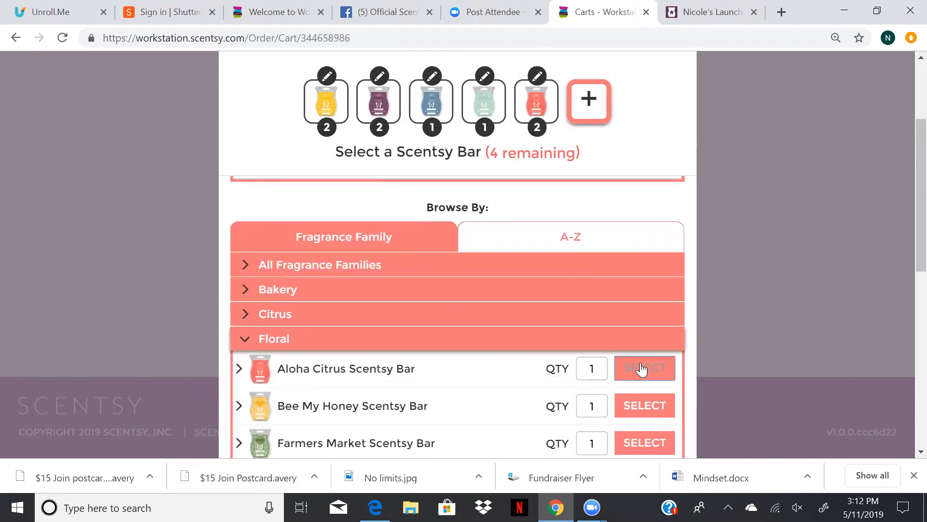
left_click(643, 368)
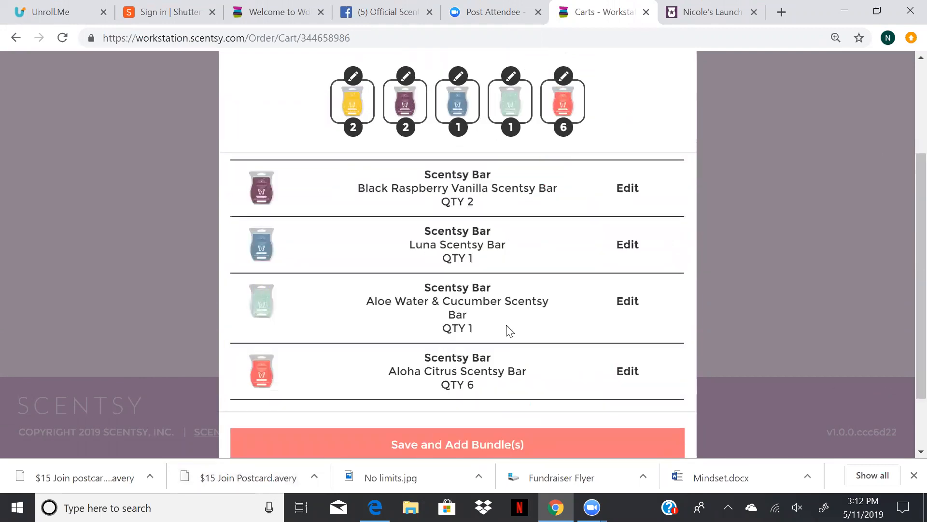
mouse_move(492, 444)
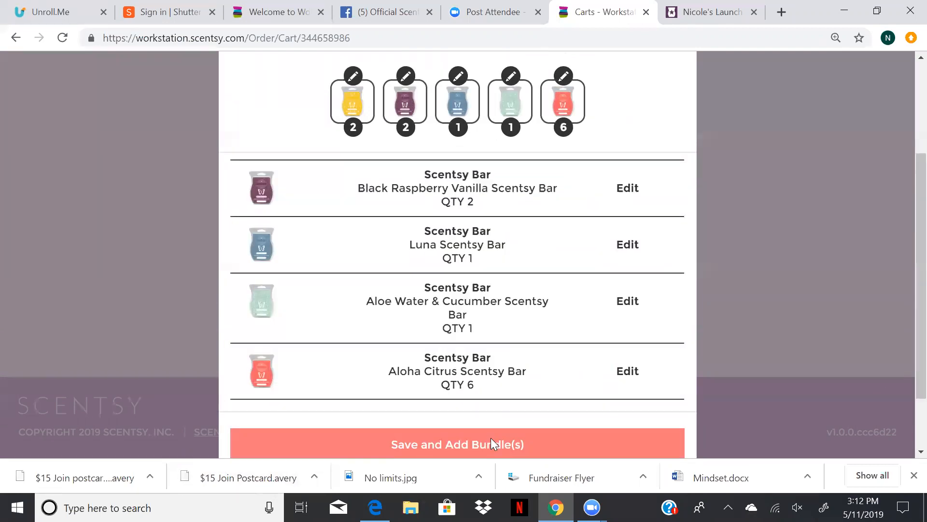
left_click(457, 445)
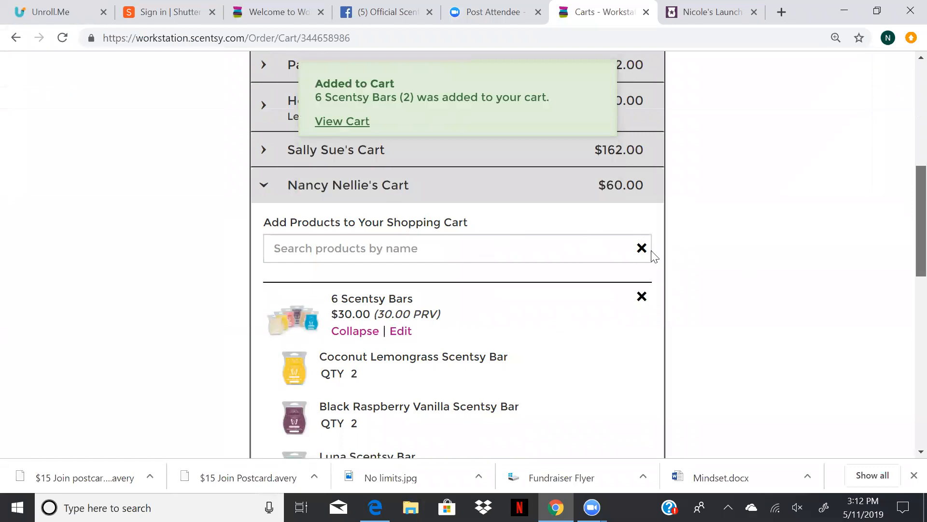
scroll("up", 3)
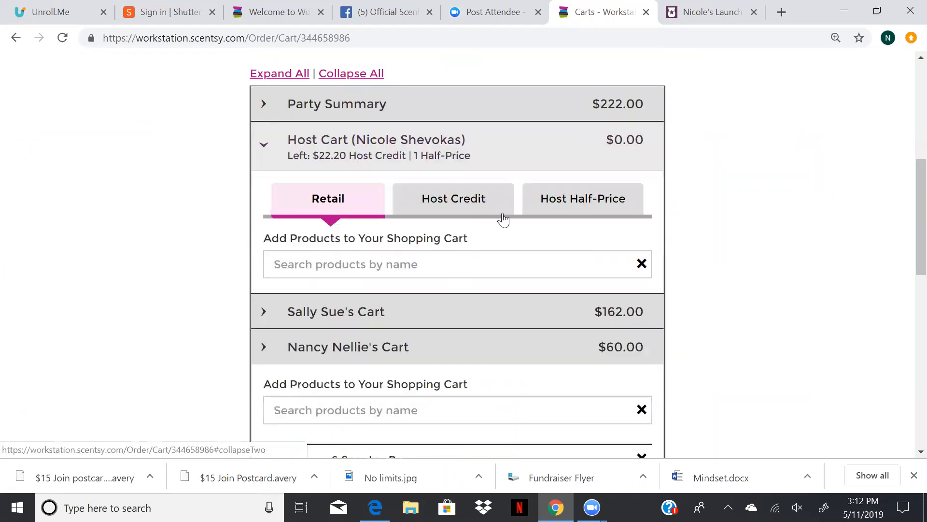
left_click(453, 198)
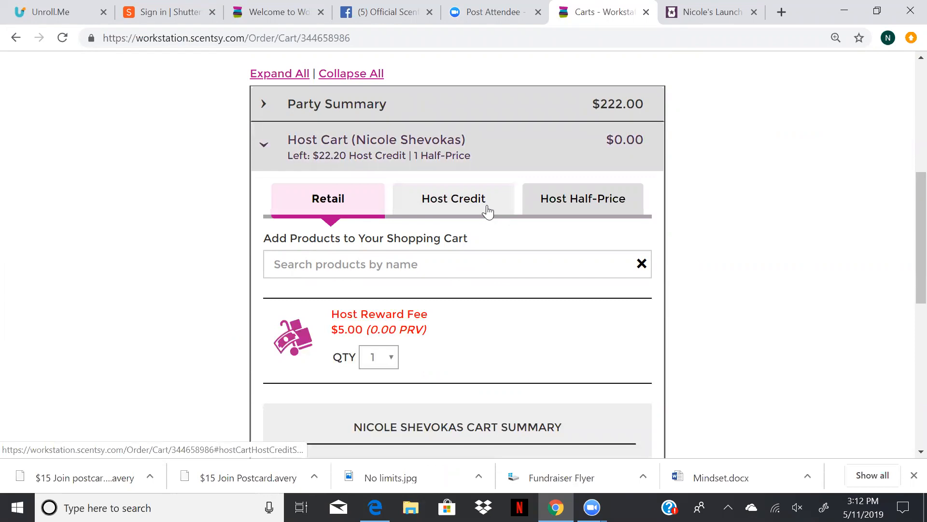
left_click(454, 198)
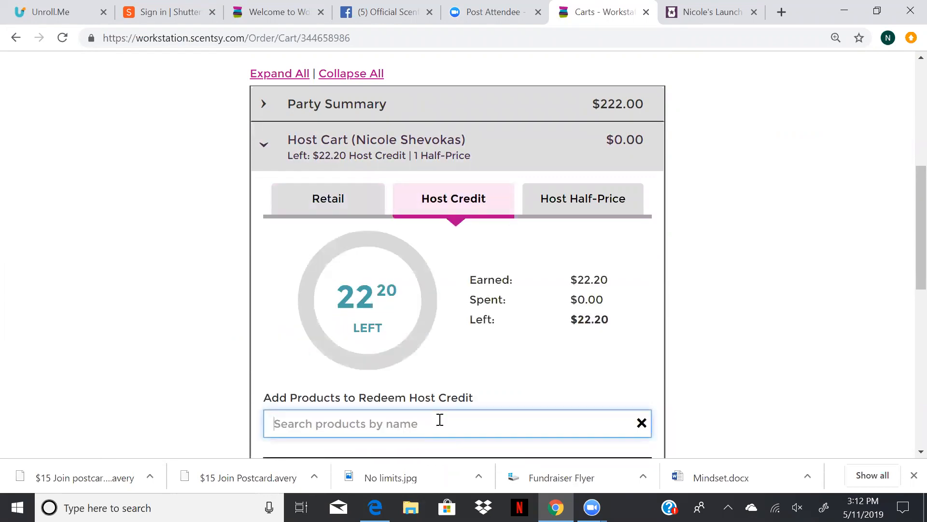
type("disk")
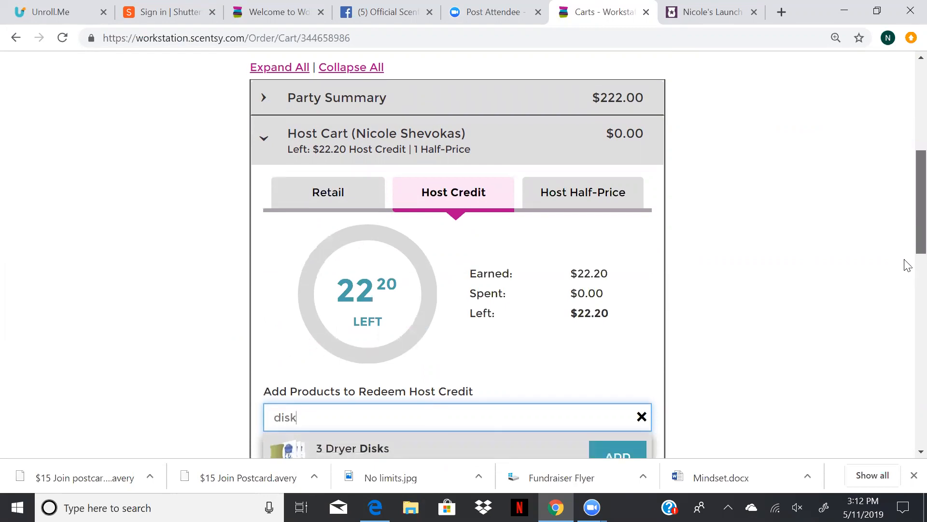
left_click(642, 417)
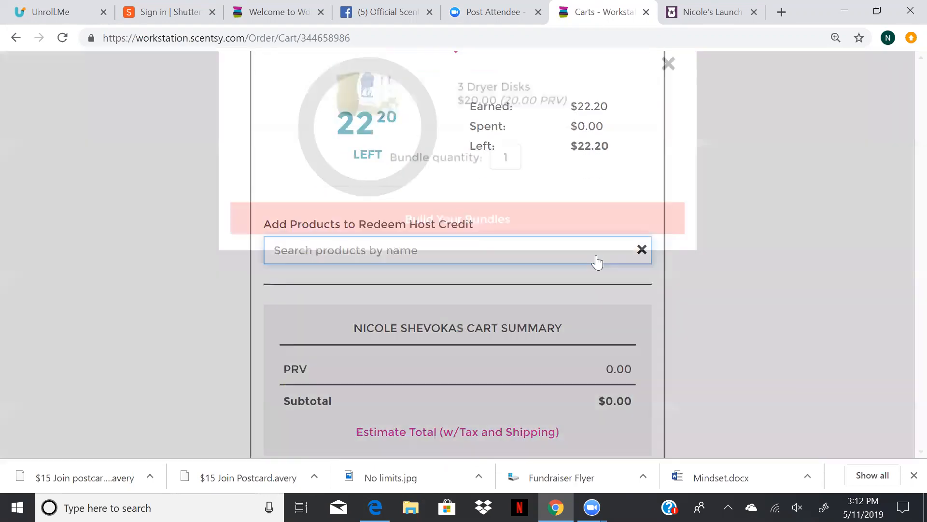
left_click(456, 219)
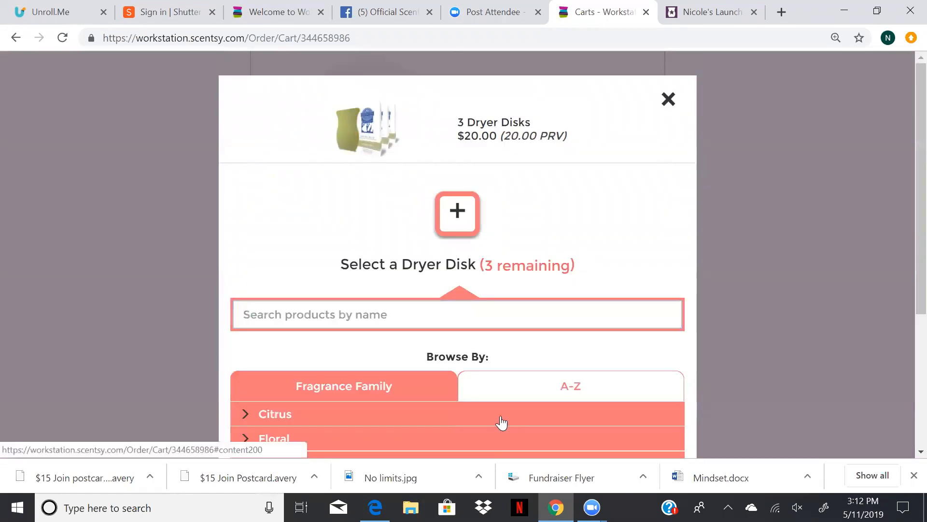
mouse_move(568, 374)
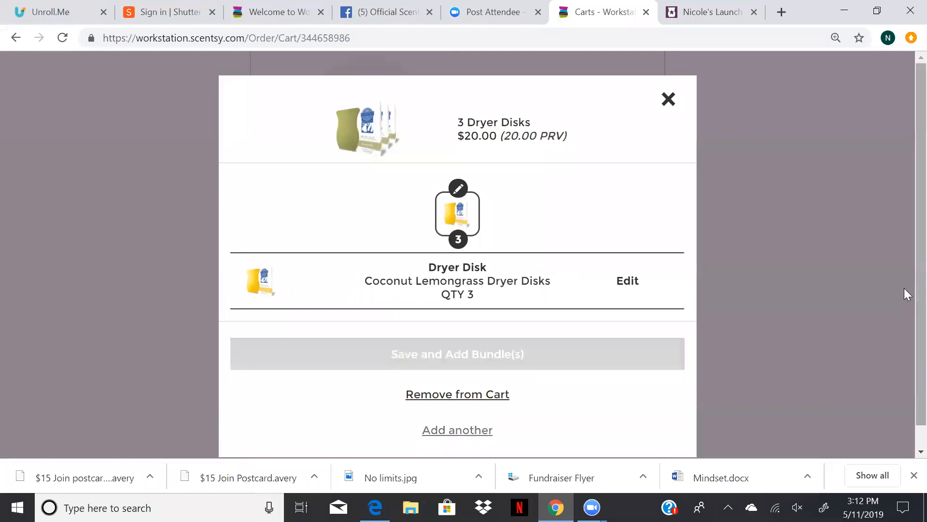
left_click(457, 353)
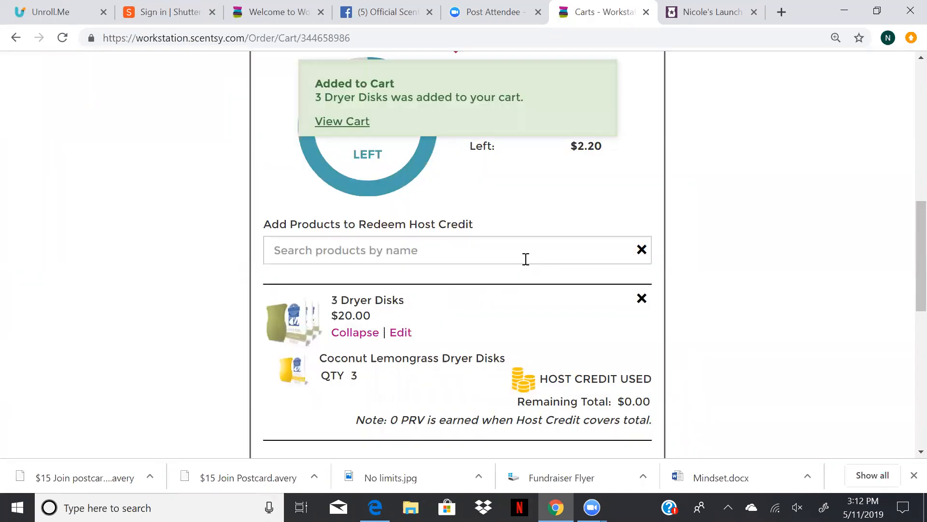
Step: Add a Luna Scent Circle and Coconut Lemongrass Dryer Disks, using all $22.20 credit
type("c")
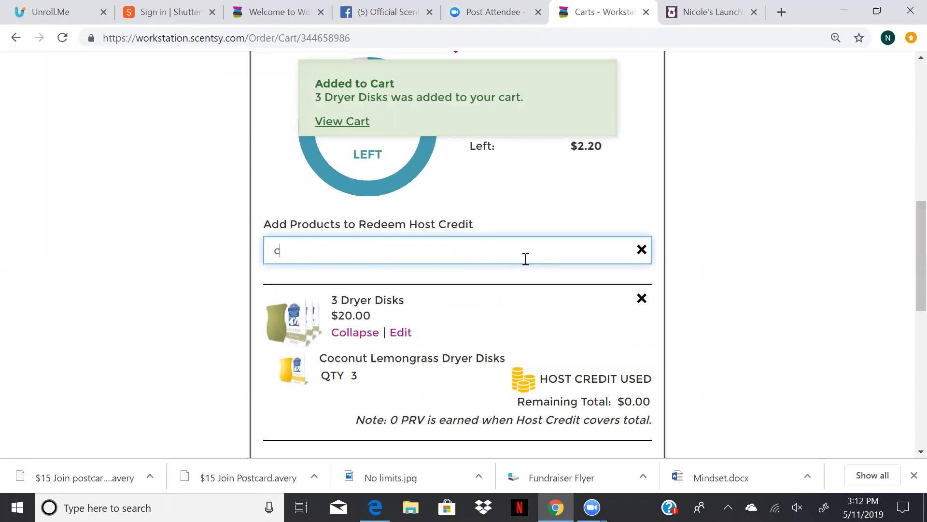
type("ircl")
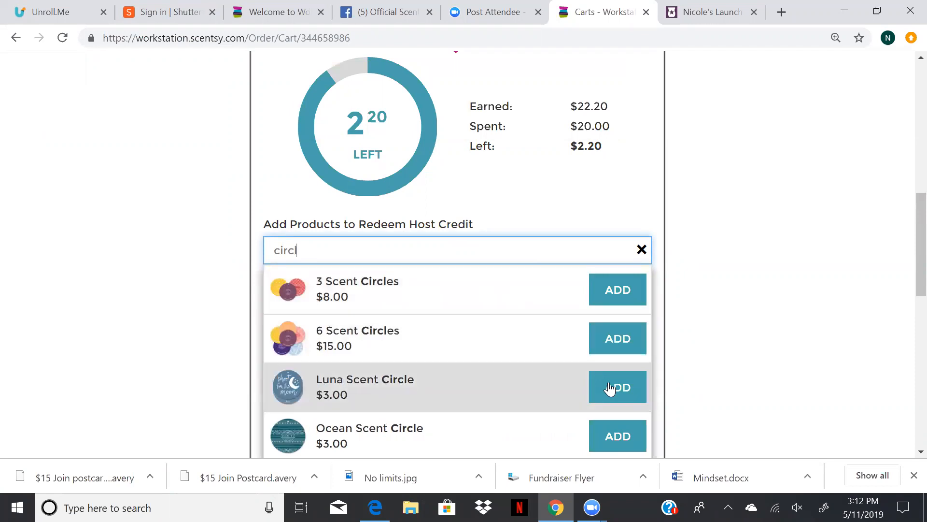
left_click(641, 250)
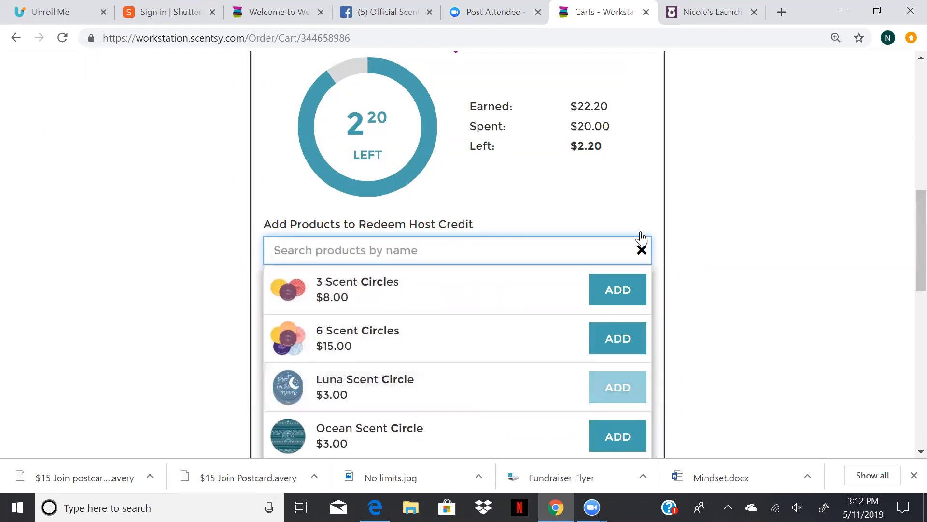
left_click(617, 386)
type("d")
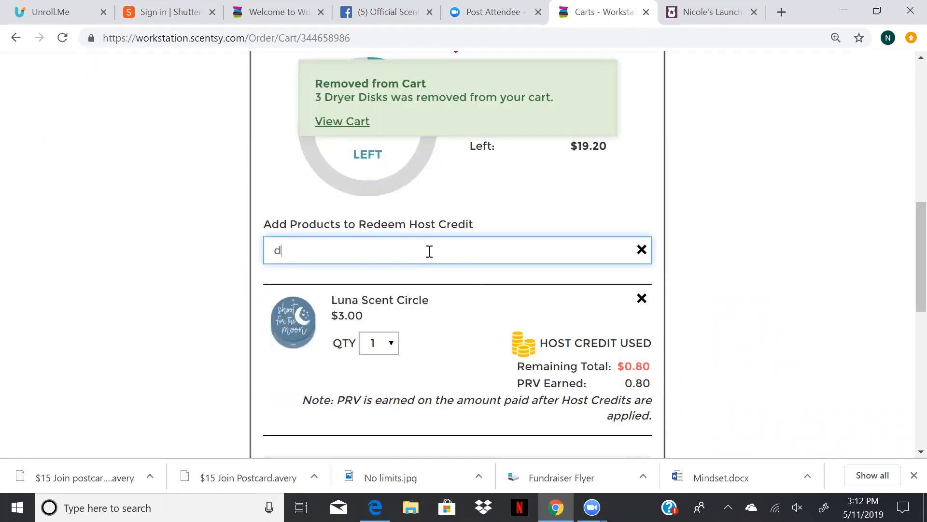
type("isks")
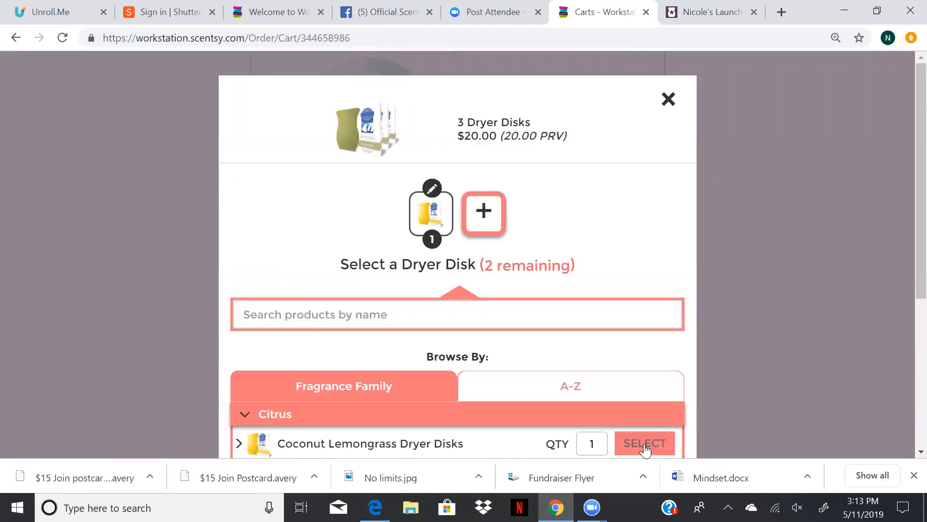
left_click(644, 443)
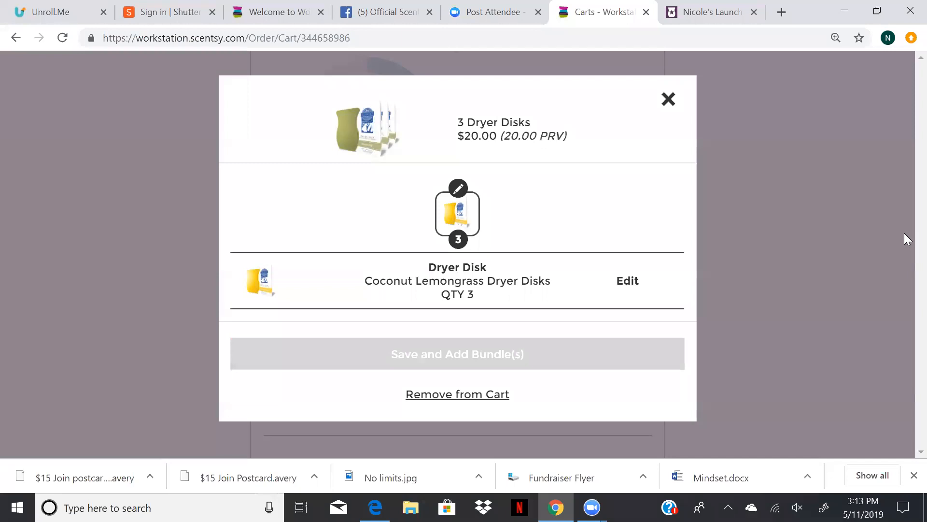
left_click(457, 353)
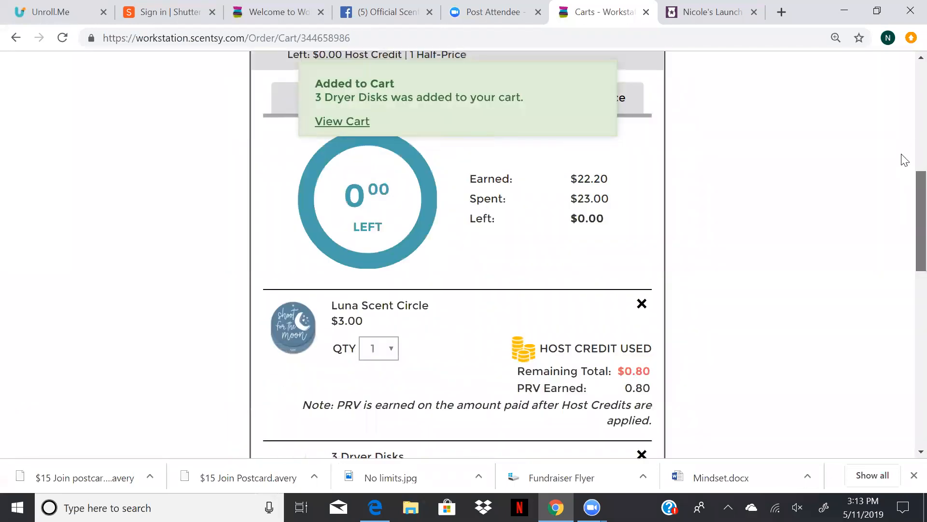
scroll("up", 3)
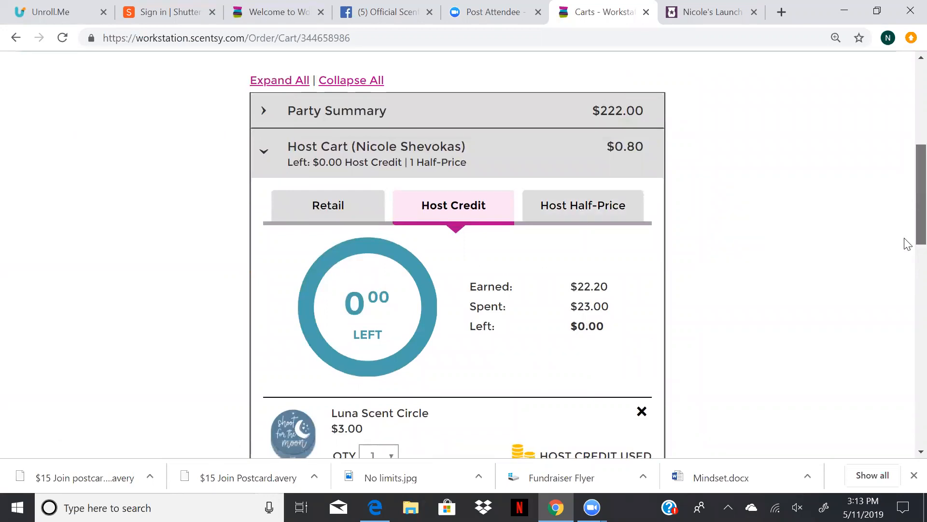
Step: Add the half-price $20 Warmer system with Believe In Your Dreams Mini Warmer and Black Raspberry Vanilla bars
scroll("down", 3)
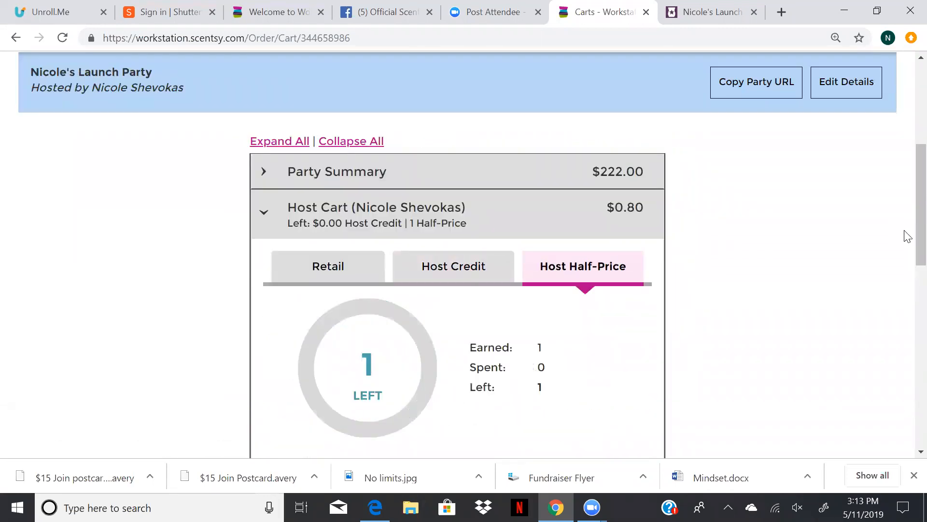
scroll("down", 3)
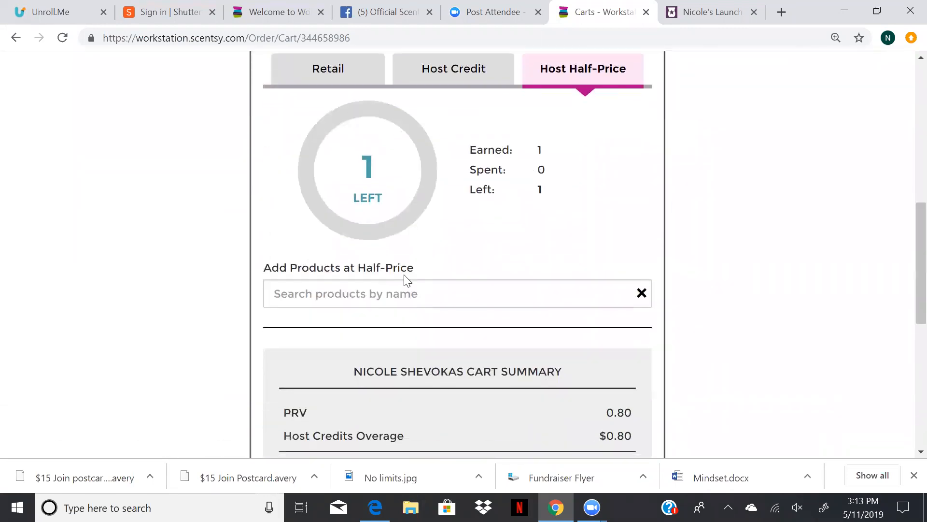
right_click(403, 293)
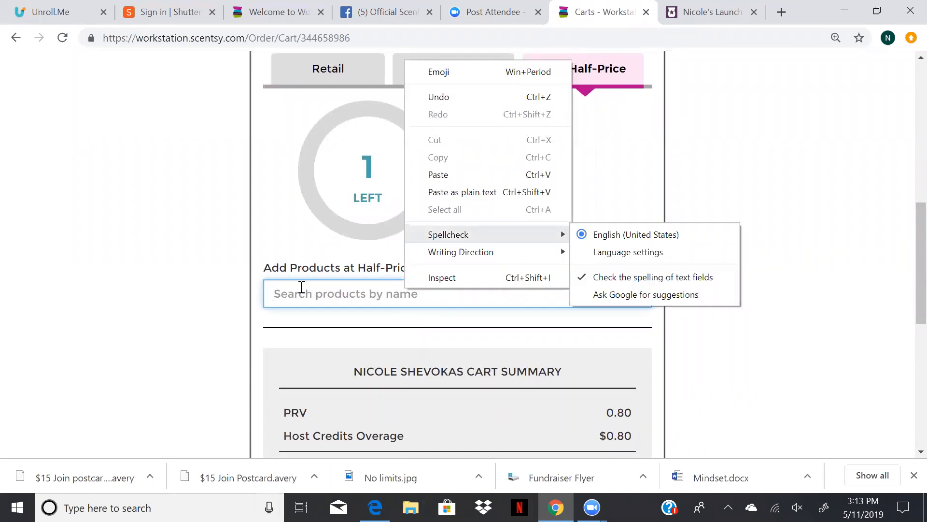
type("system")
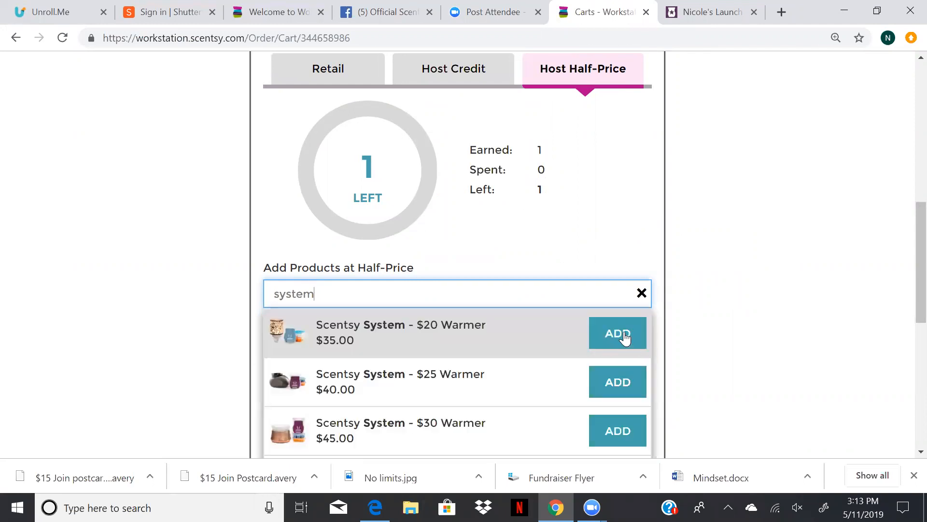
left_click(641, 292)
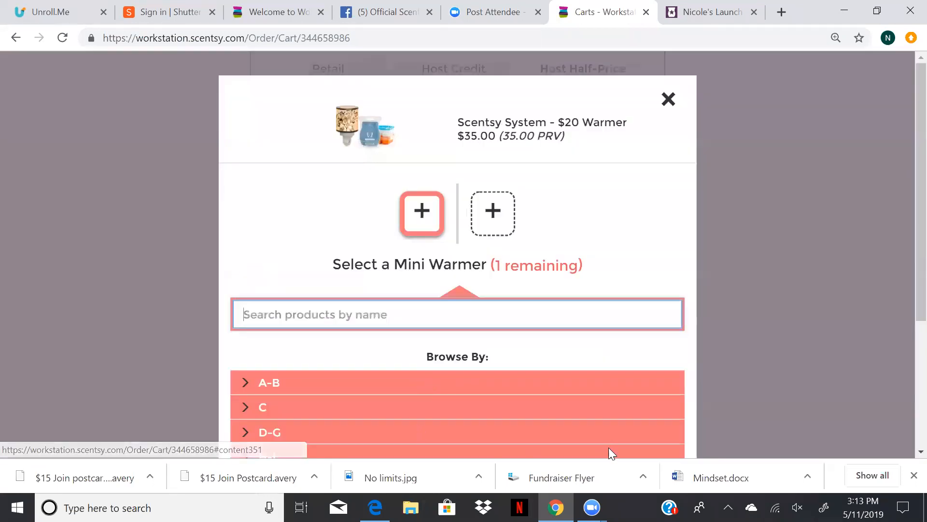
left_click(421, 211)
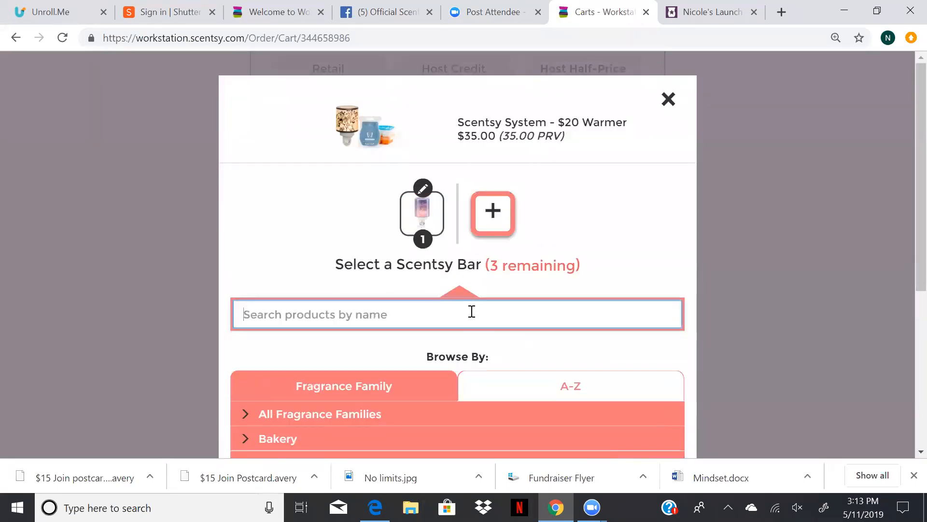
left_click(638, 353)
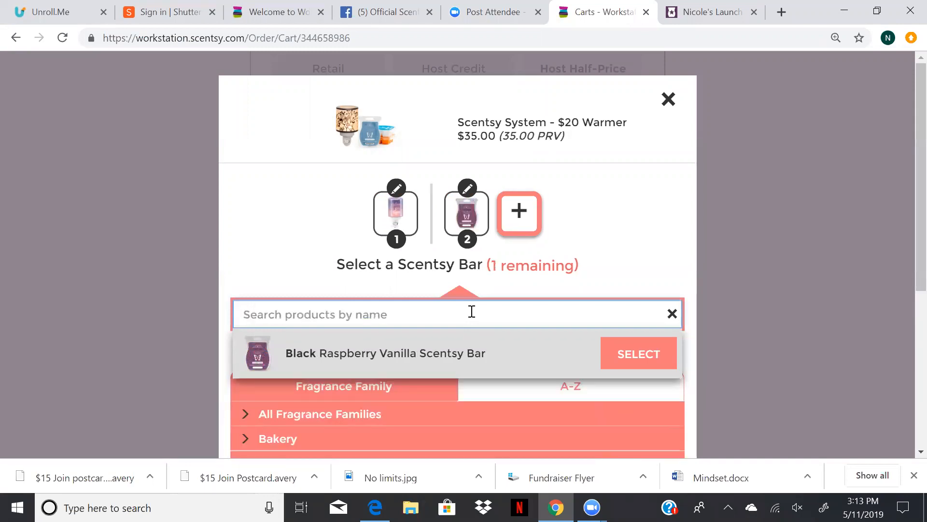
left_click(638, 353)
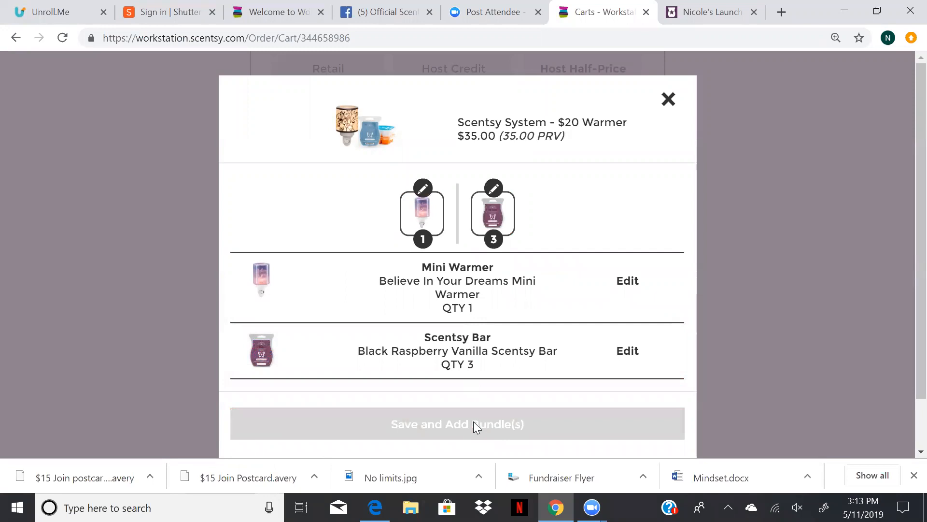
left_click(456, 423)
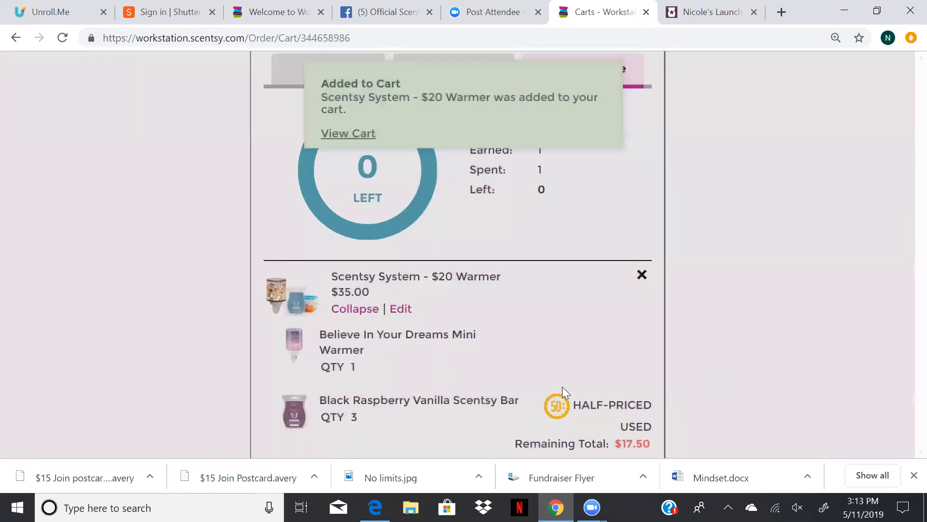
scroll("up", 3)
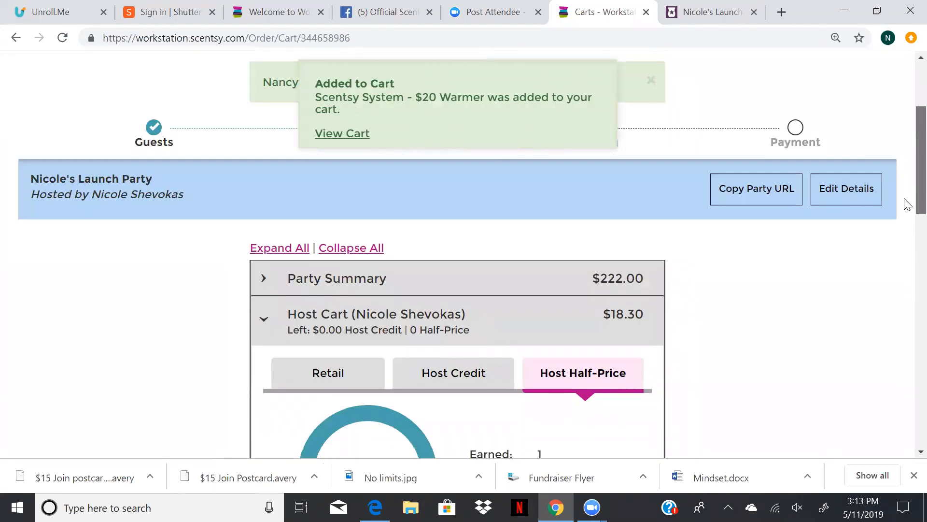
scroll("down", 3)
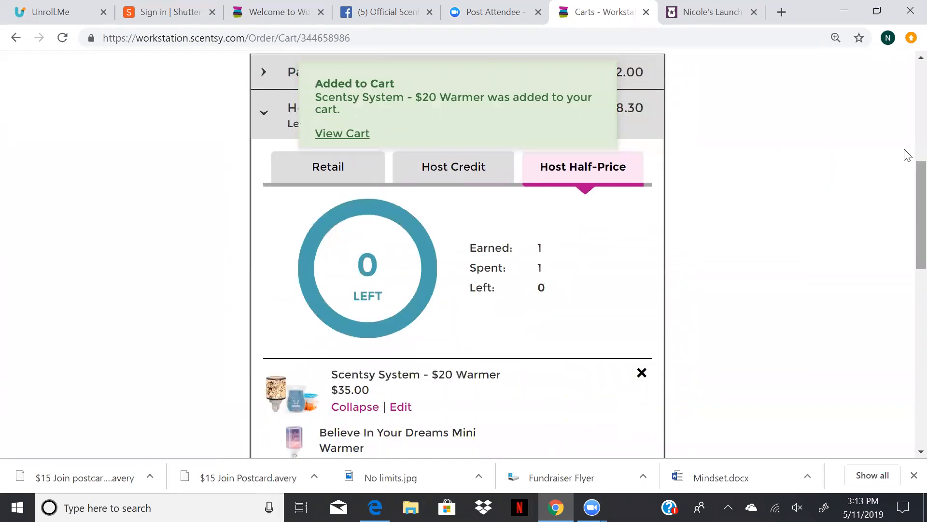
scroll("up", 3)
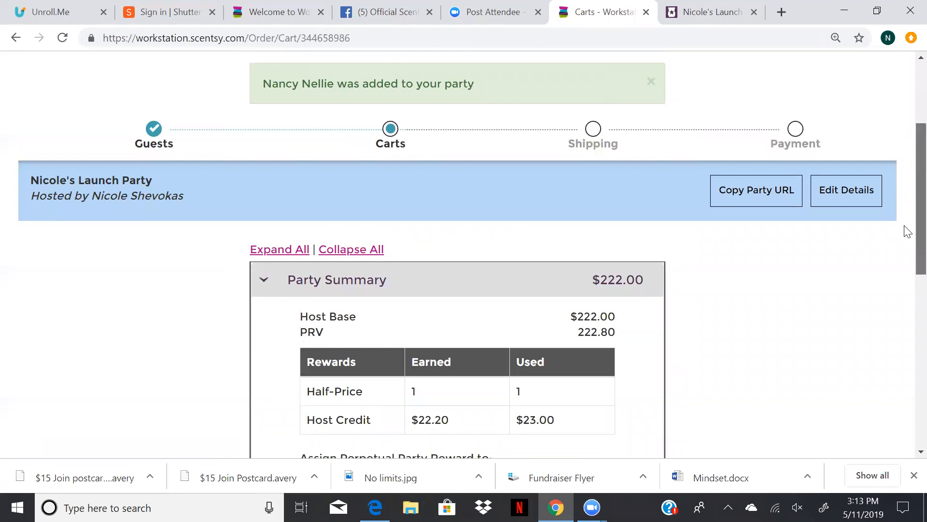
Step: Keep the Perpetual Party Reward assigned to the host in Party Summary
scroll("down", 3)
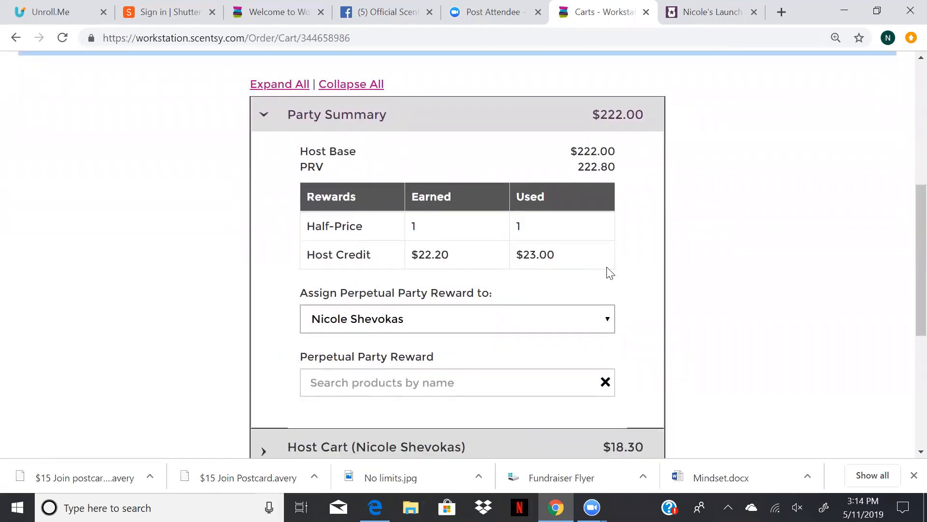
scroll("down", 3)
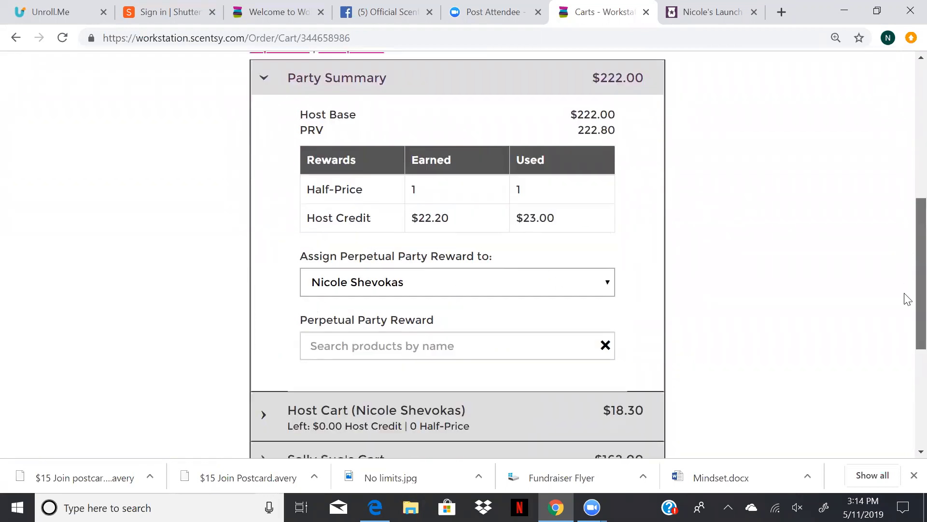
scroll("down", 3)
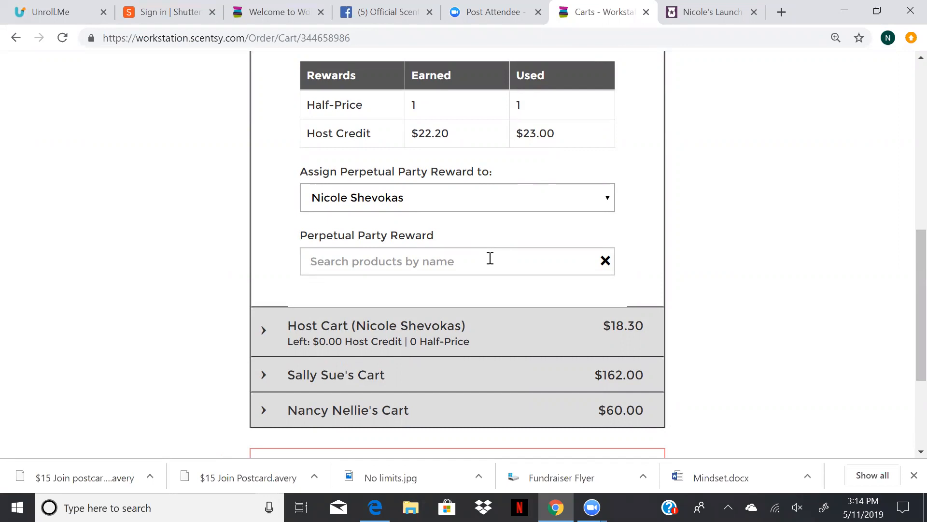
type("j")
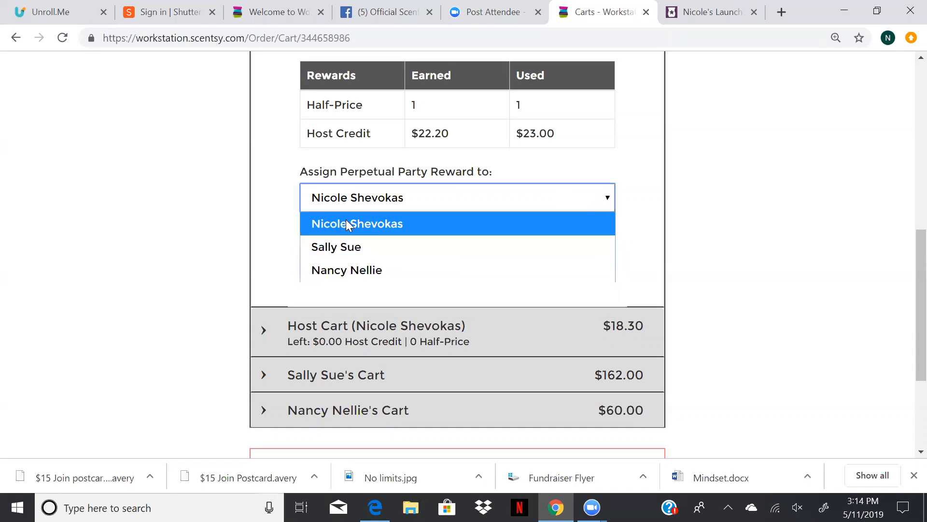
left_click(357, 224)
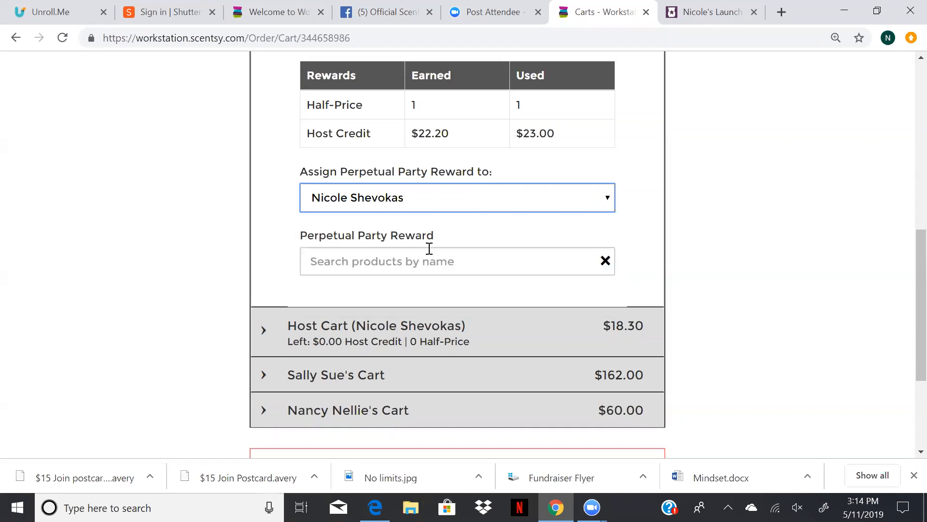
Step: Add a 6 Coconut Lemongrass Scentsy Bars bundle as the reward, leaving $15.00 remaining
type("6")
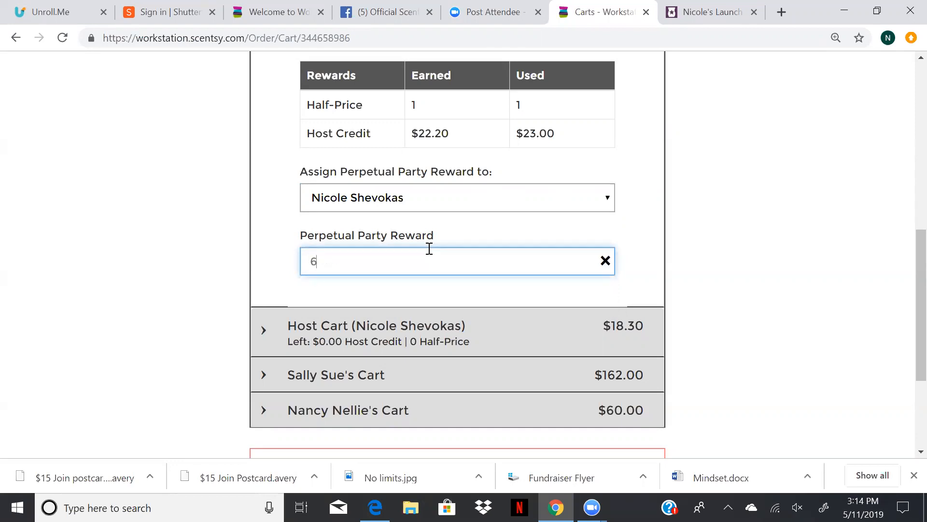
type("pk")
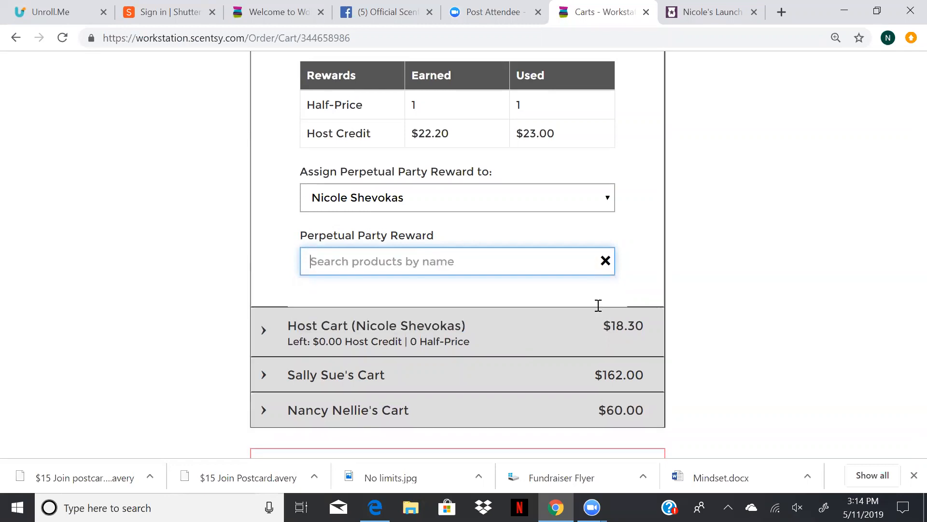
left_click(457, 260)
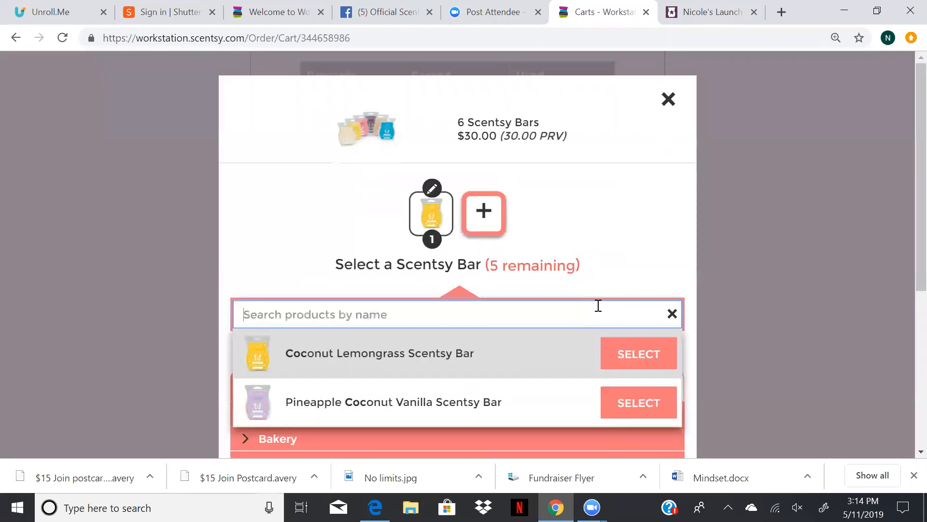
left_click(638, 353)
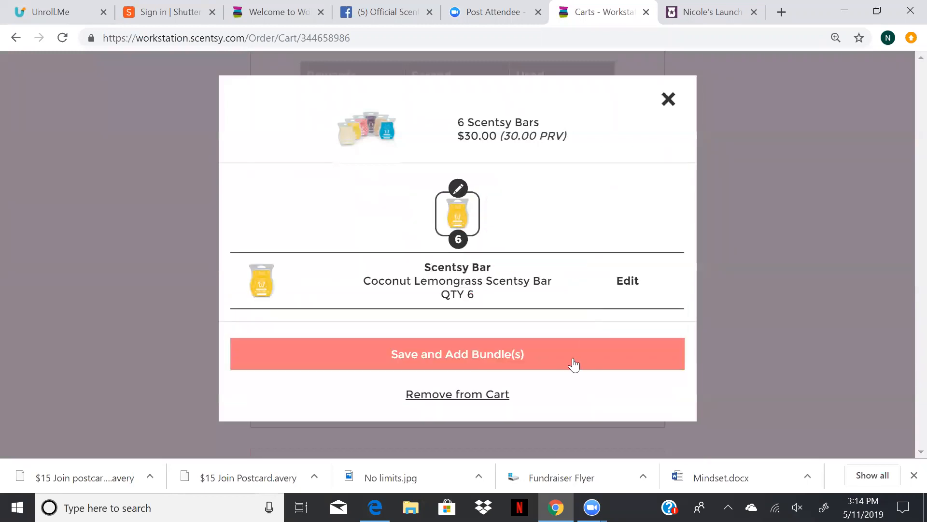
left_click(457, 353)
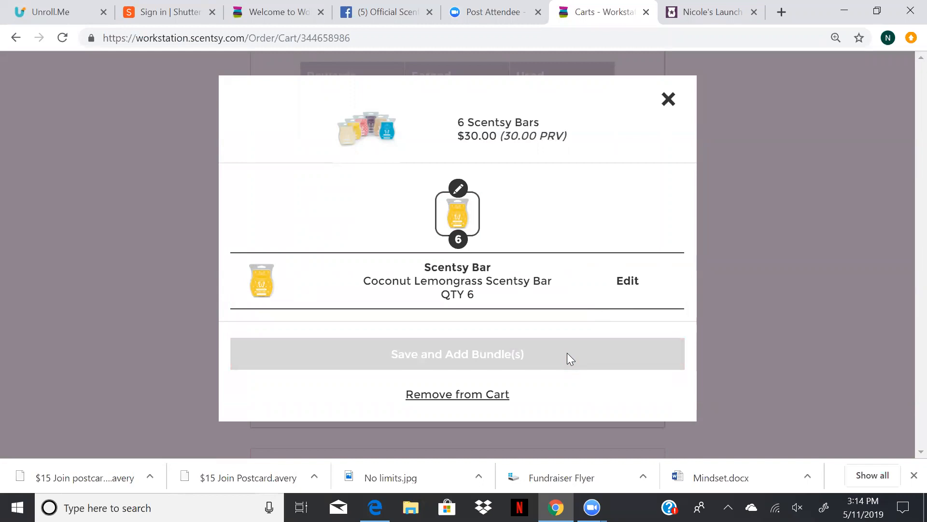
left_click(457, 353)
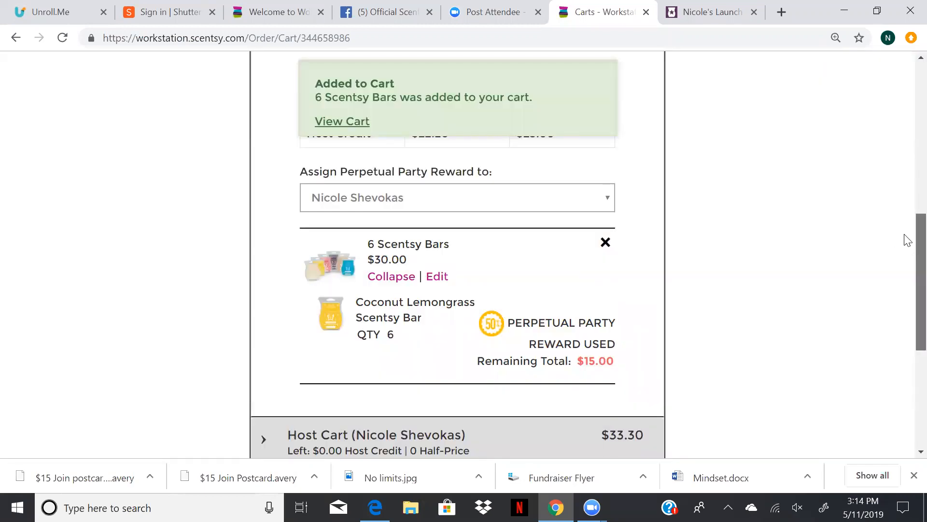
scroll("up", 3)
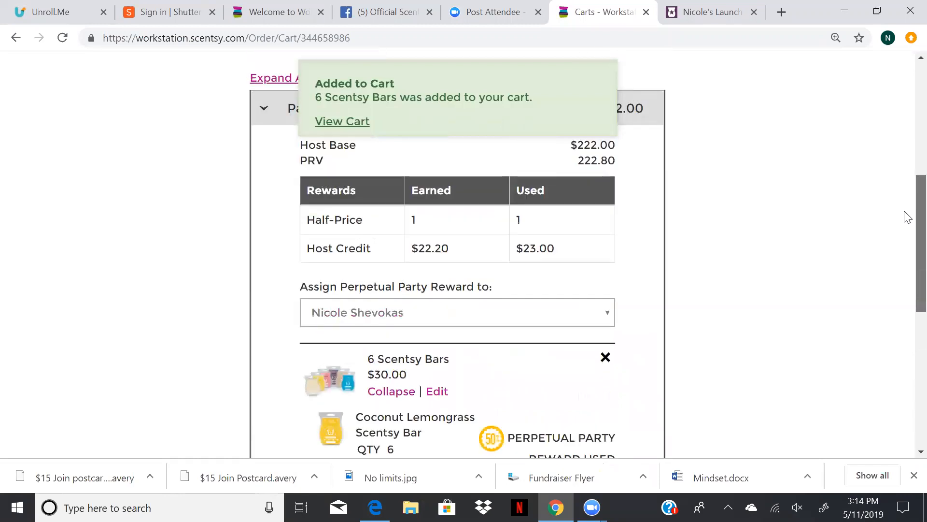
mouse_move(908, 303)
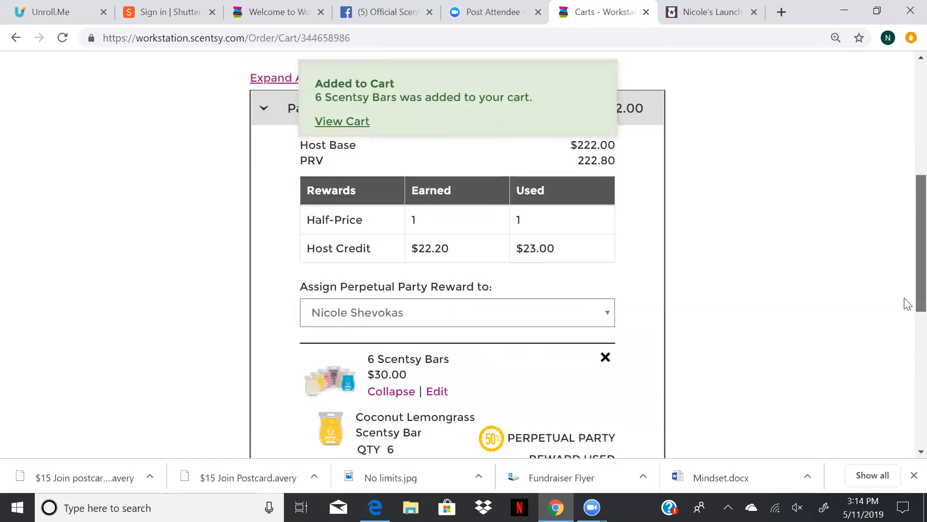
scroll("down", 3)
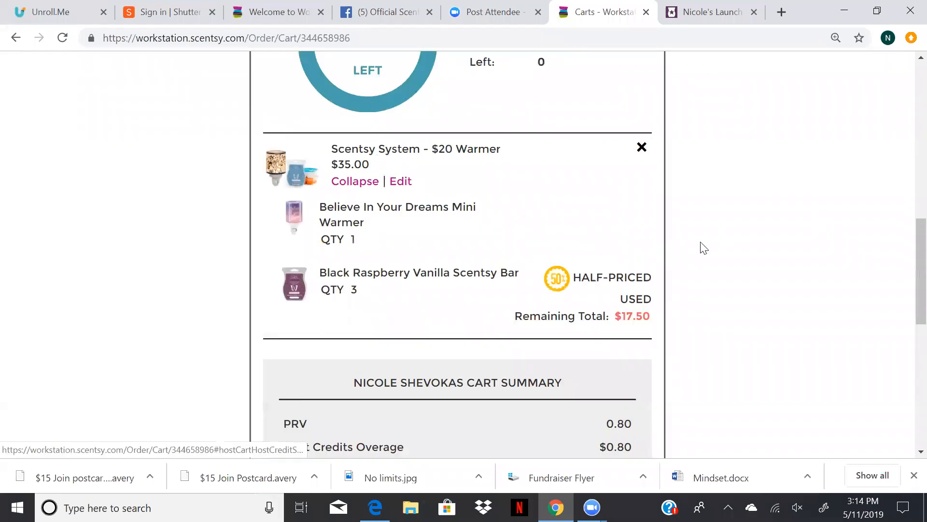
scroll("up", 3)
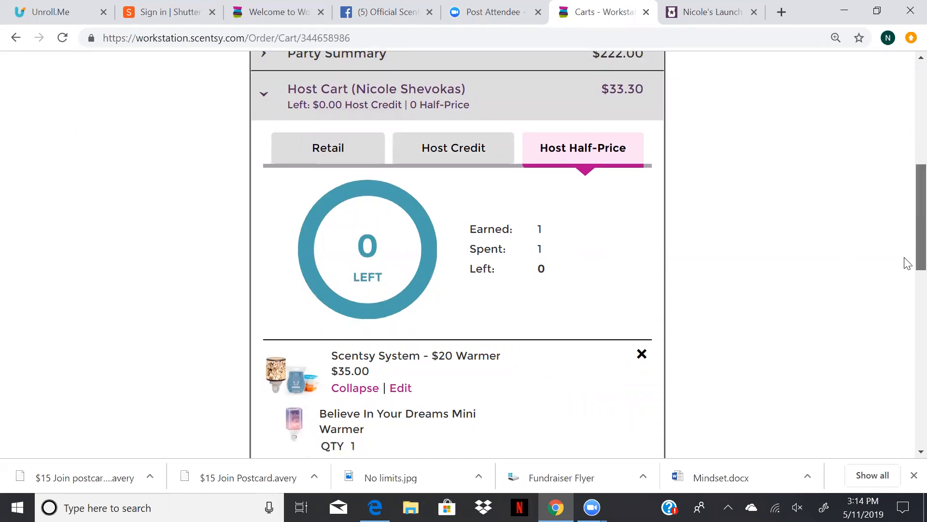
scroll("down", 3)
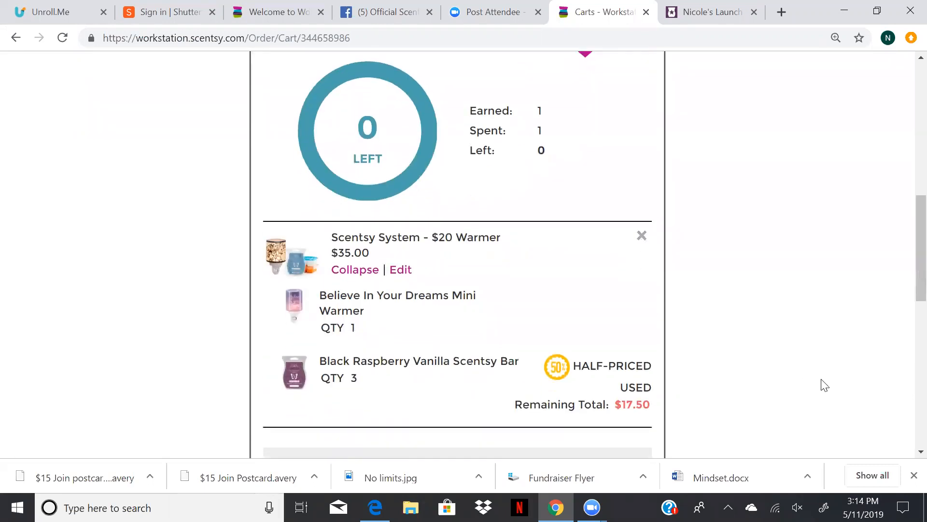
left_click(641, 235)
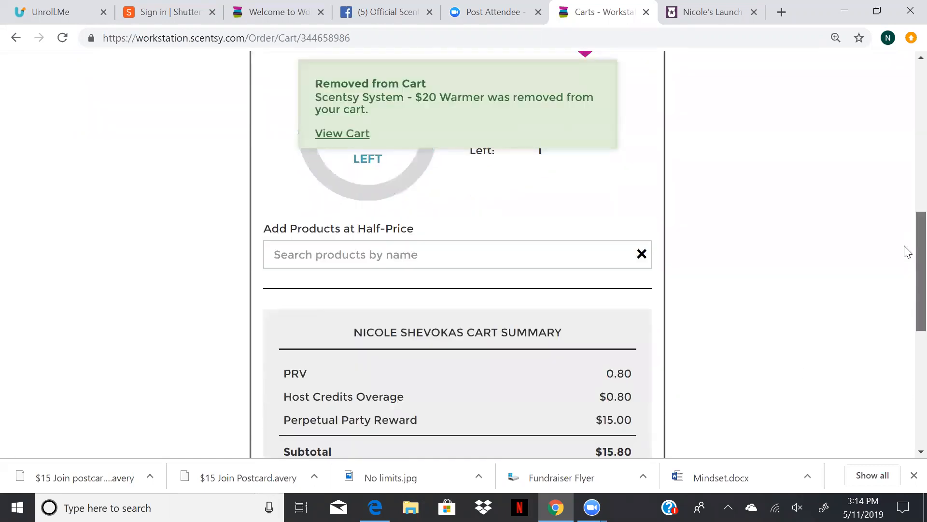
scroll("down", 3)
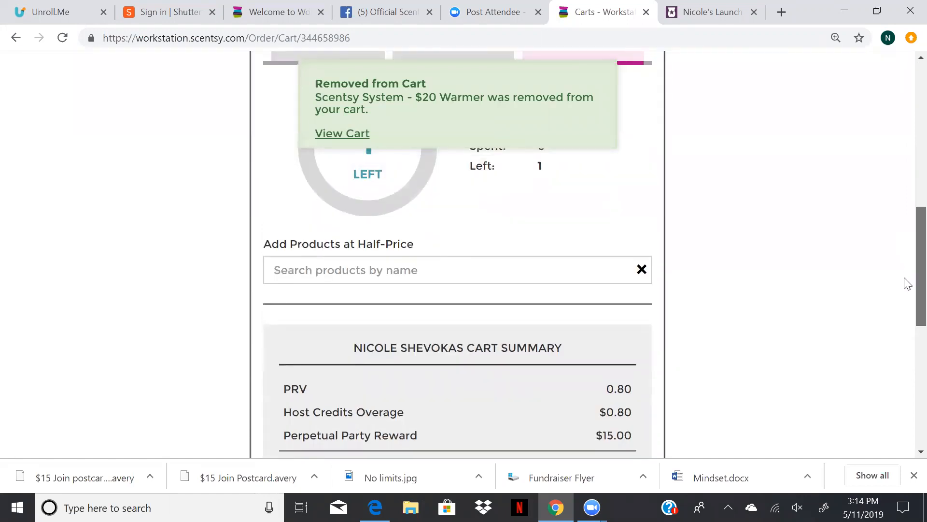
scroll("down", 3)
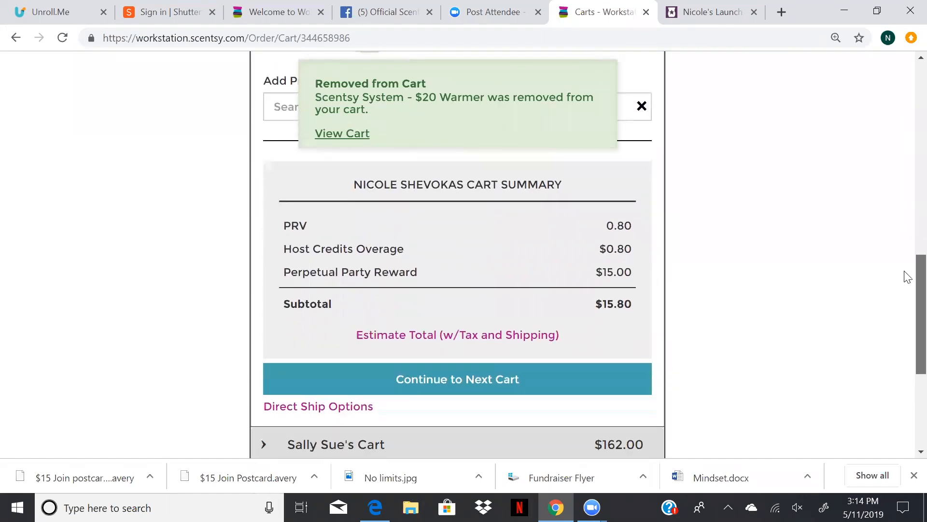
scroll("up", 3)
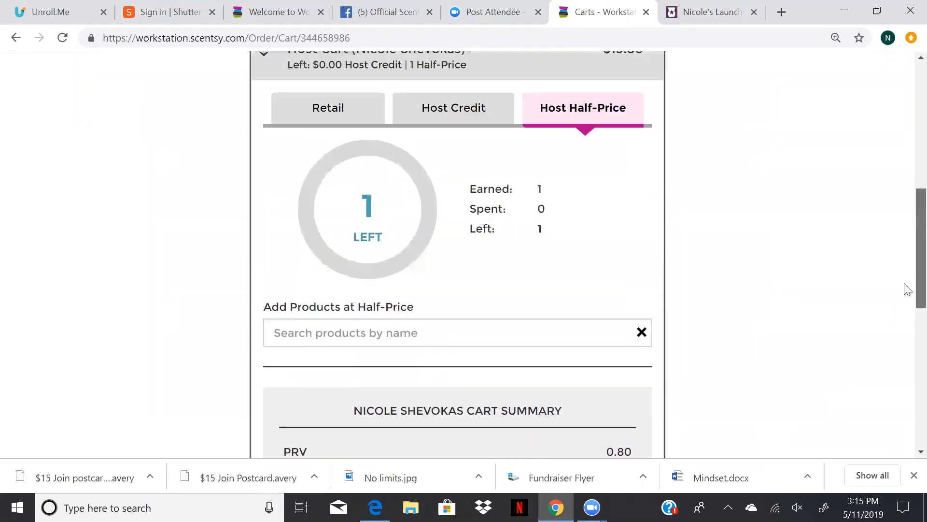
scroll("down", 3)
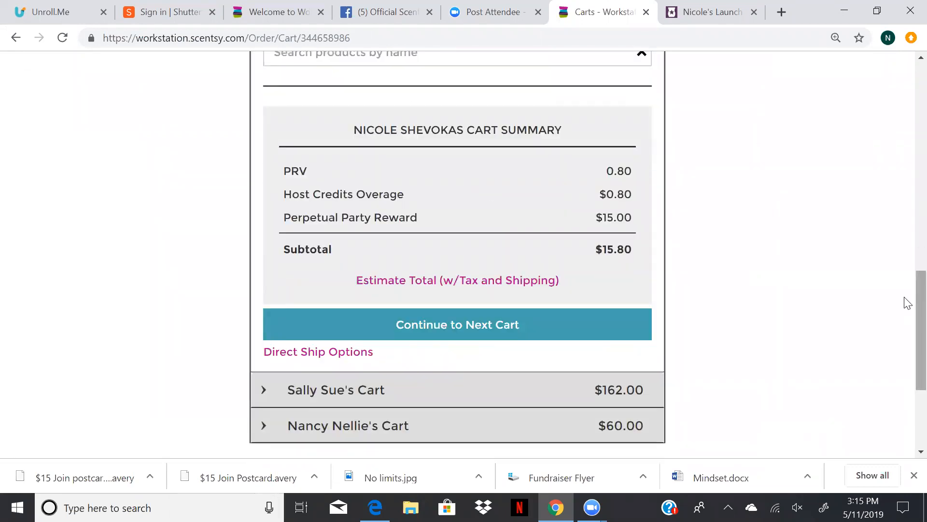
scroll("down", 3)
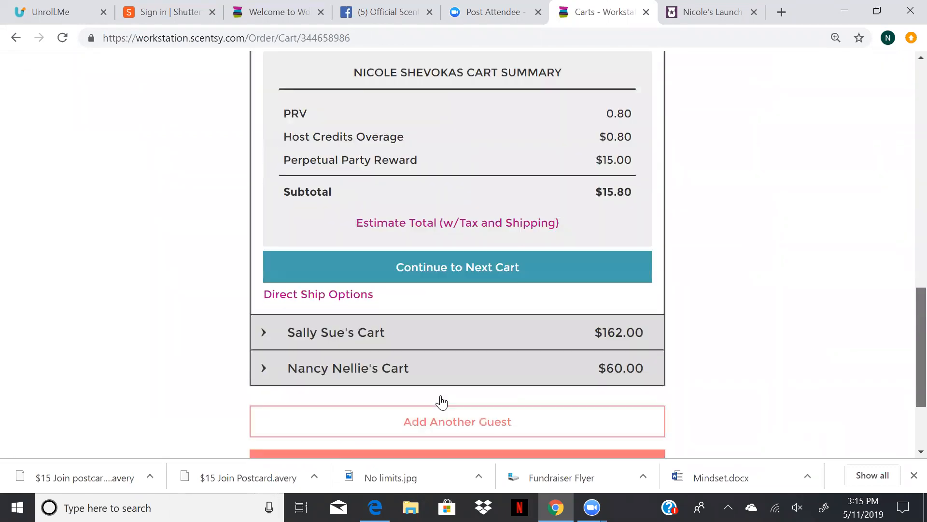
scroll("down", 3)
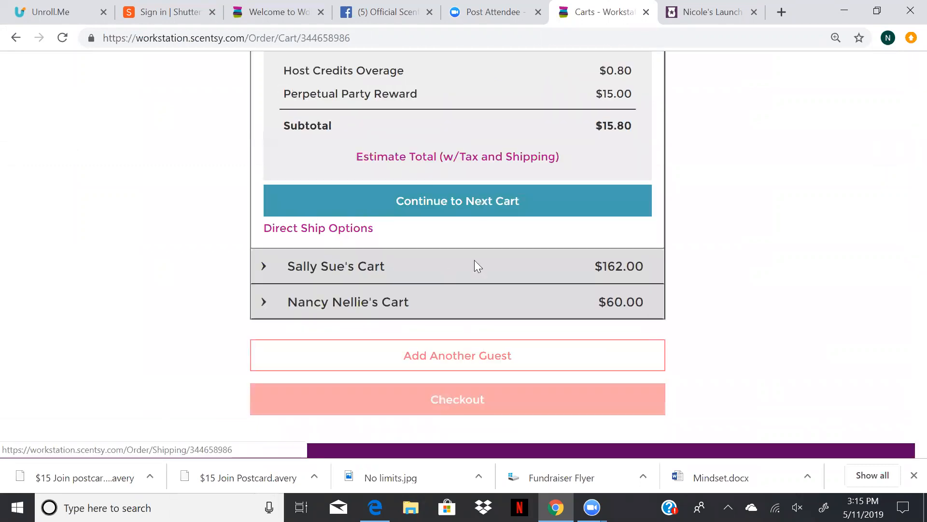
Step: Attempt party checkout, triggering the notice that 1 Half-Price credit is unredeemed
left_click(457, 398)
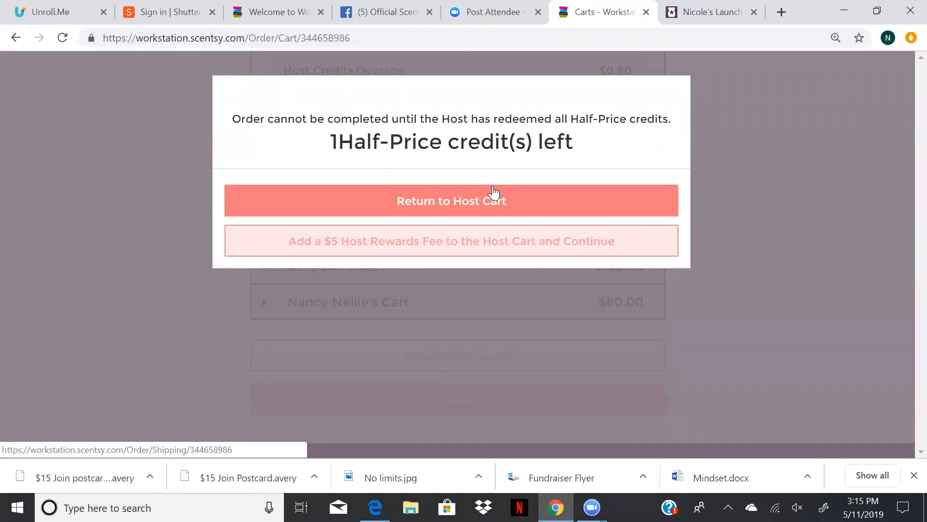
mouse_move(379, 172)
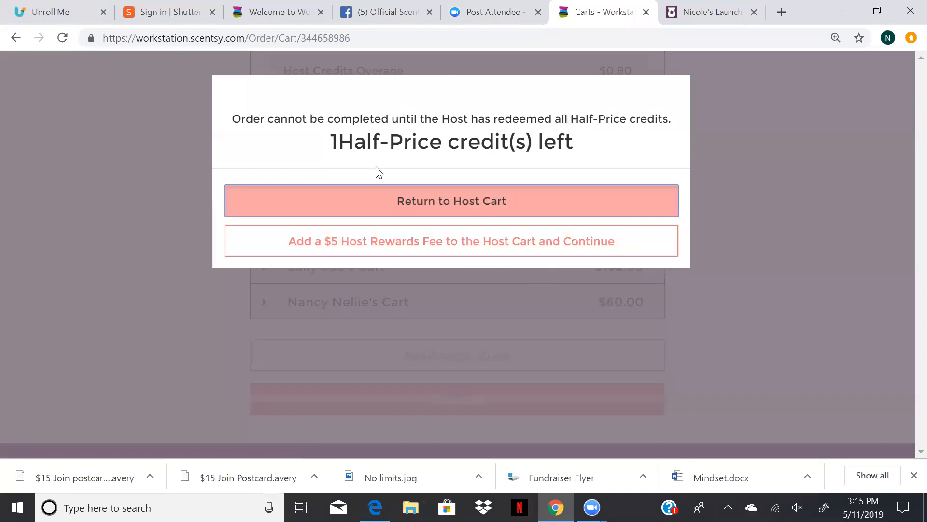
Step: Back in the host cart, search 'bulbs' and add the 25 Watt Light Bulbs 3 Pack at half price
left_click(451, 200)
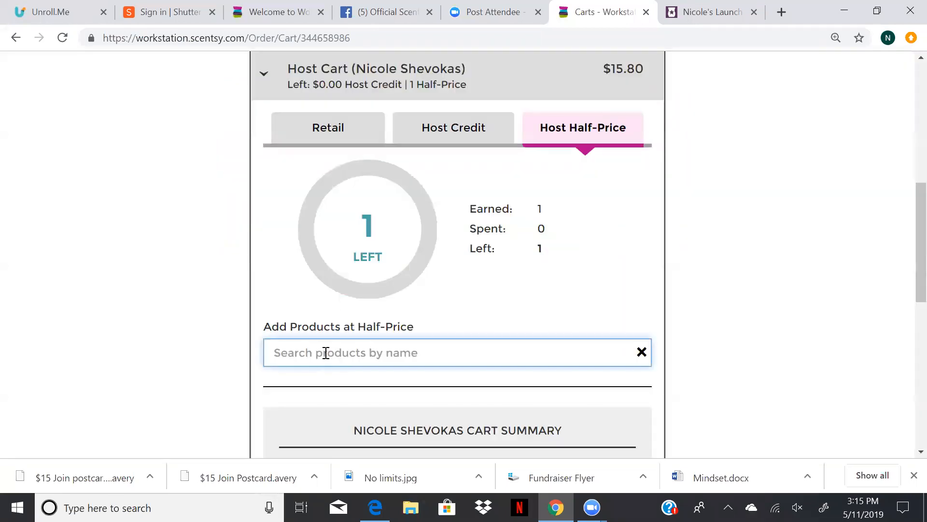
type("bulbs")
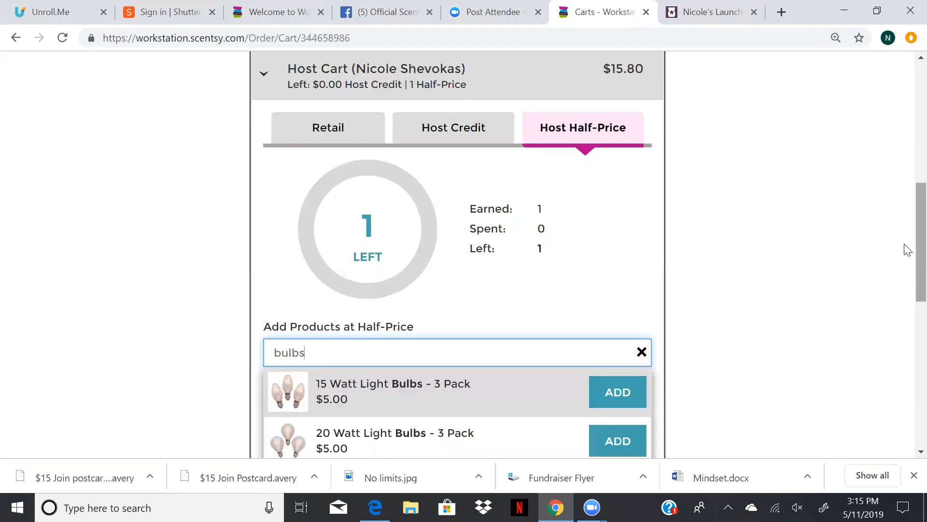
scroll("down", 3)
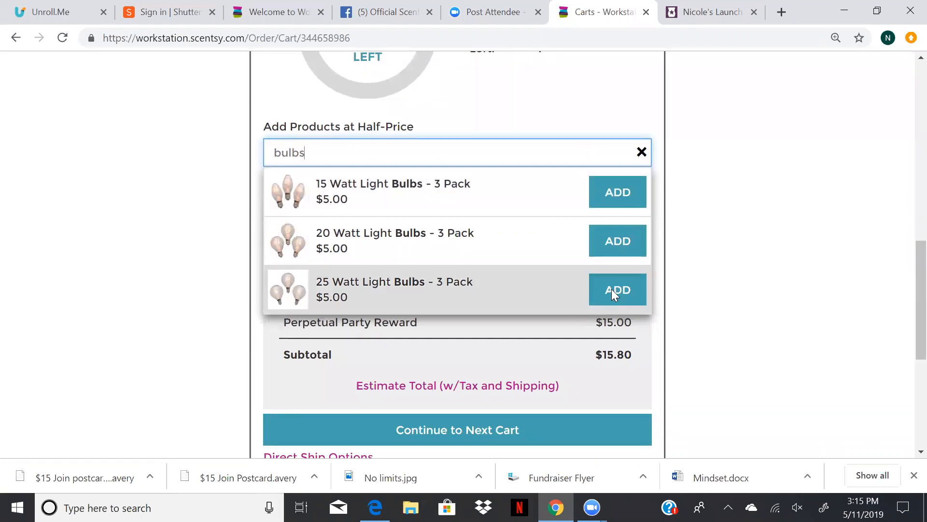
left_click(618, 290)
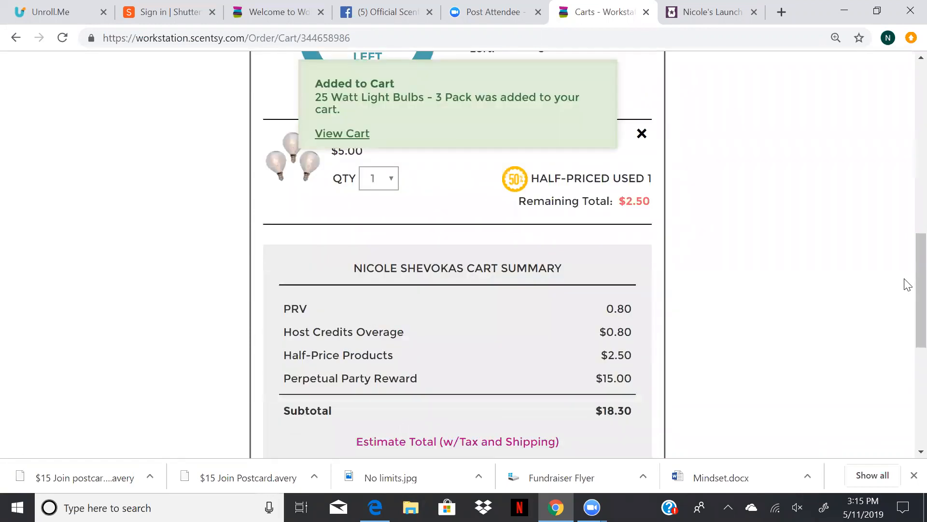
scroll("up", 3)
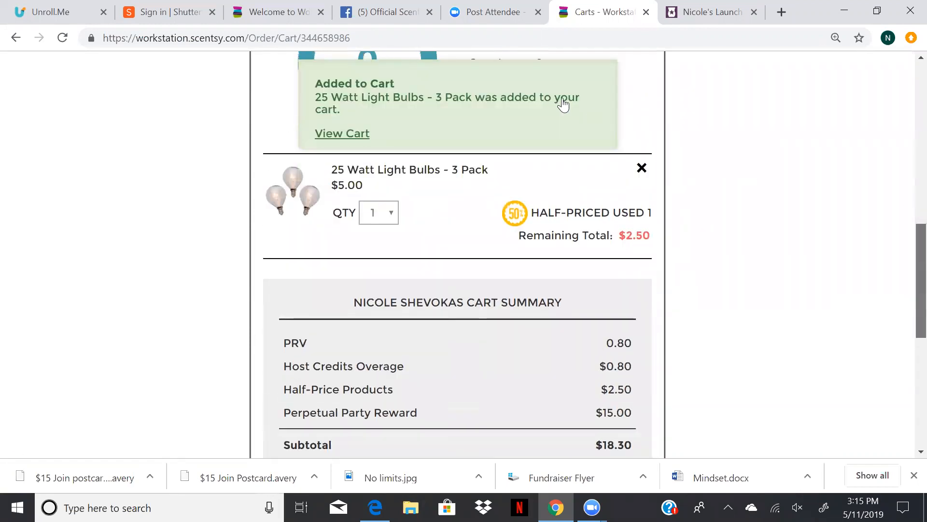
scroll("up", 3)
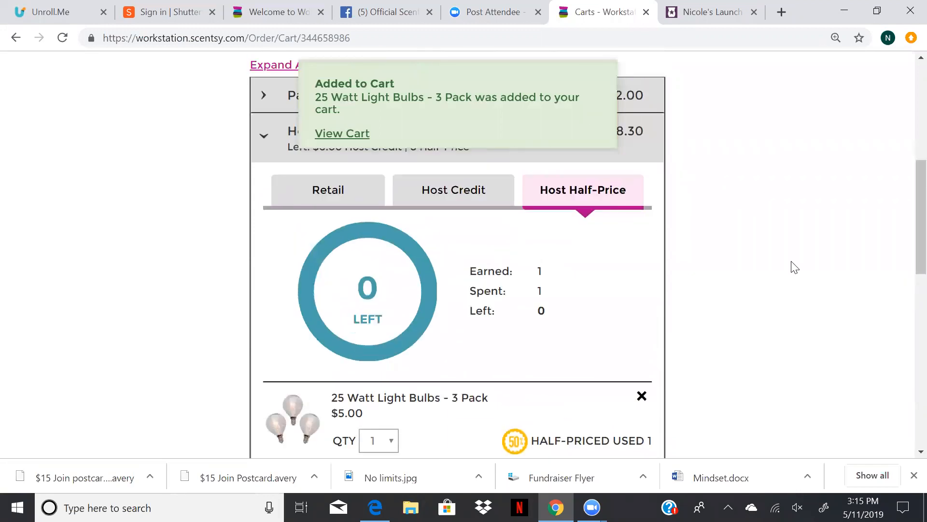
scroll("up", 3)
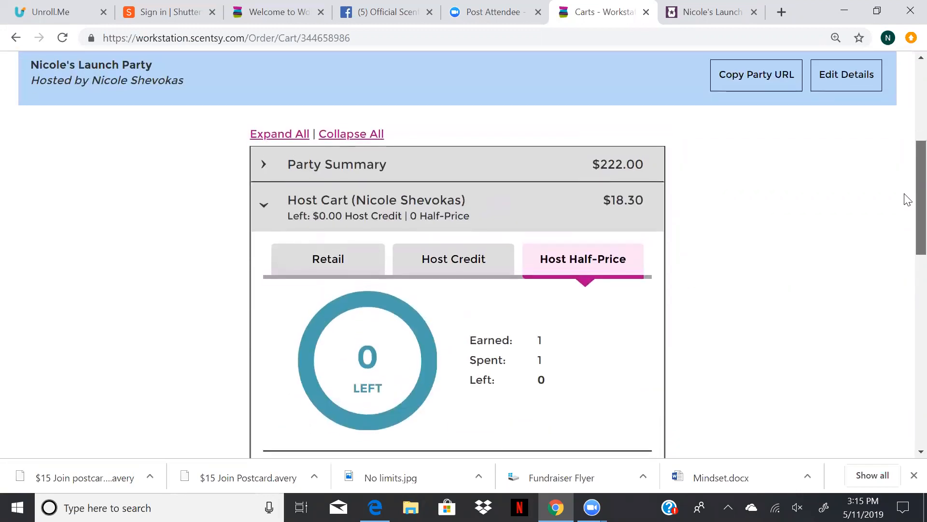
scroll("down", 3)
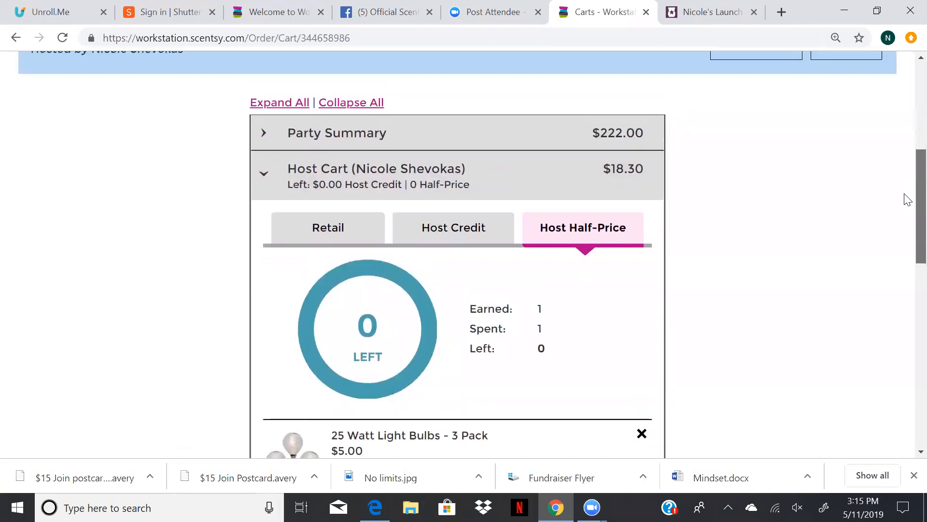
scroll("up", 3)
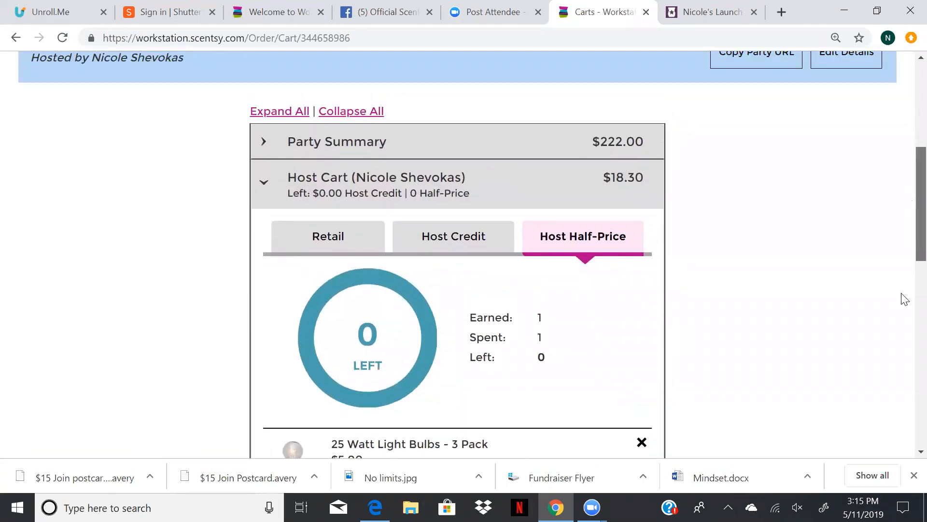
scroll("down", 3)
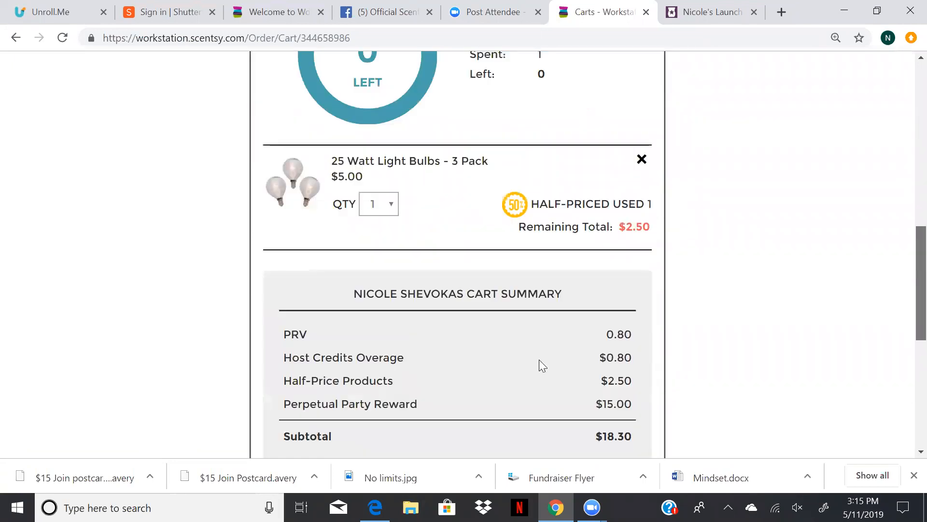
scroll("down", 3)
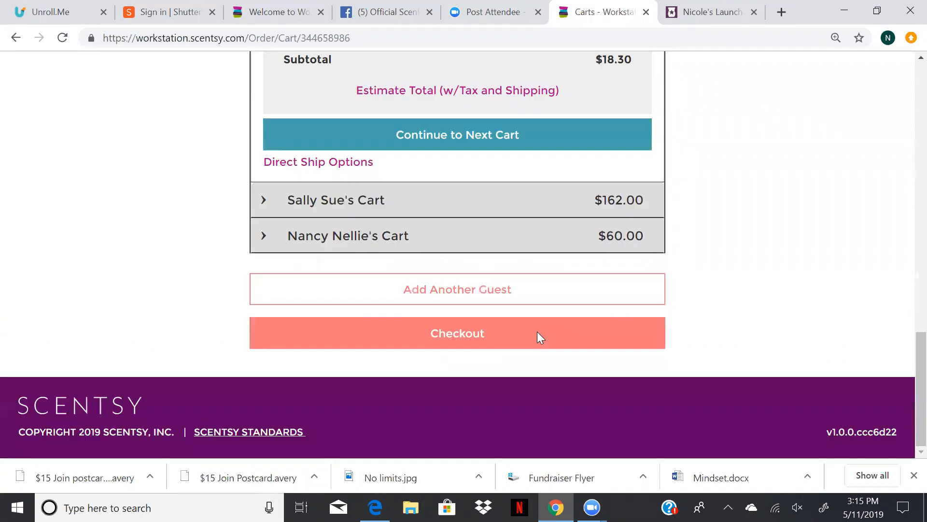
Step: Check out all carts with free Standard shipping and continue to the Payment step
left_click(457, 333)
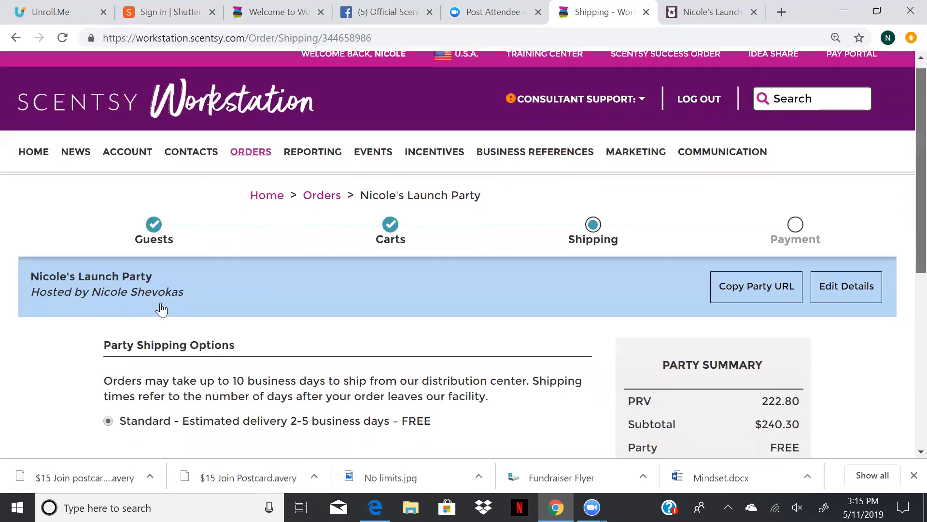
left_click(219, 305)
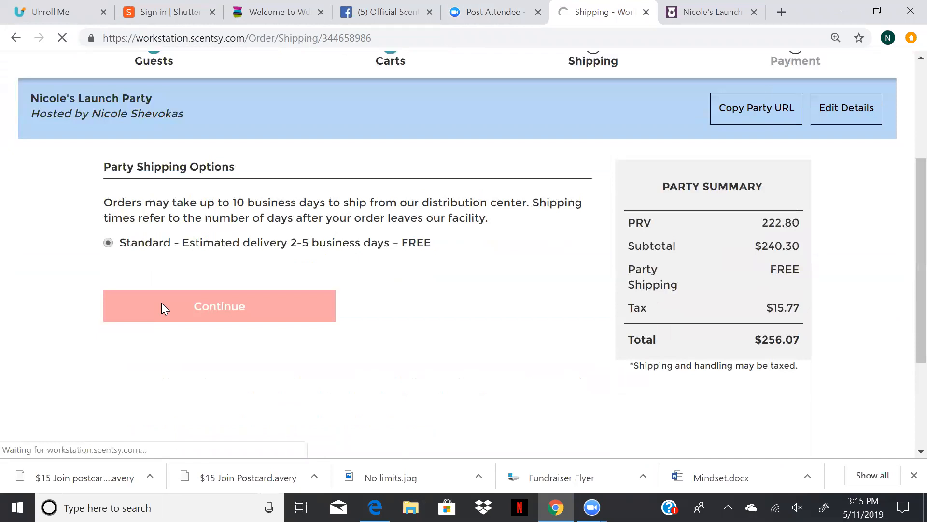
left_click(219, 306)
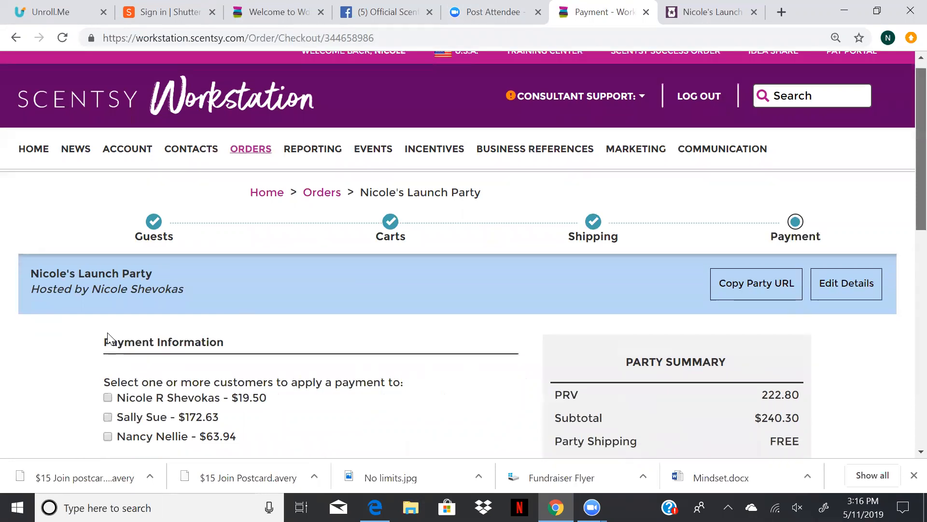
scroll("down", 3)
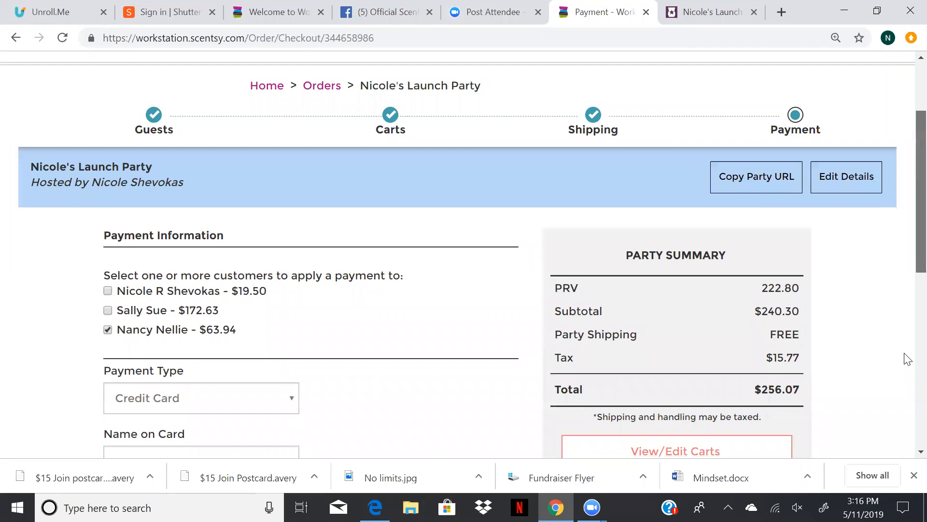
scroll("down", 3)
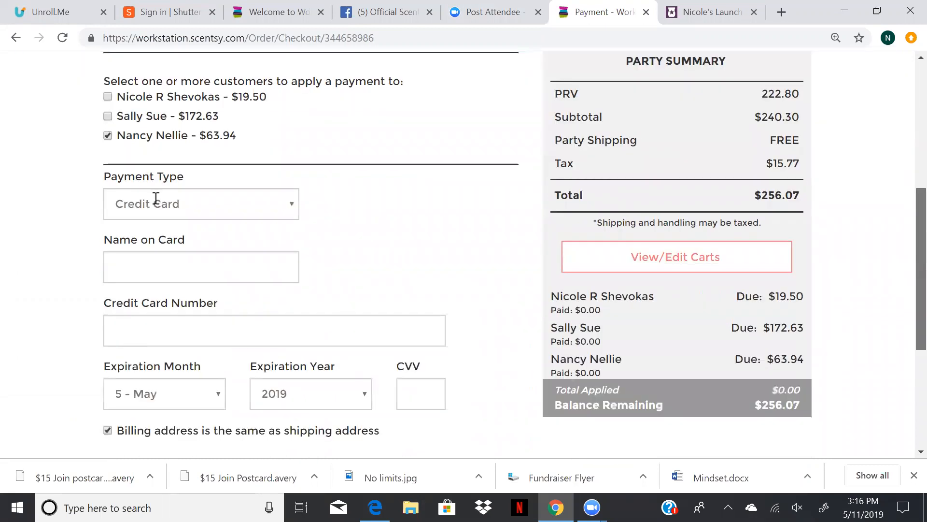
scroll("down", 3)
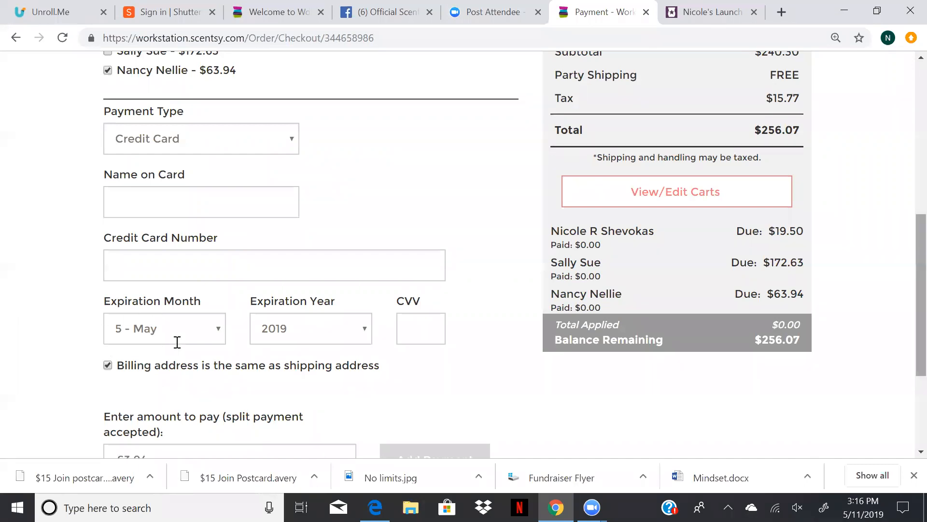
scroll("down", 3)
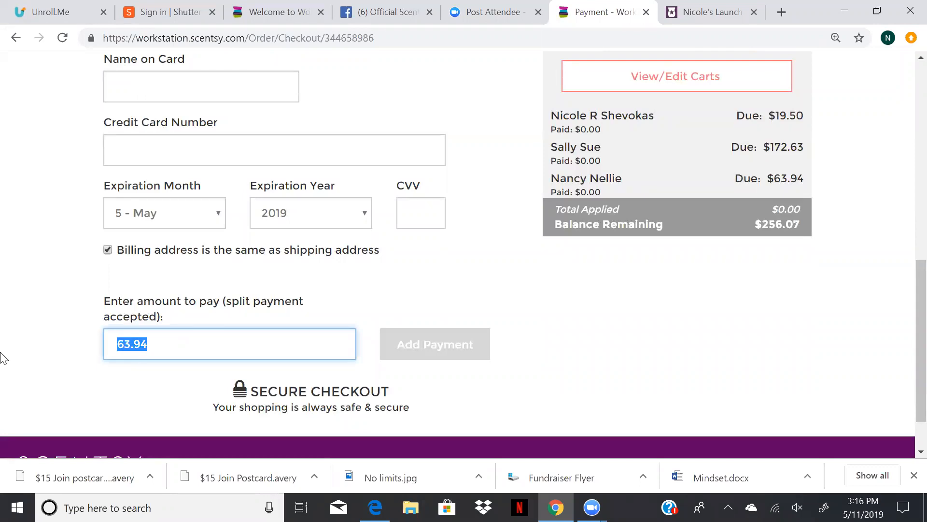
type("43..94")
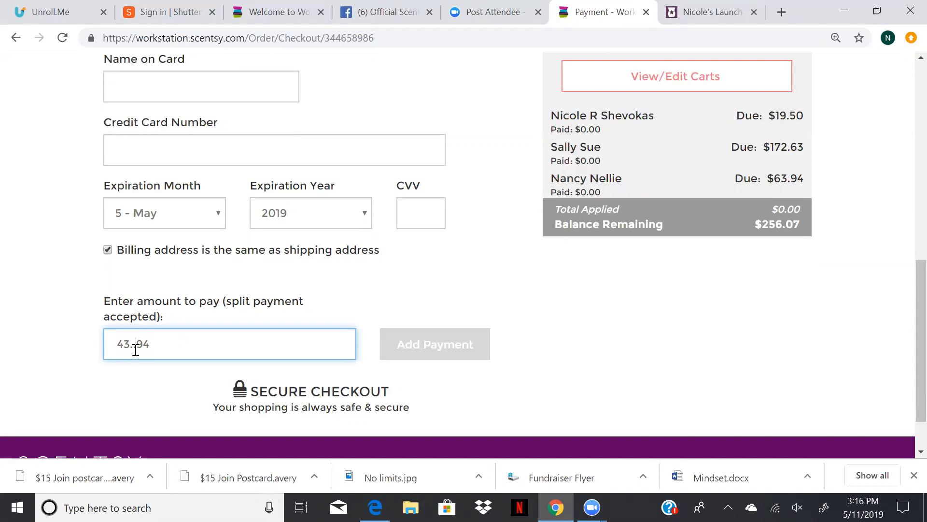
mouse_move(226, 213)
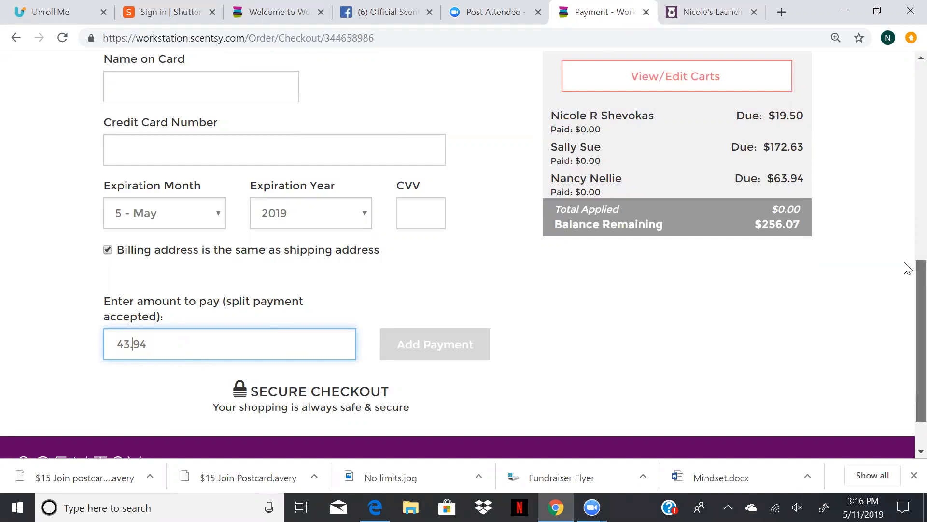
scroll("up", 3)
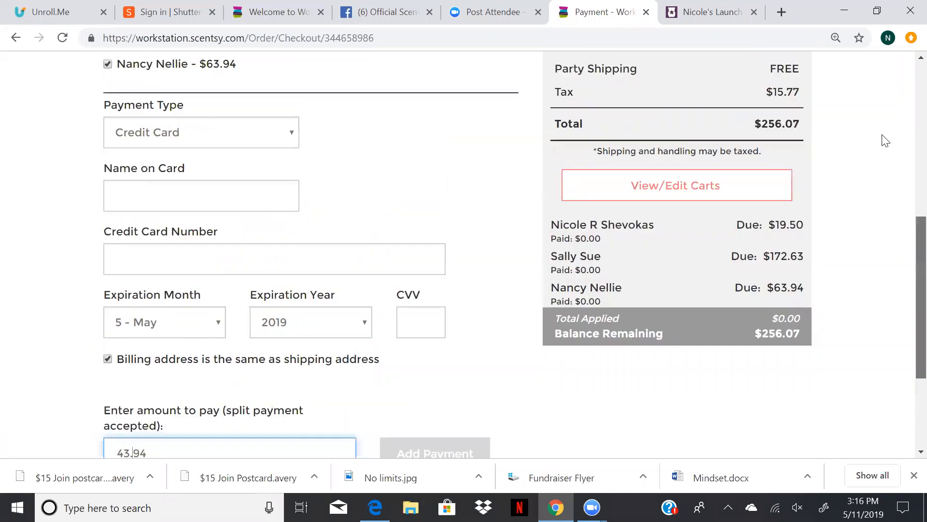
scroll("up", 3)
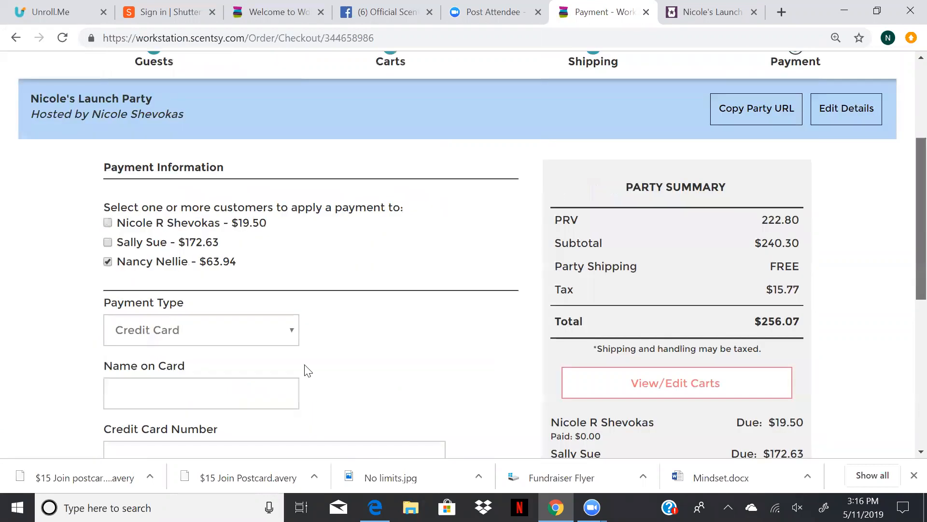
mouse_move(907, 184)
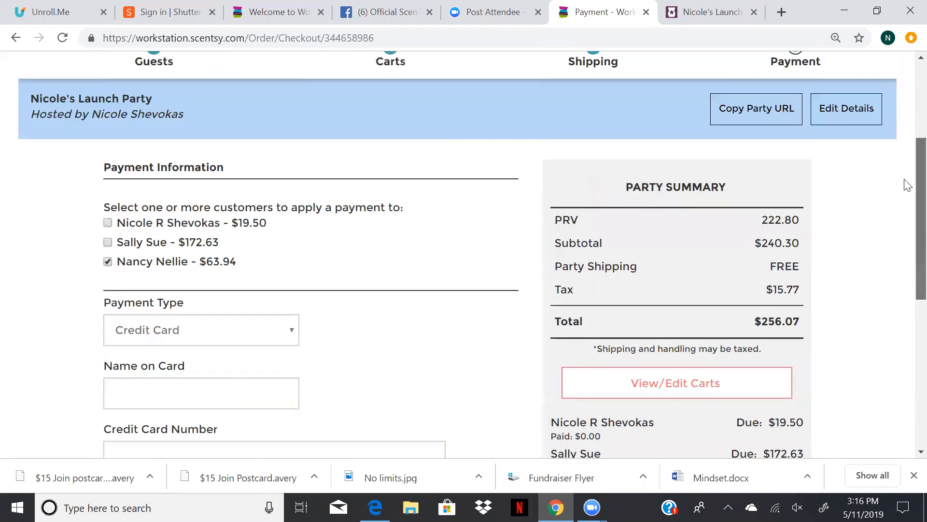
scroll("up", 3)
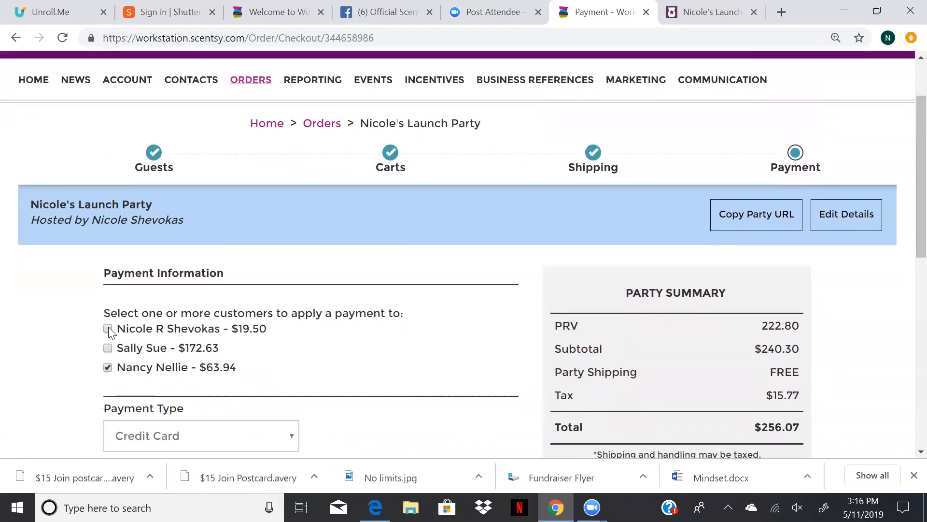
left_click(108, 328)
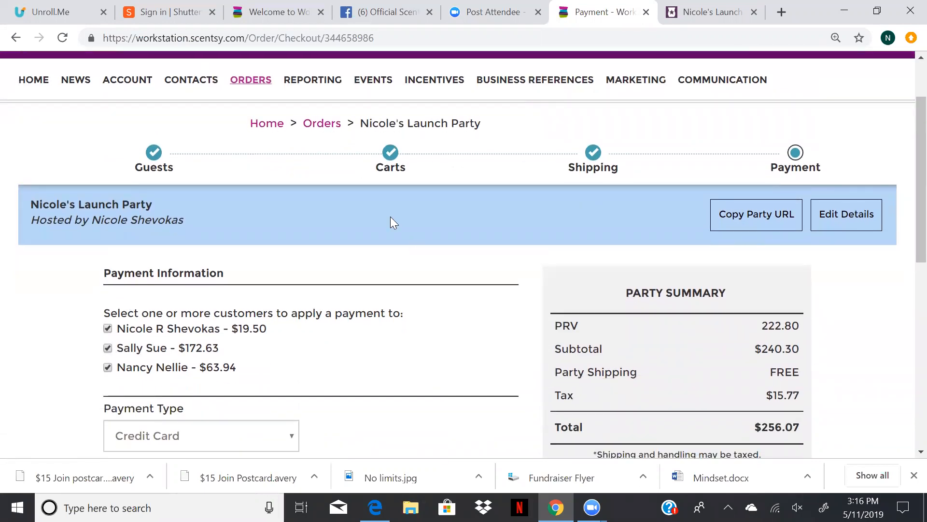
mouse_move(908, 174)
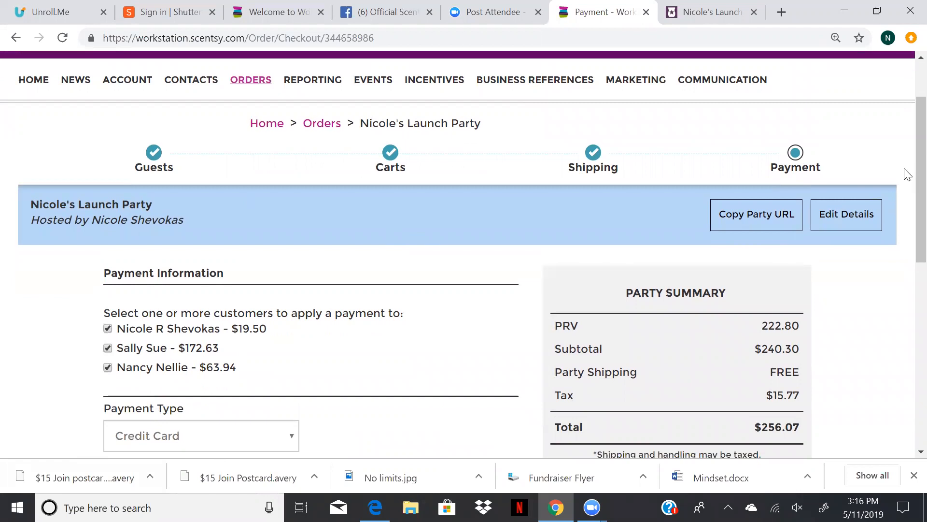
mouse_move(908, 290)
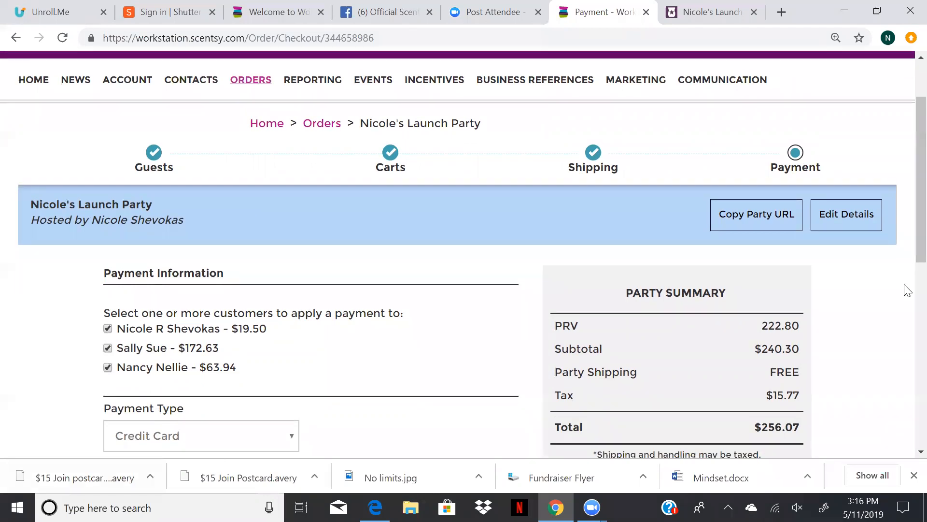
scroll("down", 3)
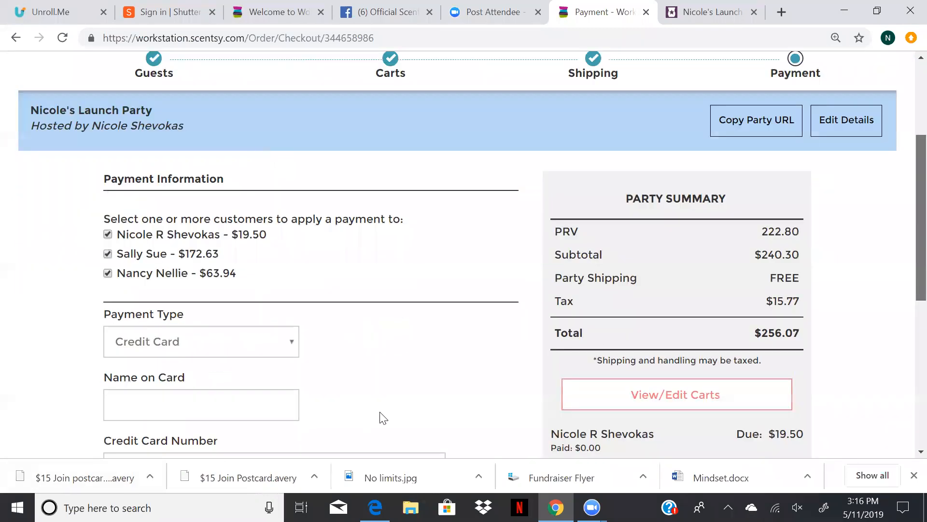
scroll("down", 3)
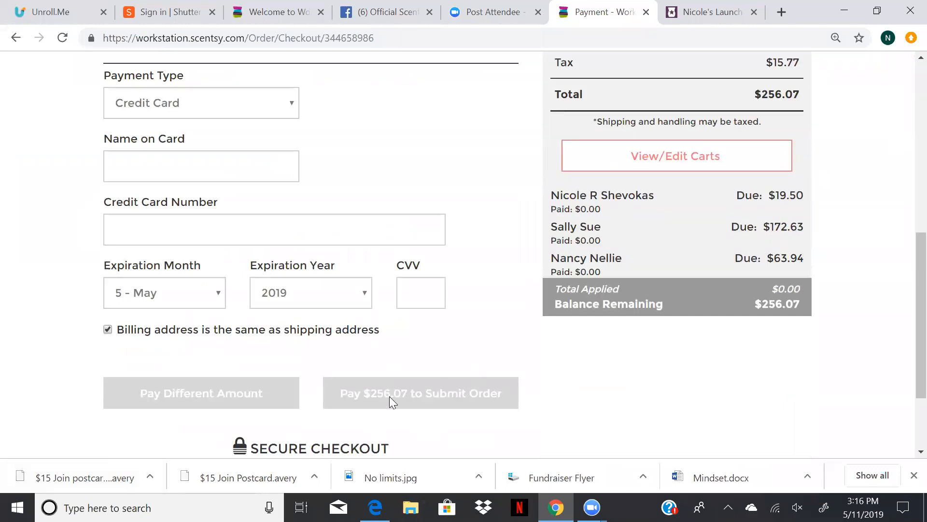
mouse_move(908, 258)
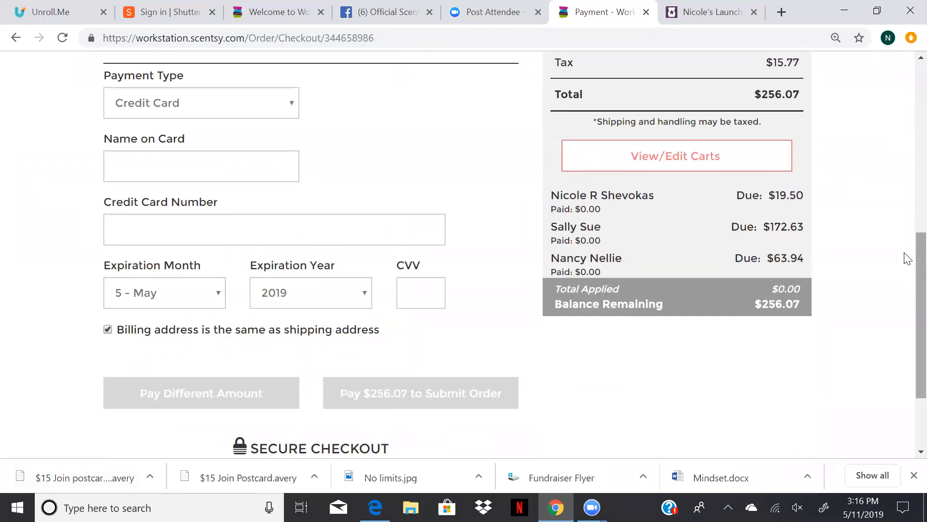
scroll("up", 3)
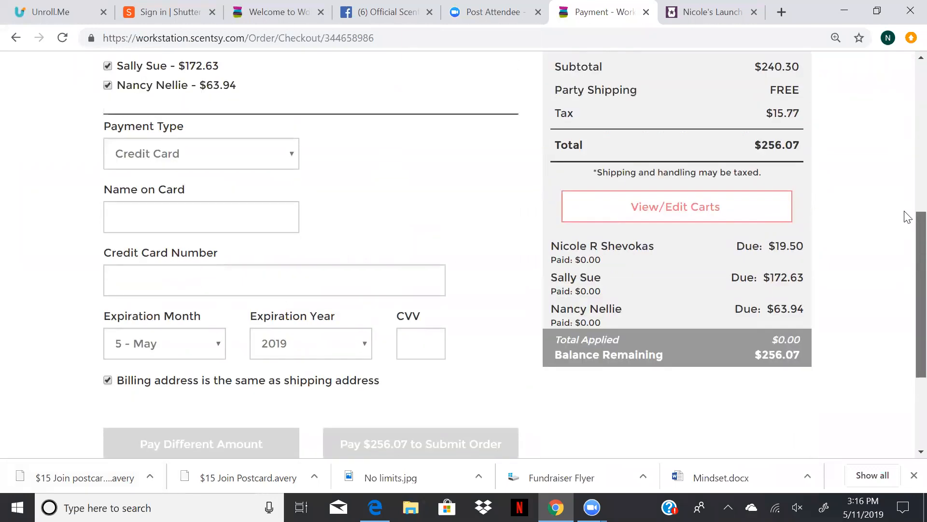
scroll("up", 3)
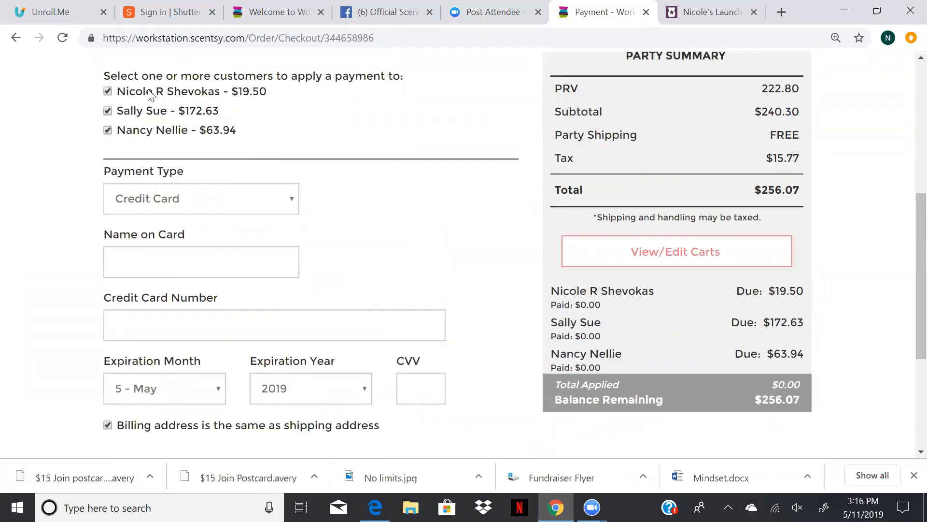
mouse_move(162, 145)
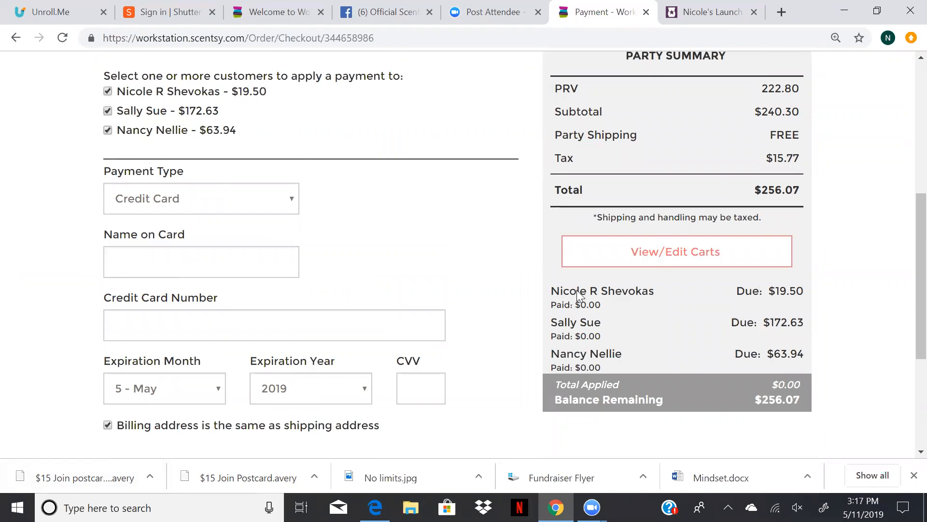
mouse_move(108, 151)
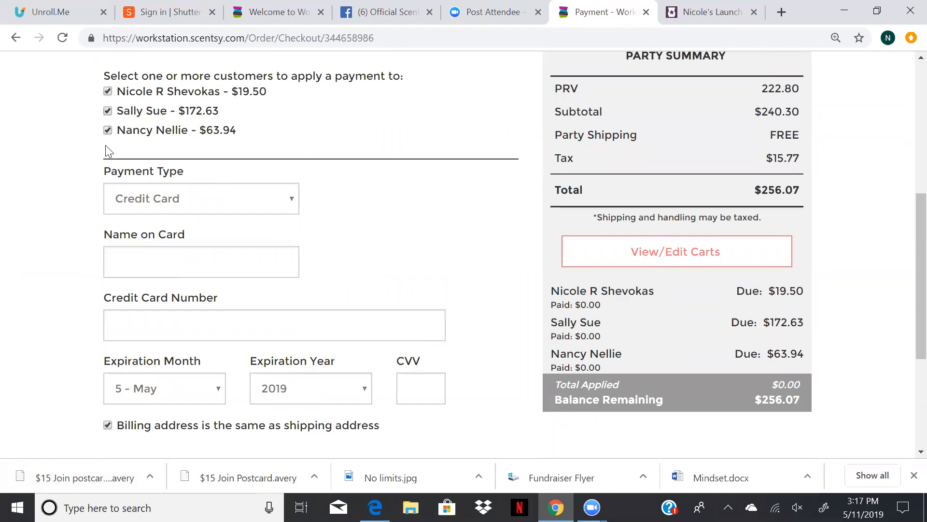
mouse_move(908, 244)
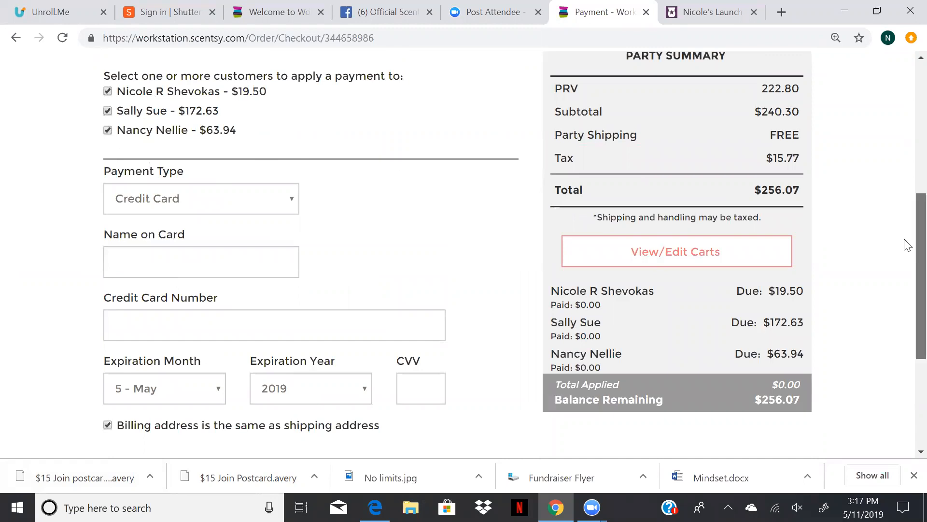
scroll("down", 3)
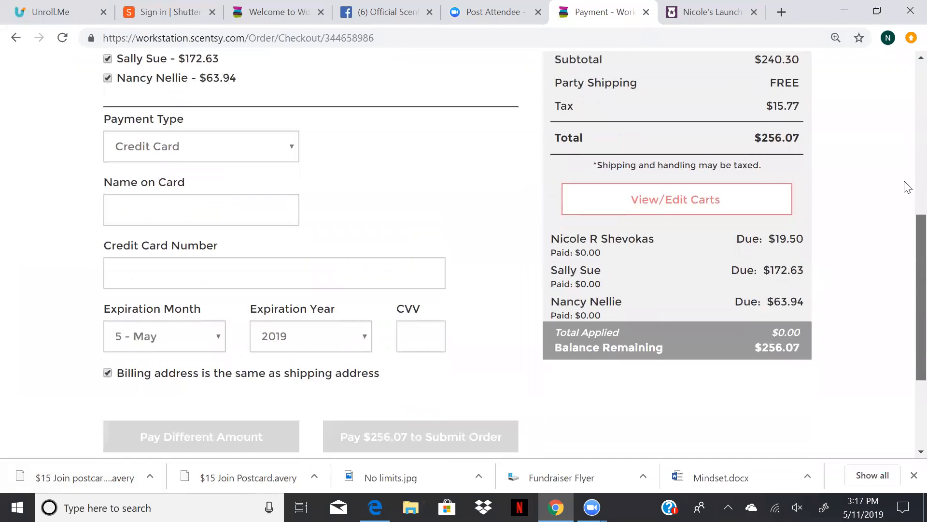
scroll("up", 3)
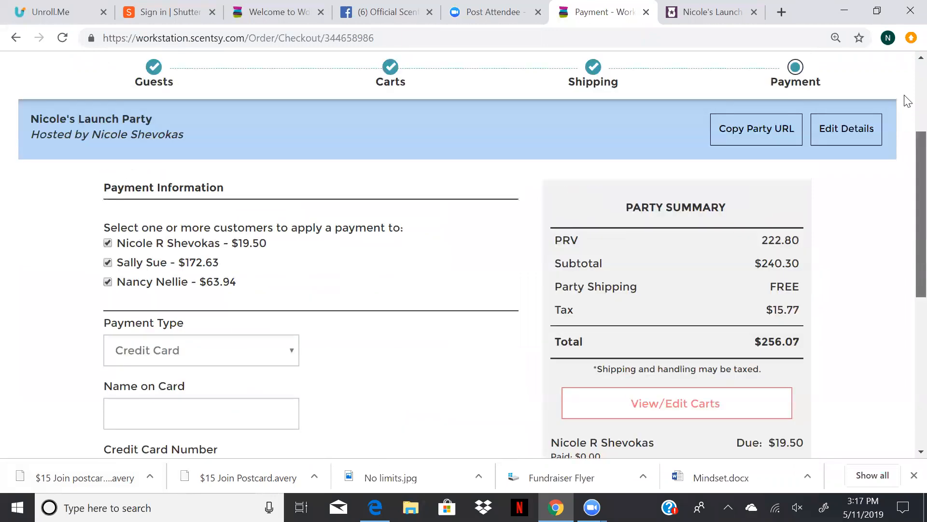
scroll("up", 3)
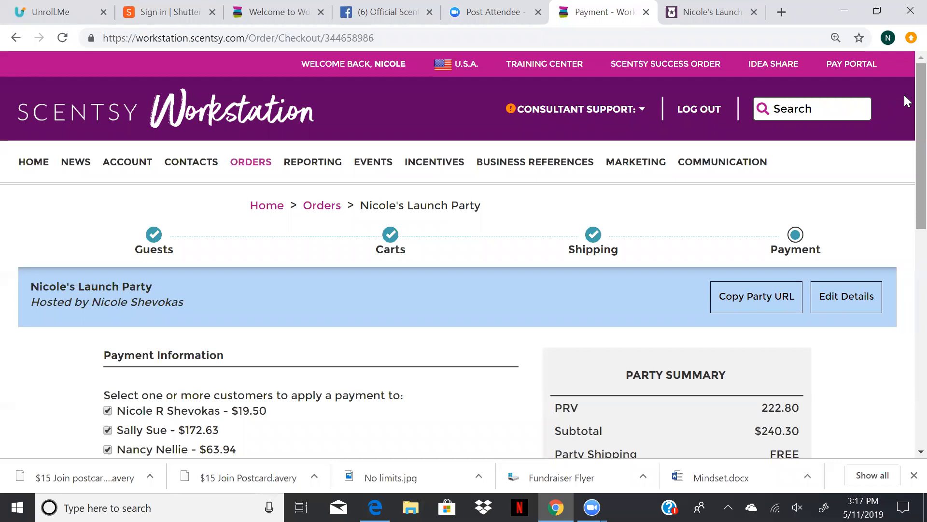
mouse_move(684, 30)
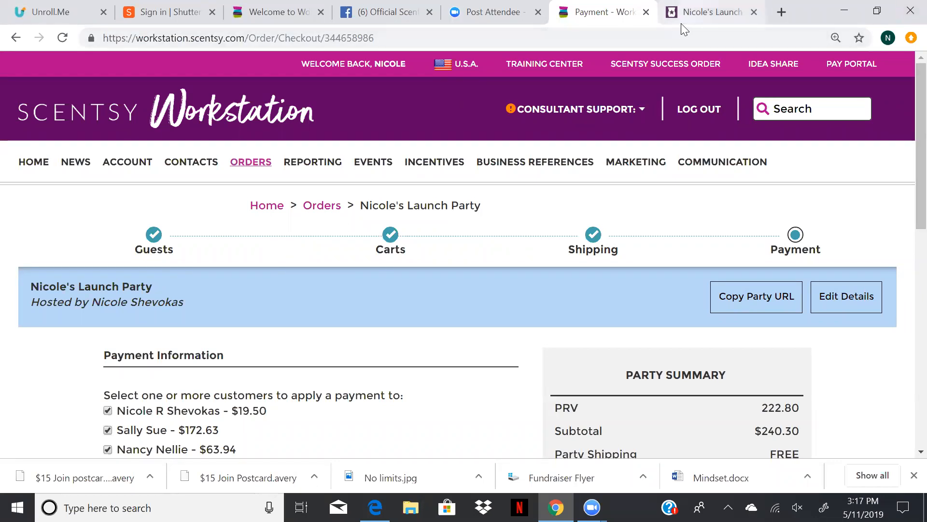
mouse_move(137, 152)
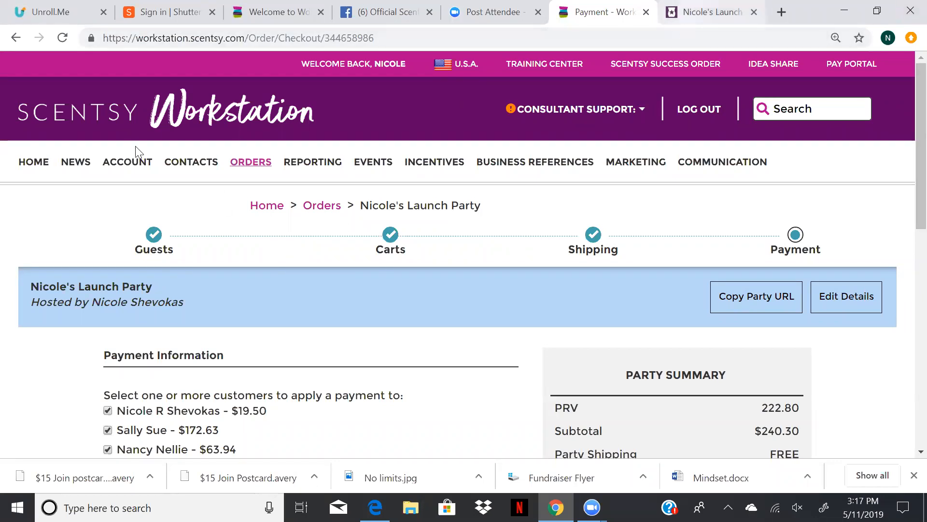
Step: Switch to Nicole's Launch Party site and browse its landing page with the countdown and cart
left_click(703, 11)
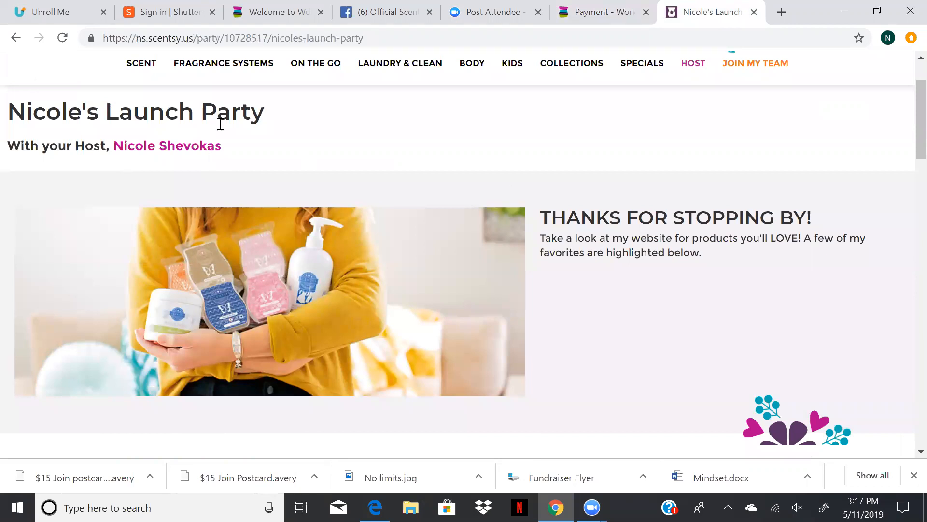
scroll("down", 3)
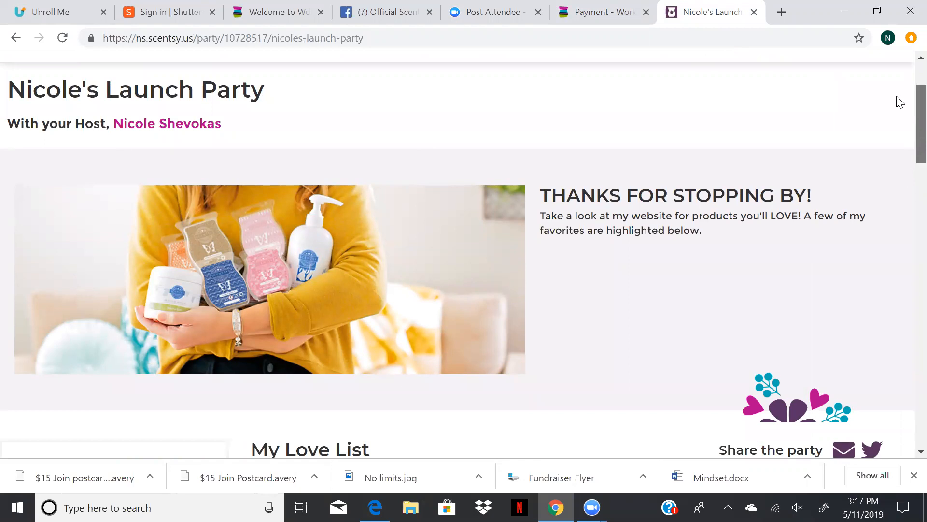
scroll("down", 3)
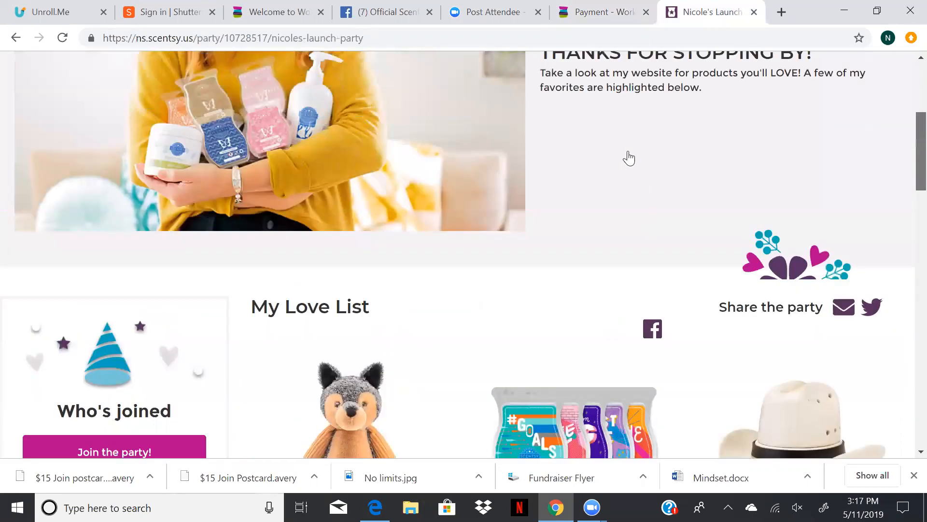
mouse_move(634, 202)
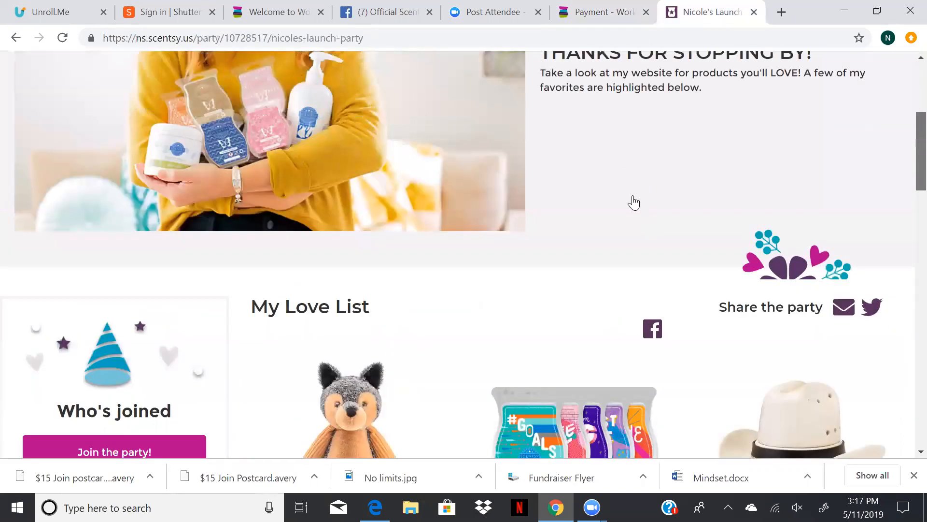
left_click(642, 153)
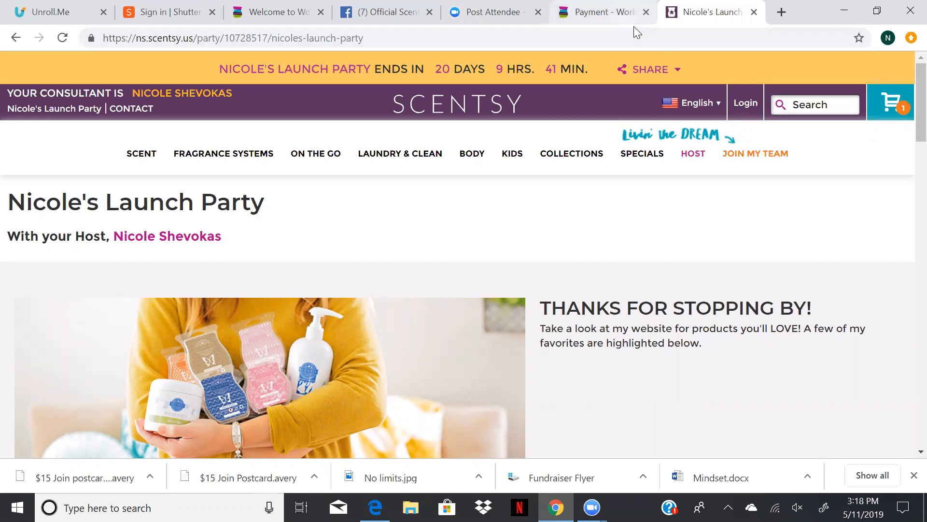
mouse_move(908, 150)
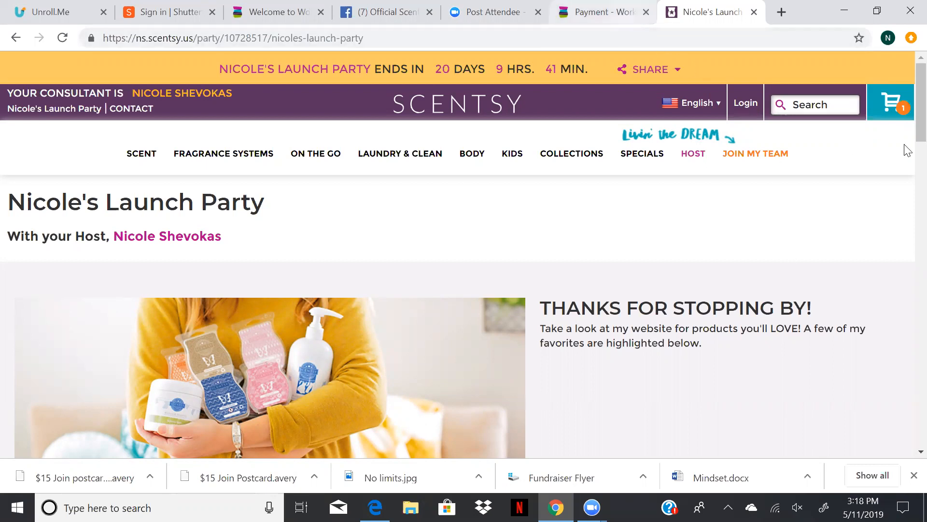
Step: Return to the Workstation Payment step and review guest balances and the $256.07 unapplied total
left_click(600, 12)
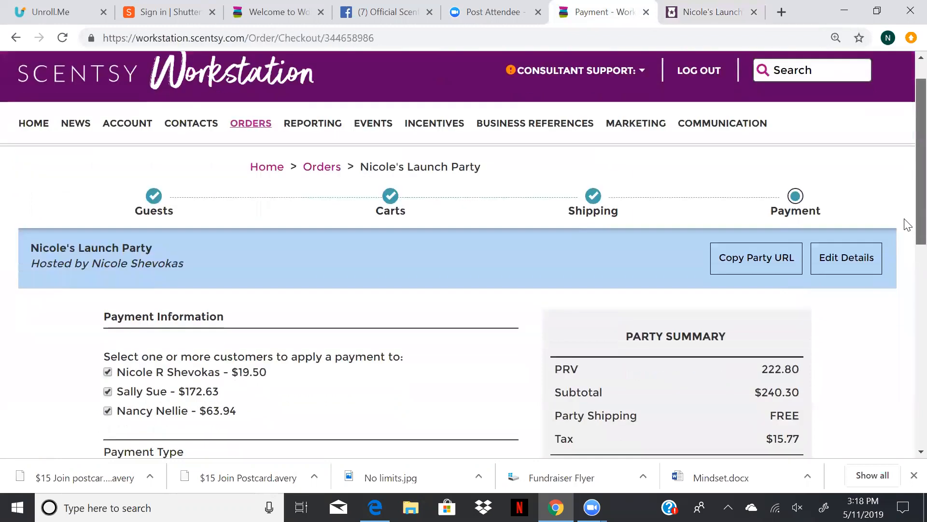
scroll("down", 3)
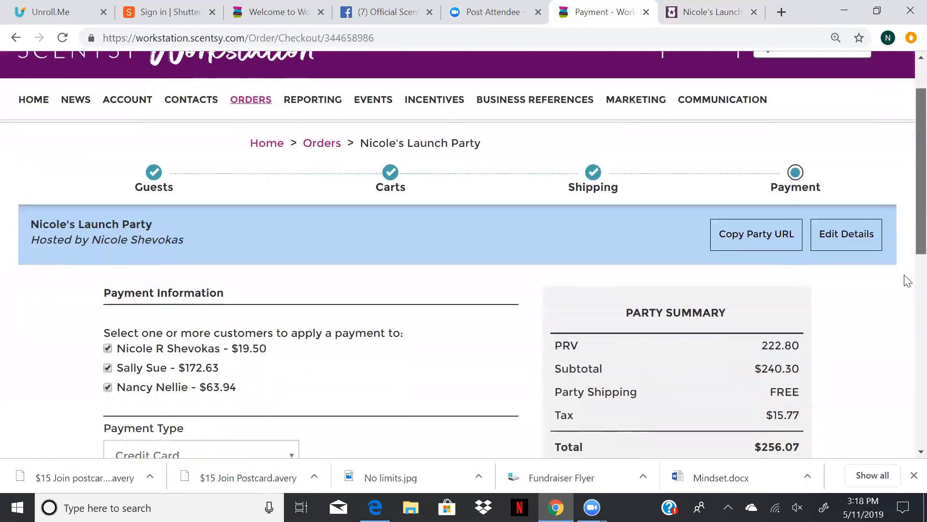
scroll("down", 3)
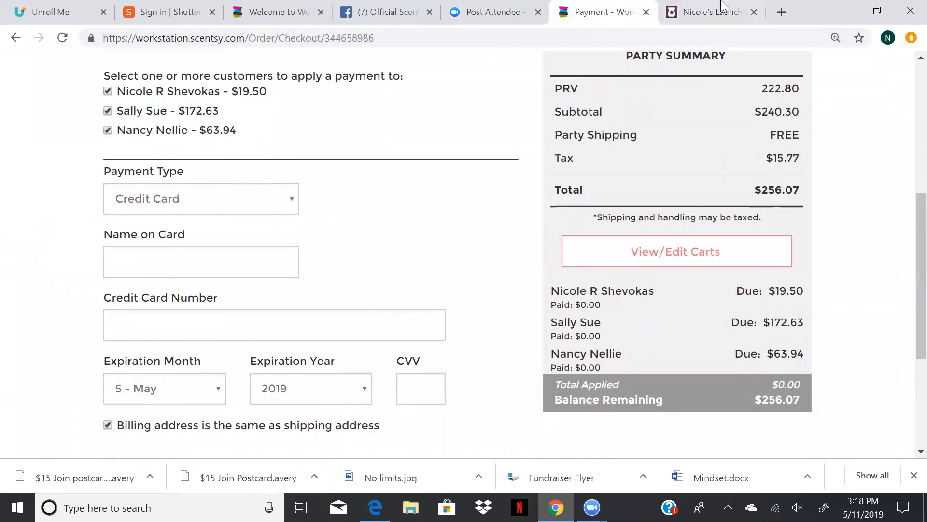
mouse_move(402, 257)
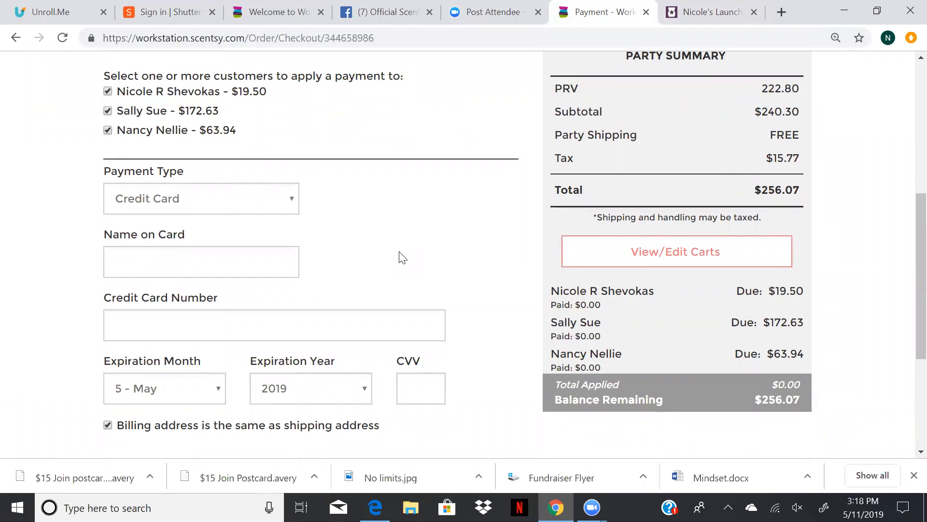
mouse_move(904, 112)
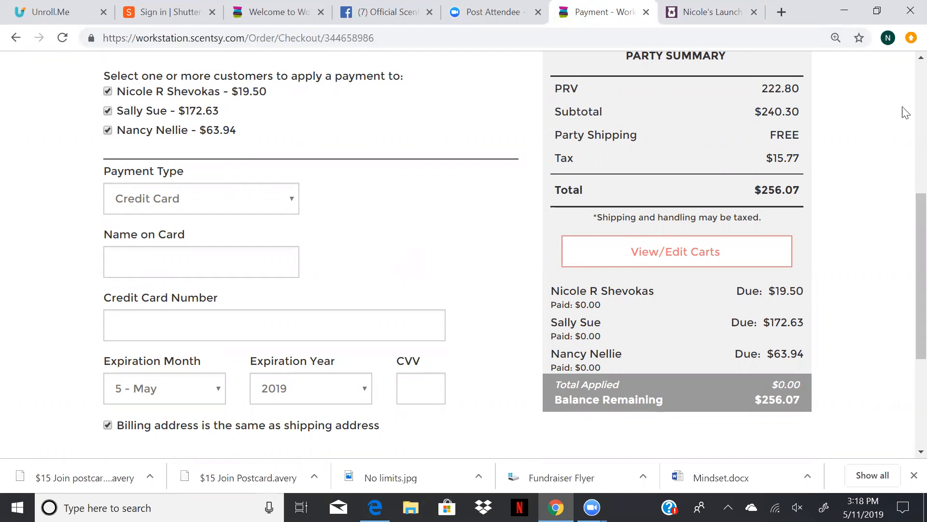
scroll("up", 3)
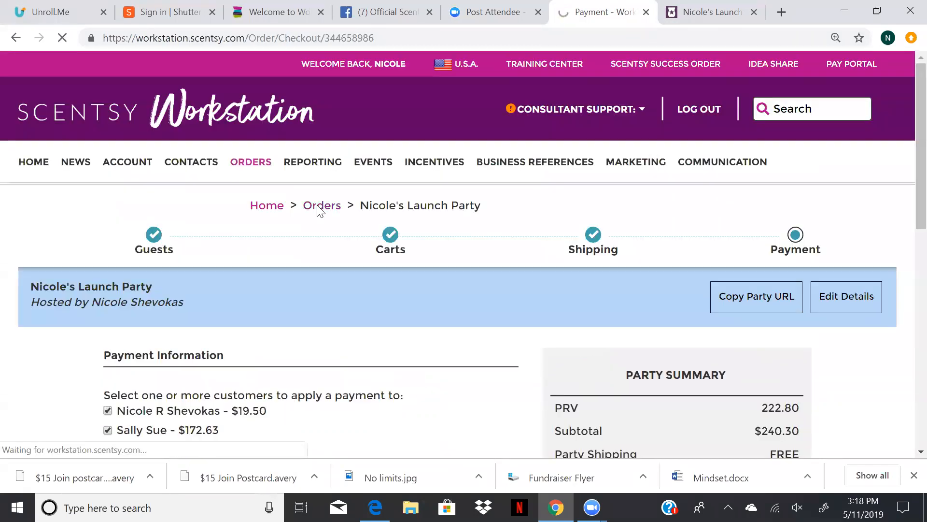
Step: Go to Orders from the breadcrumb and start a new Individual Order
left_click(322, 205)
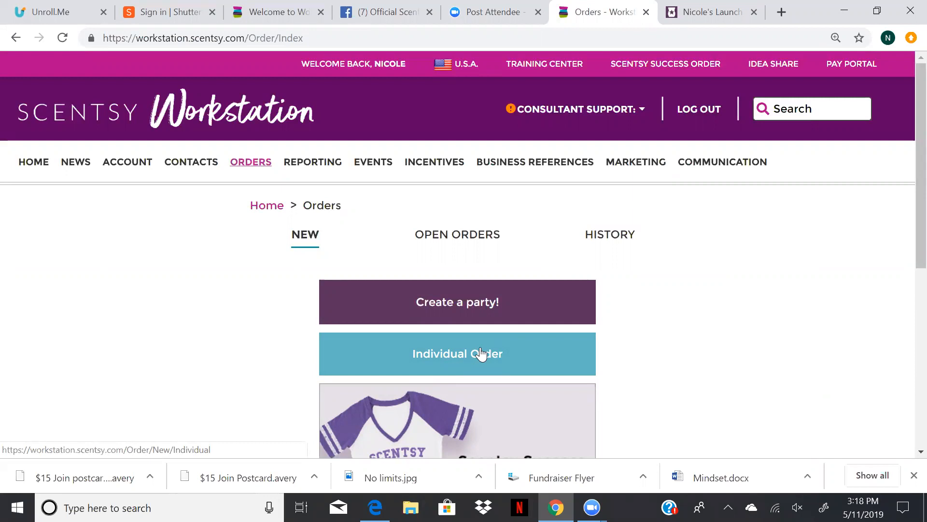
mouse_move(616, 366)
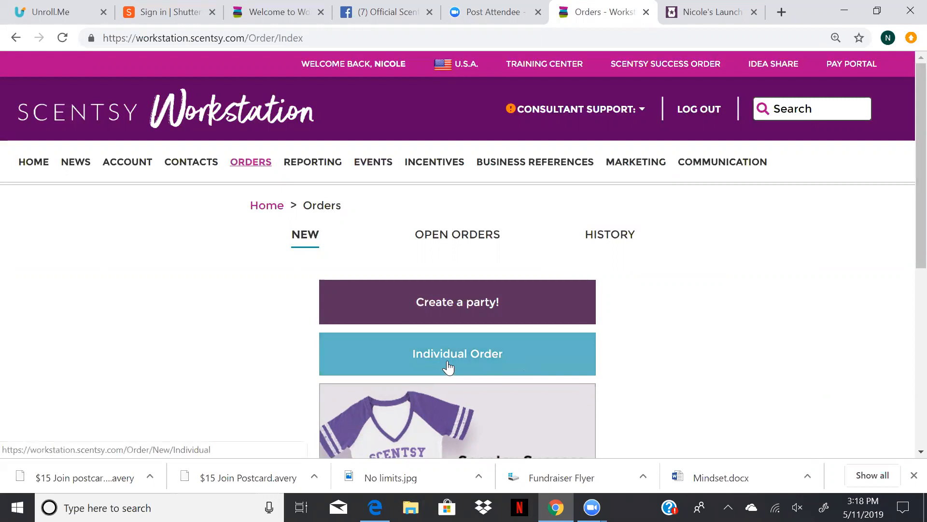
left_click(457, 353)
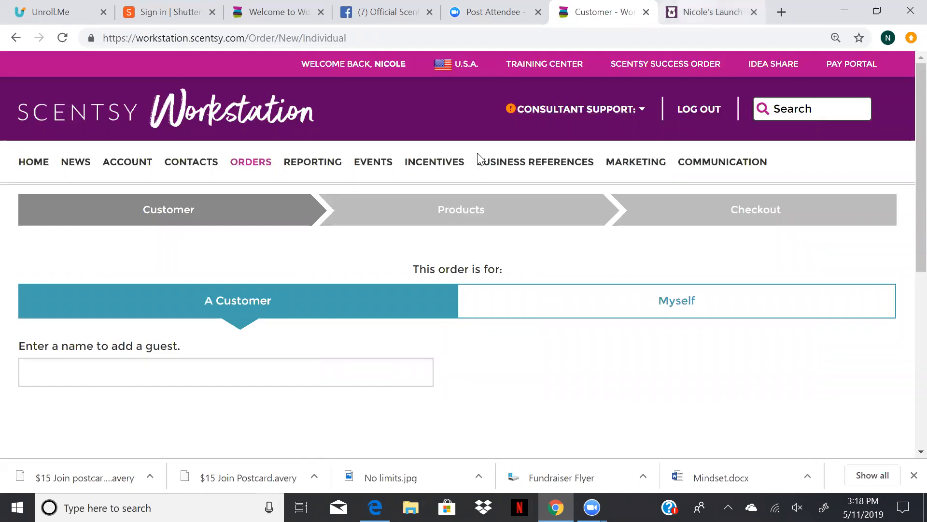
Step: On the party site's Bath Bombs listing, add the Amazon Rain Bath Bomb to the cart
left_click(709, 11)
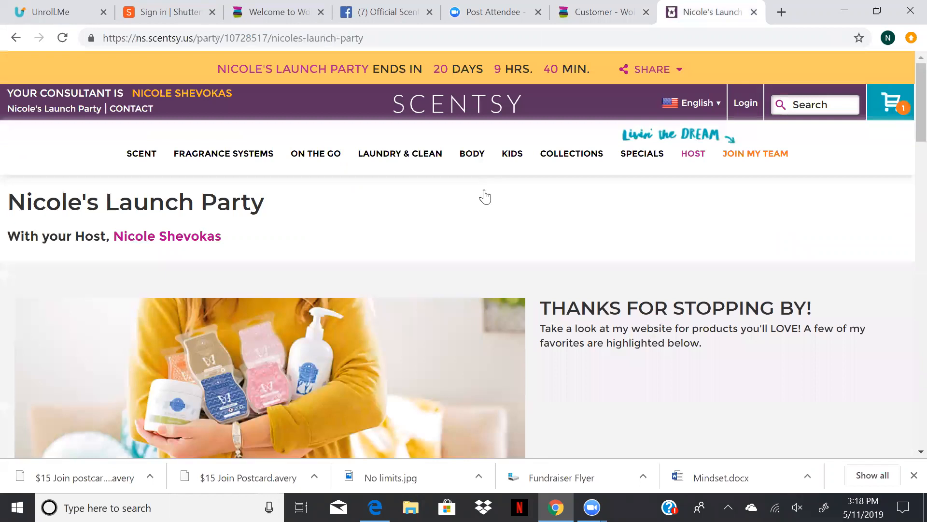
left_click(472, 154)
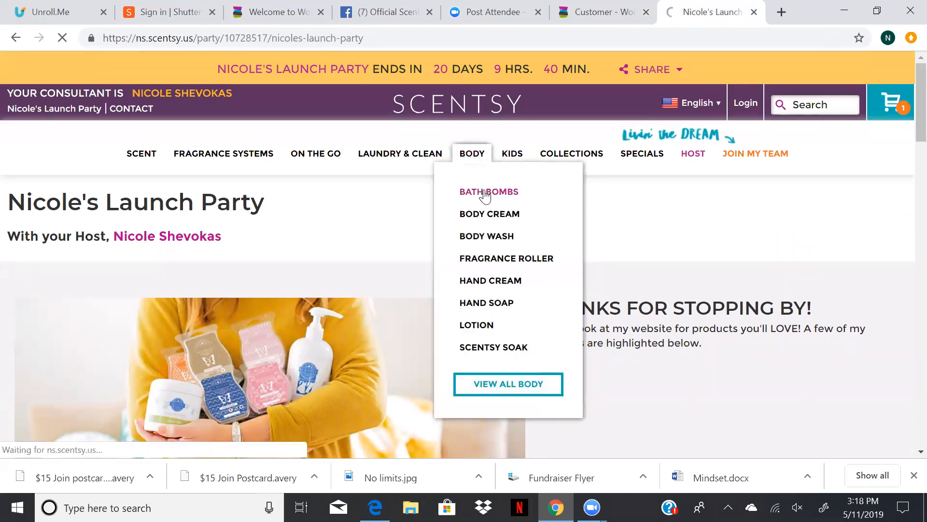
left_click(488, 192)
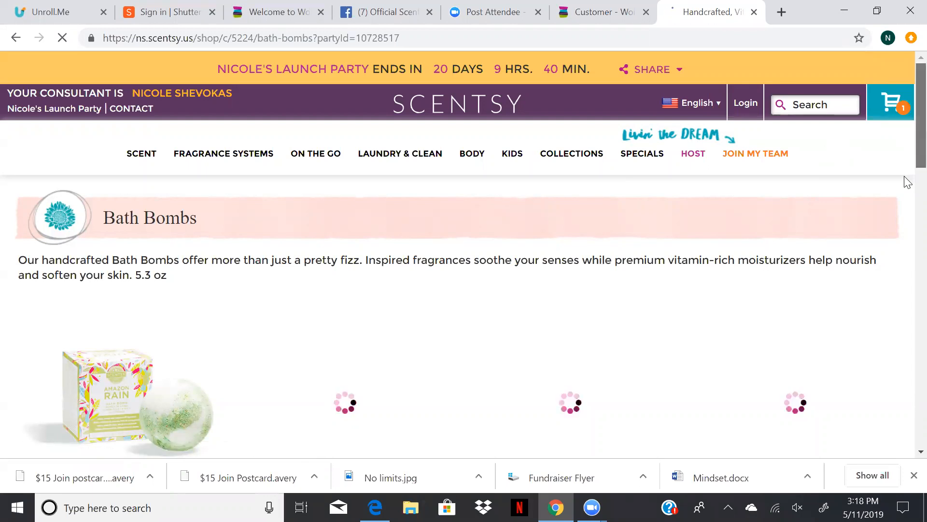
scroll("down", 3)
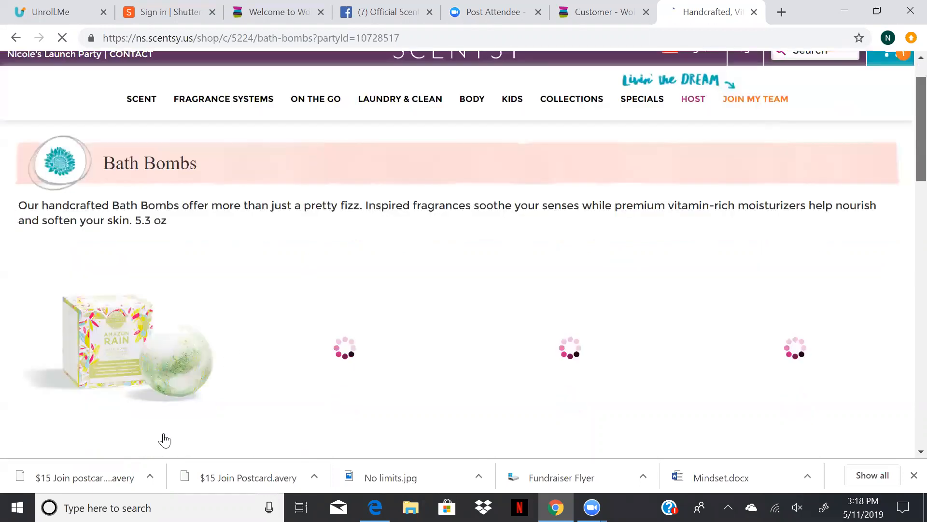
scroll("down", 3)
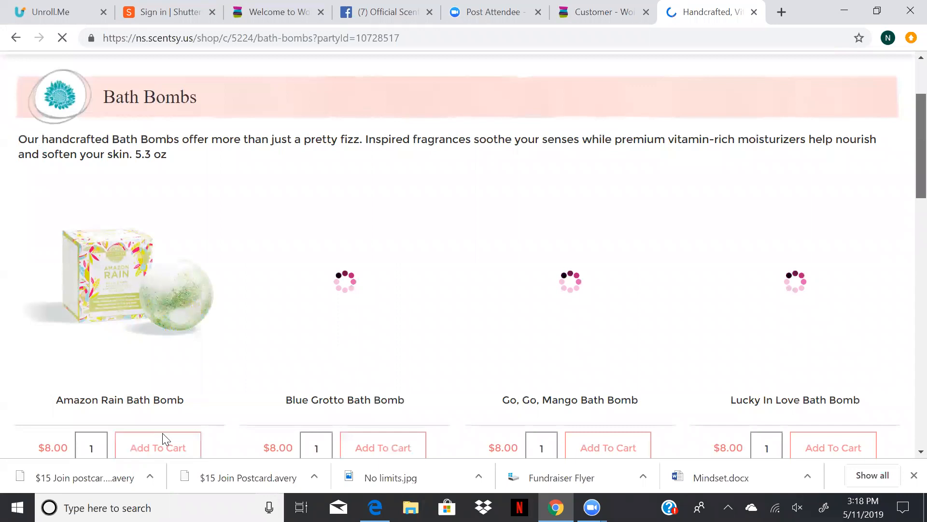
left_click(158, 447)
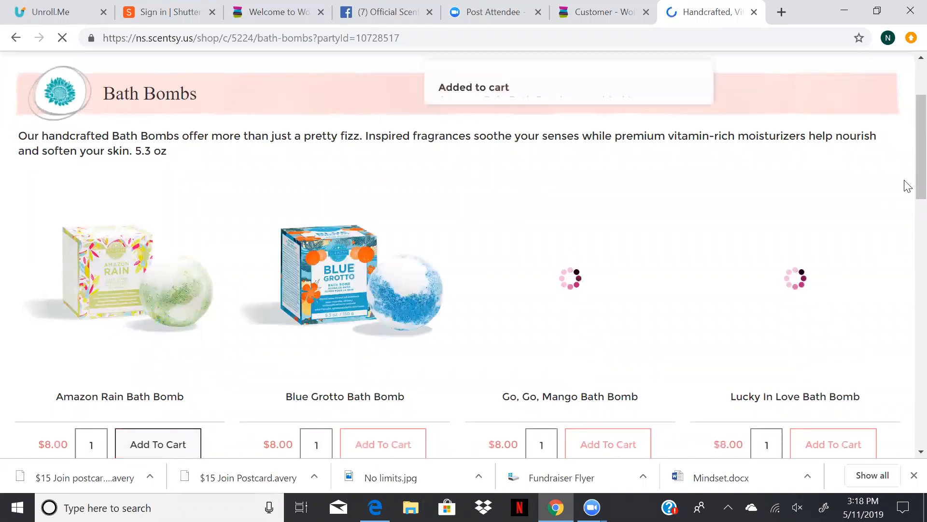
mouse_move(912, 113)
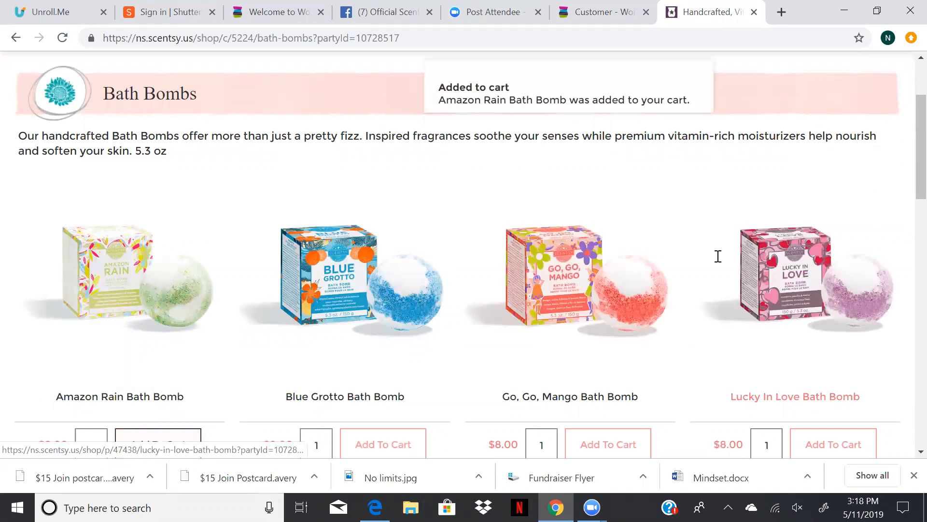
scroll("up", 3)
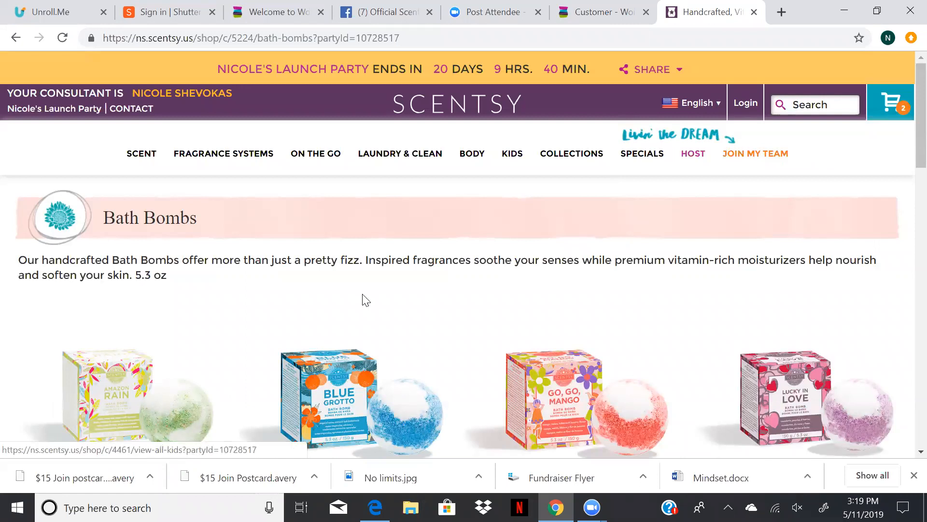
mouse_move(47, 115)
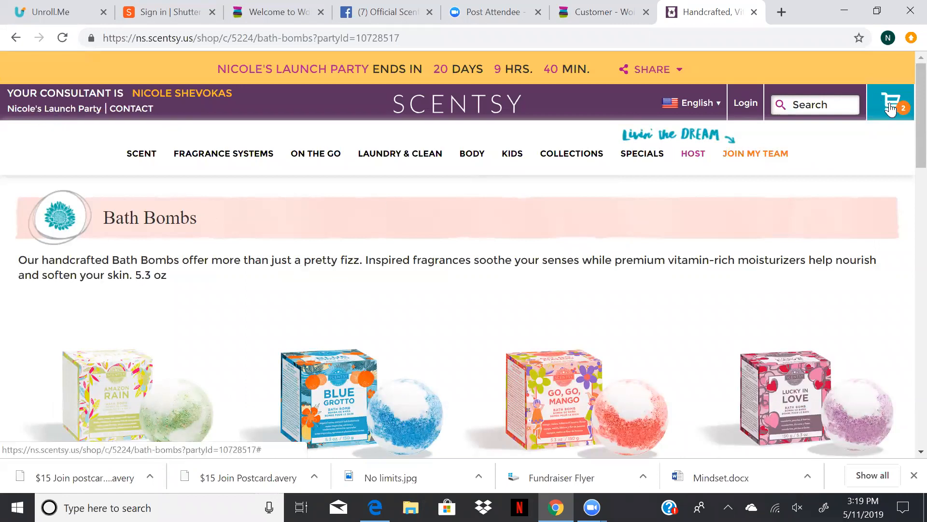
Step: Open the two-item cart and proceed to checkout
left_click(890, 104)
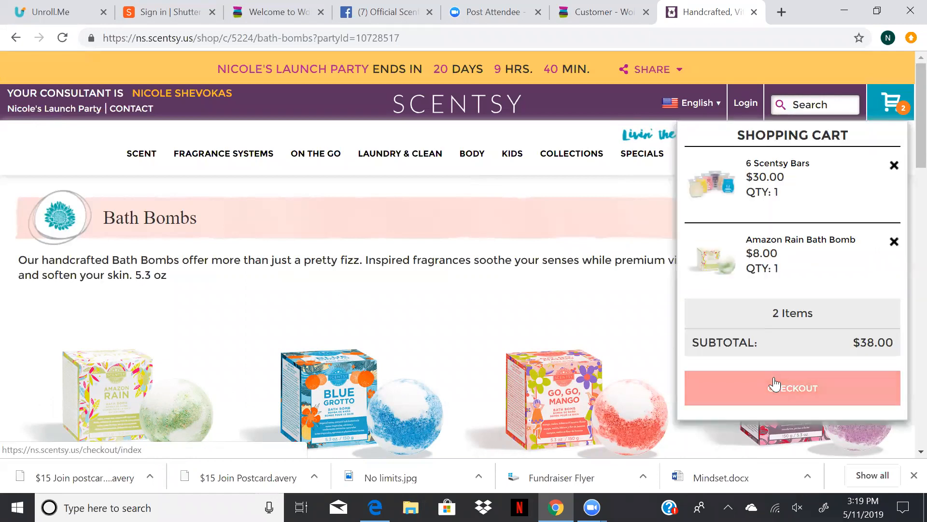
left_click(792, 387)
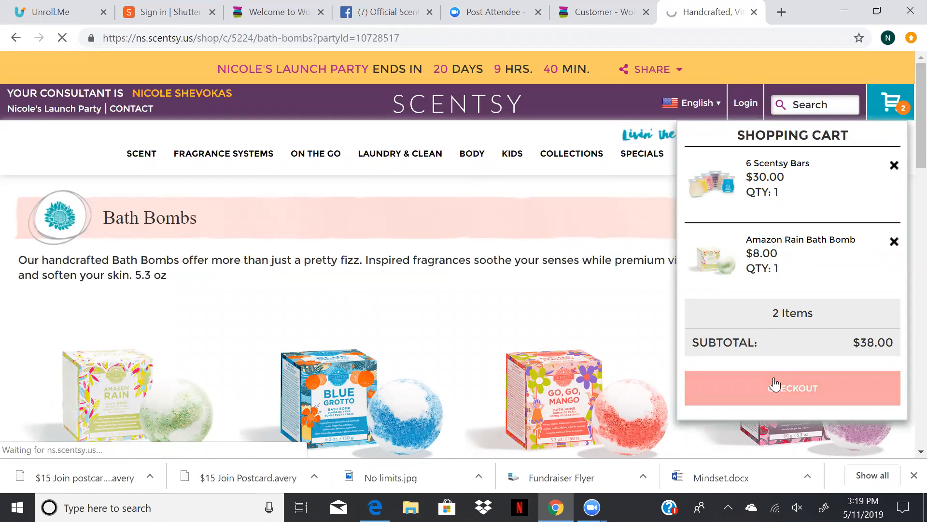
mouse_move(279, 336)
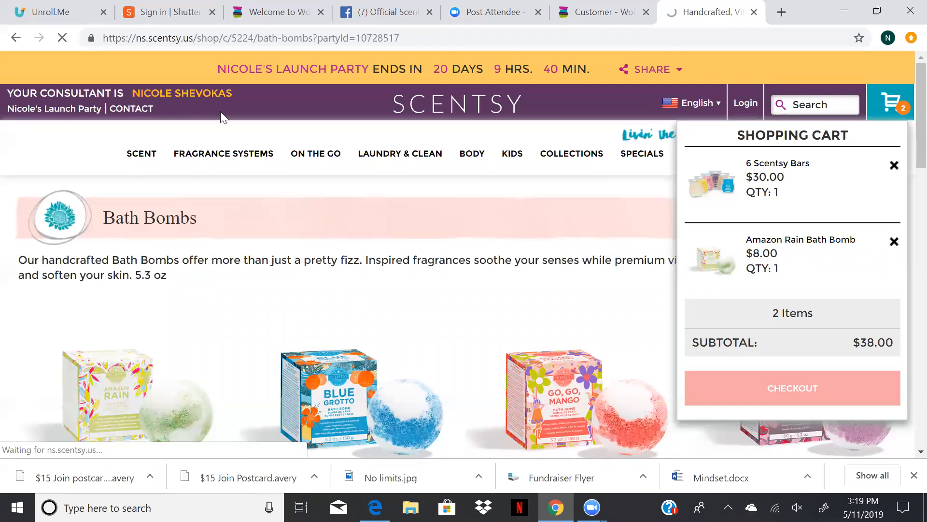
left_click(791, 387)
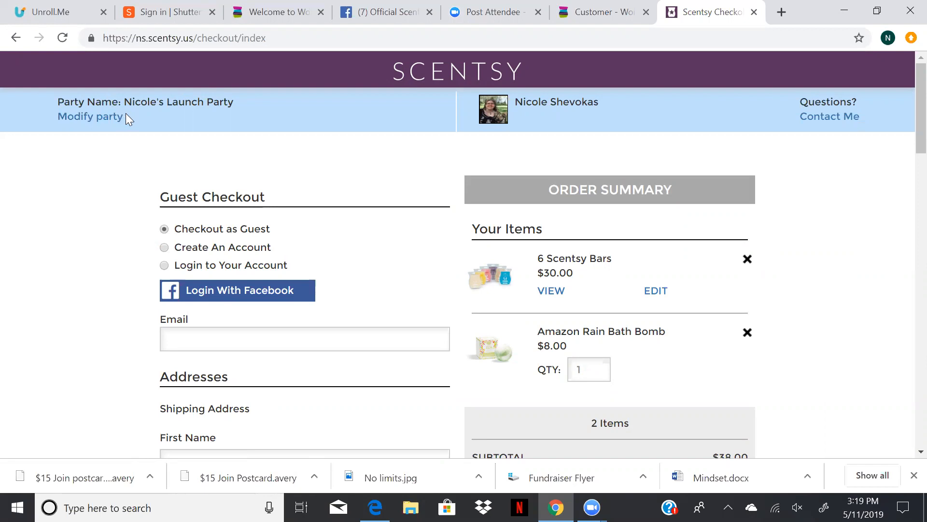
mouse_move(90, 117)
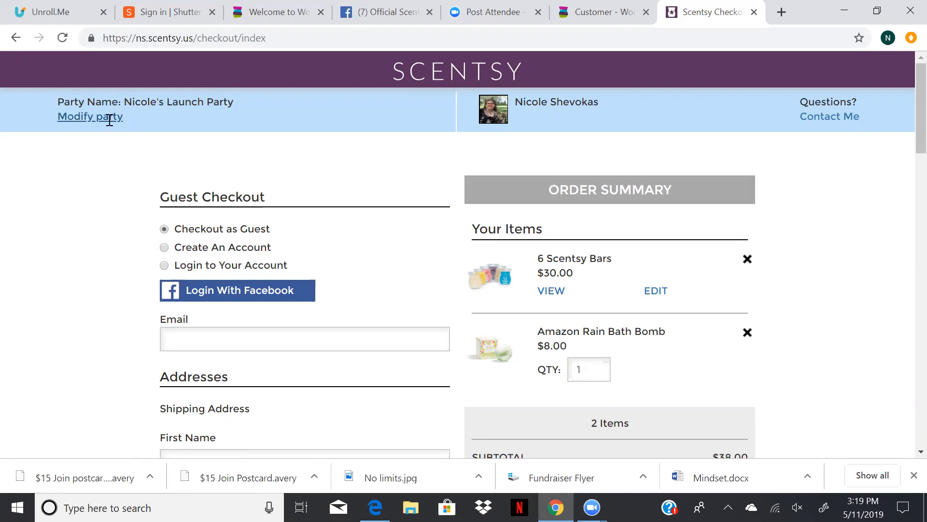
mouse_move(285, 147)
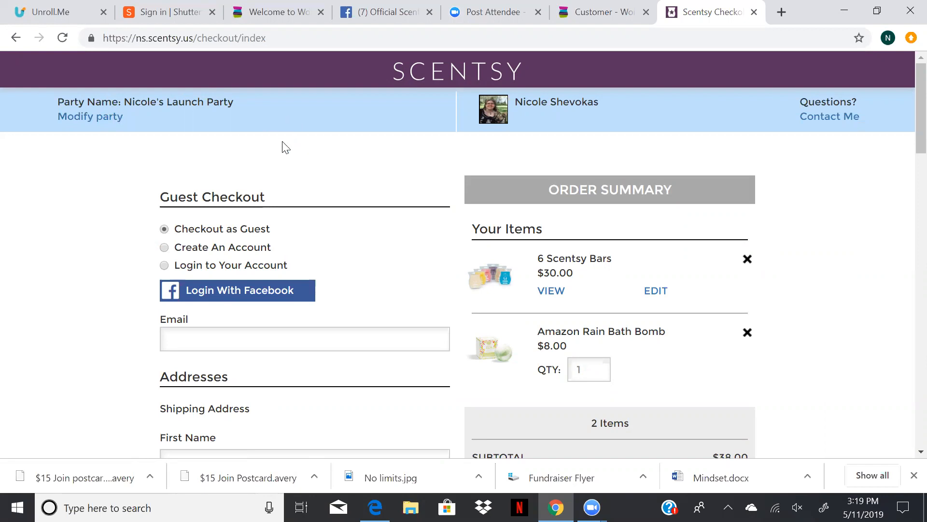
mouse_move(67, 86)
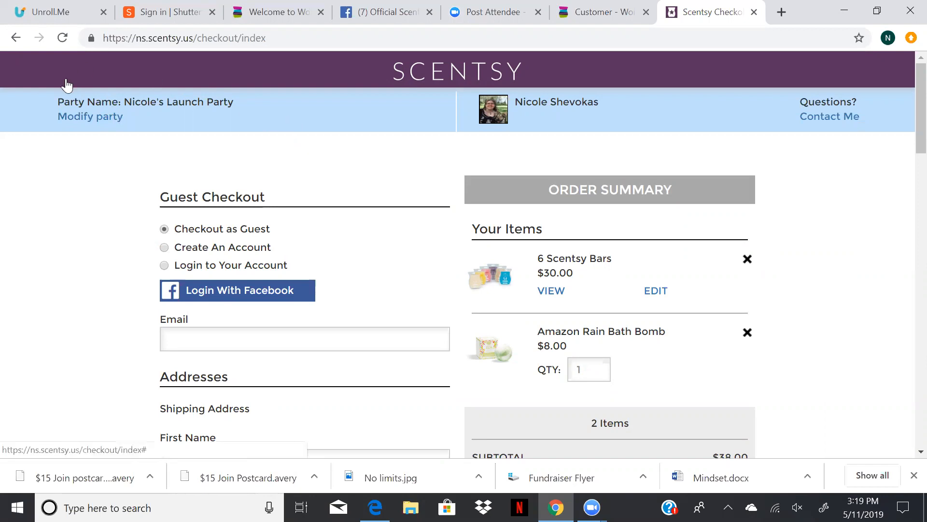
mouse_move(90, 116)
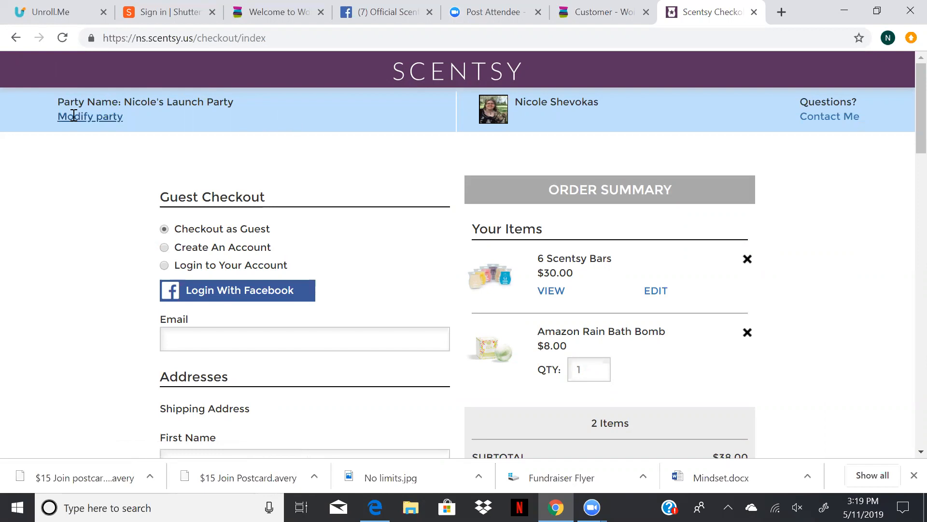
mouse_move(90, 116)
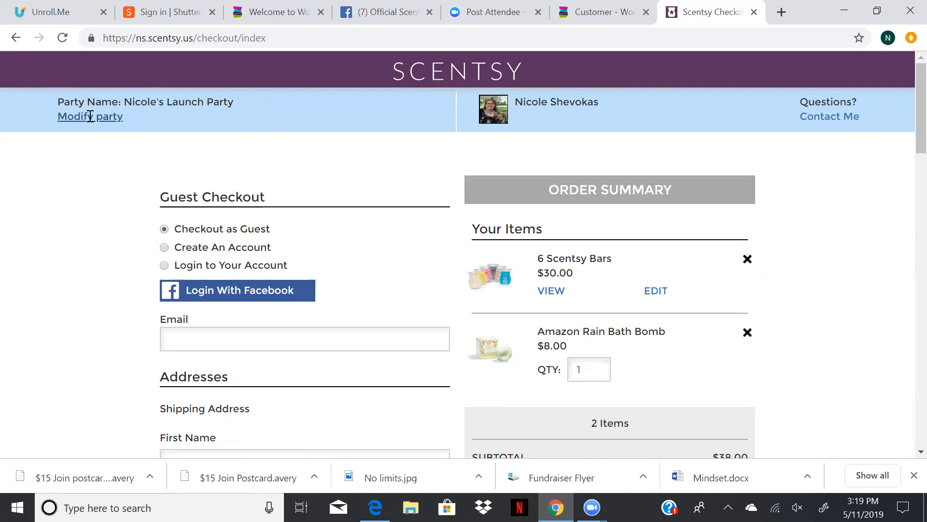
Step: Change the credited party to Nicole's Launch Party
left_click(89, 116)
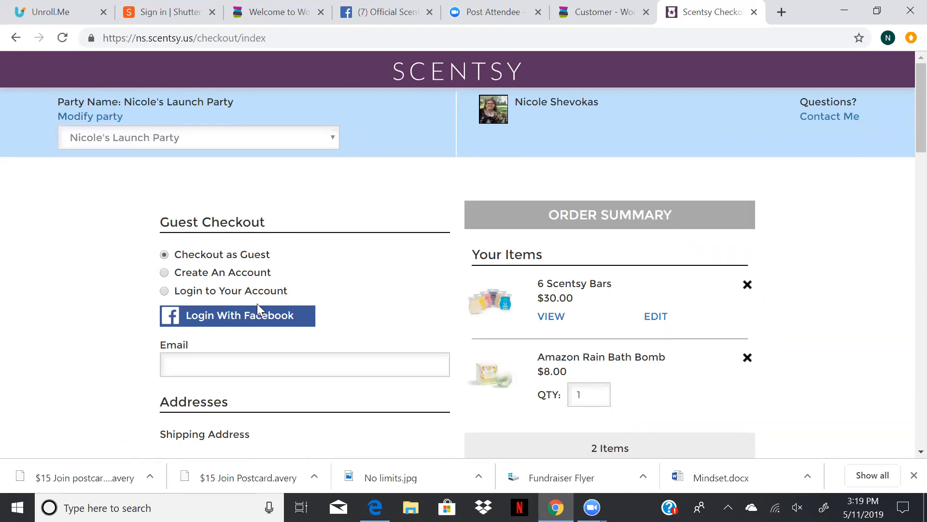
left_click(198, 137)
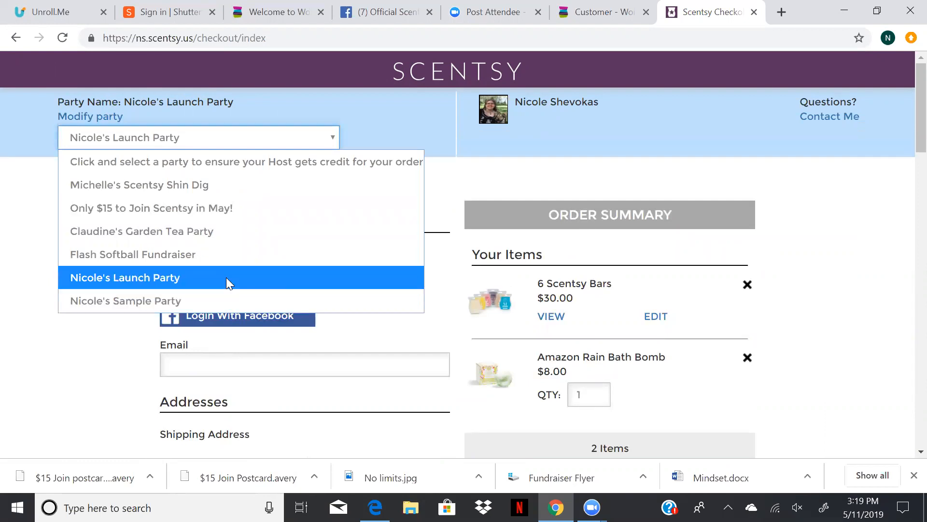
left_click(125, 277)
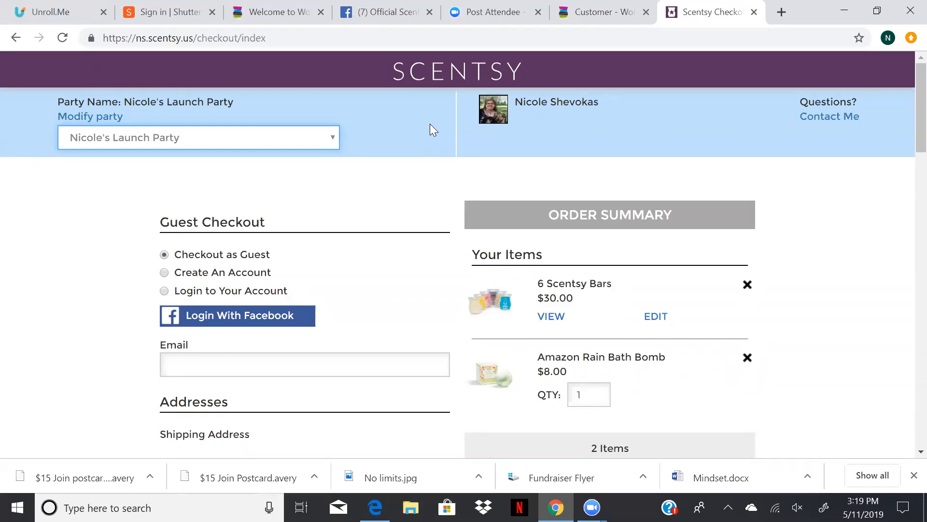
mouse_move(144, 52)
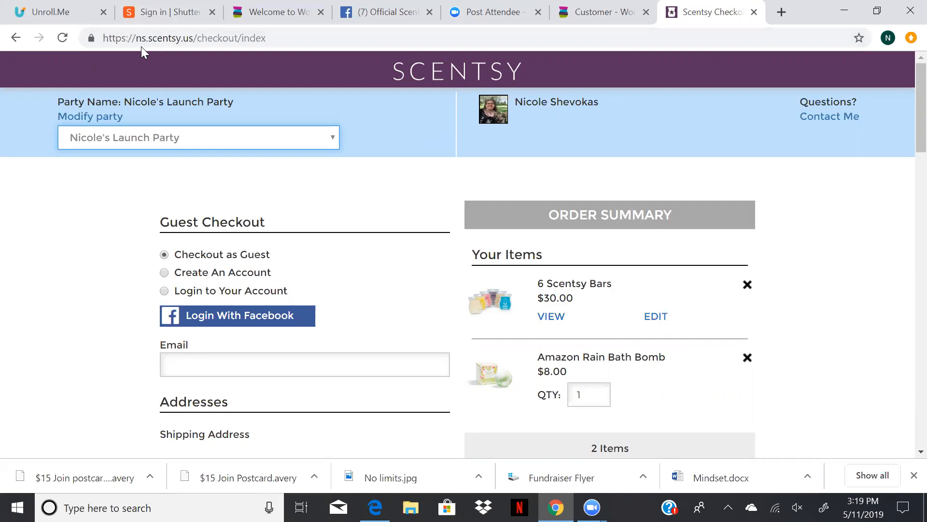
mouse_move(192, 46)
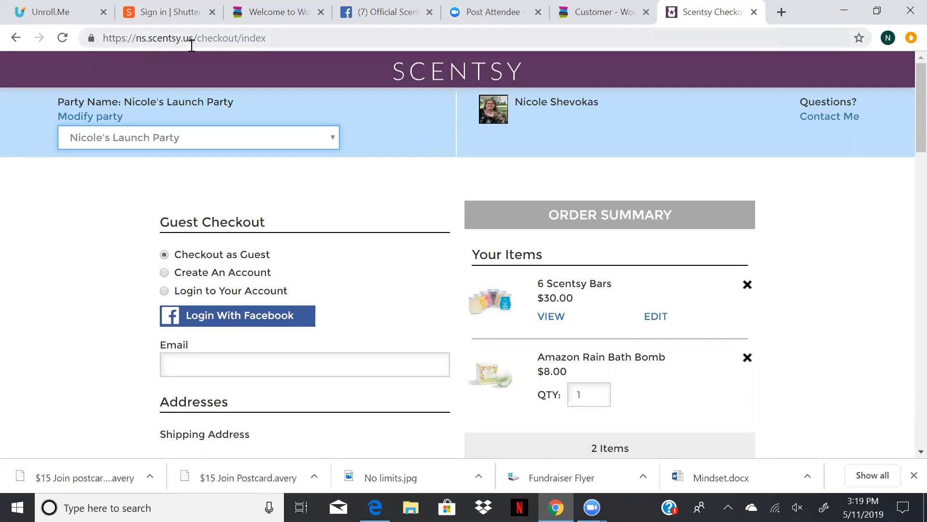
mouse_move(735, 22)
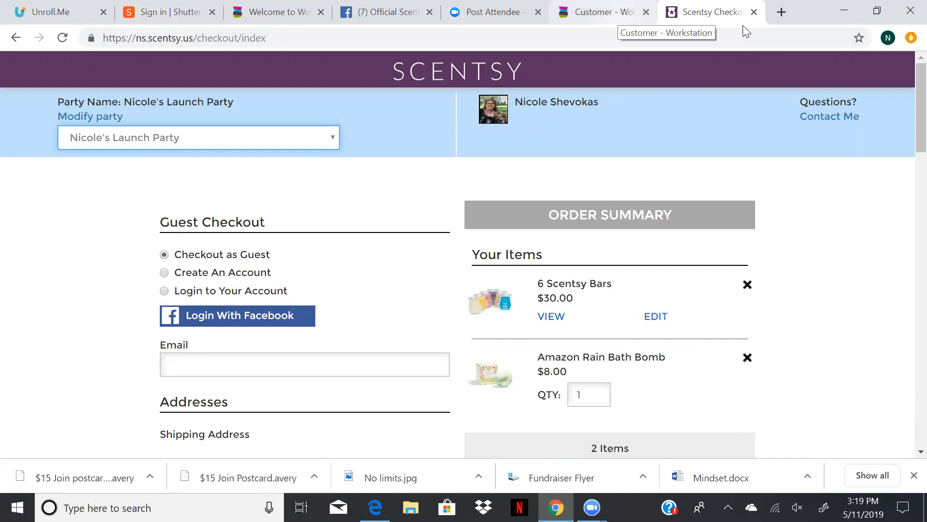
Step: Switch to the Customer - Workstation tab and open the ORDERS page
left_click(600, 12)
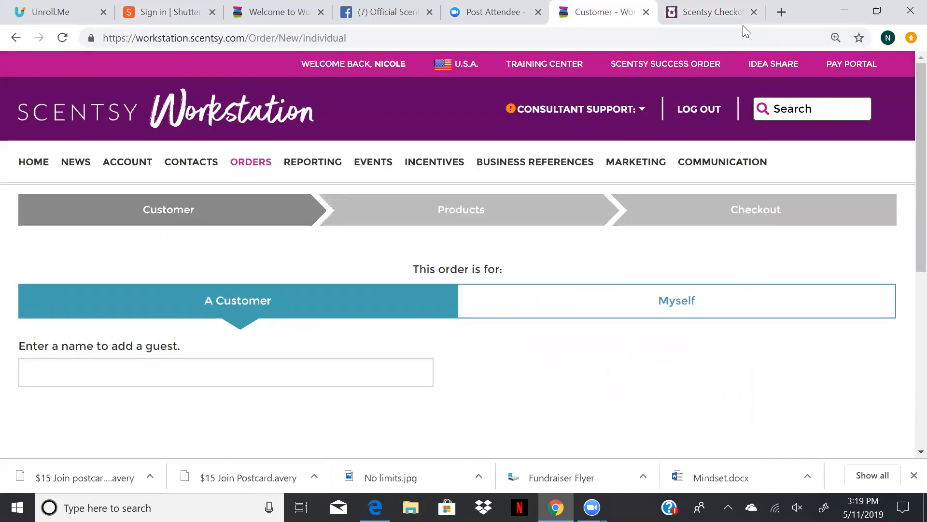
mouse_move(250, 166)
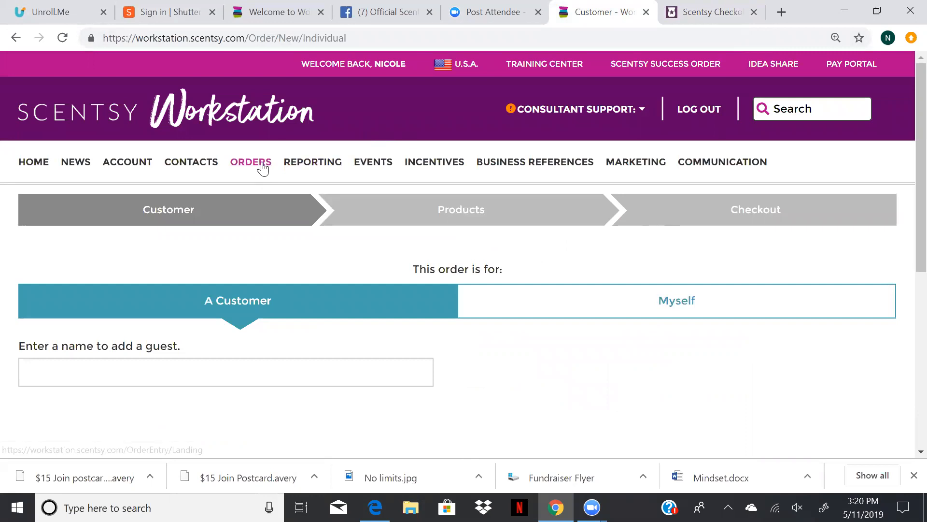
left_click(250, 161)
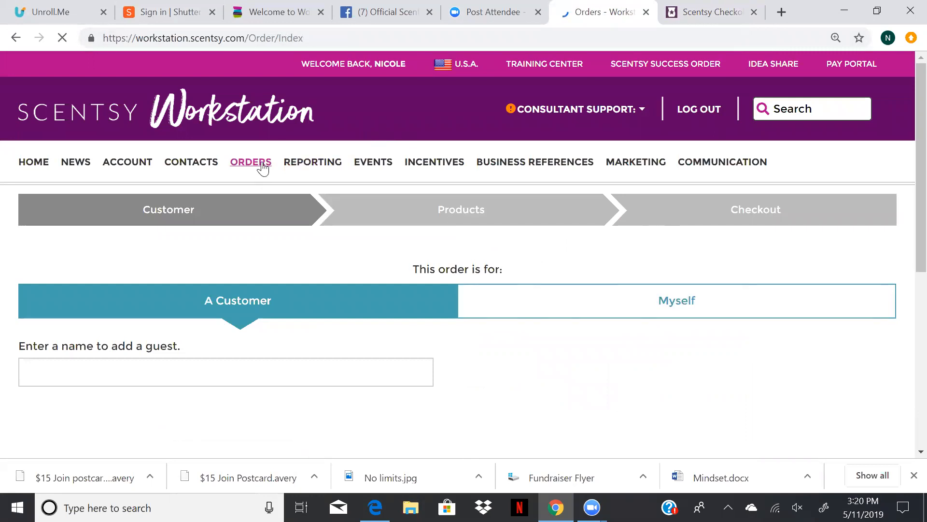
left_click(251, 161)
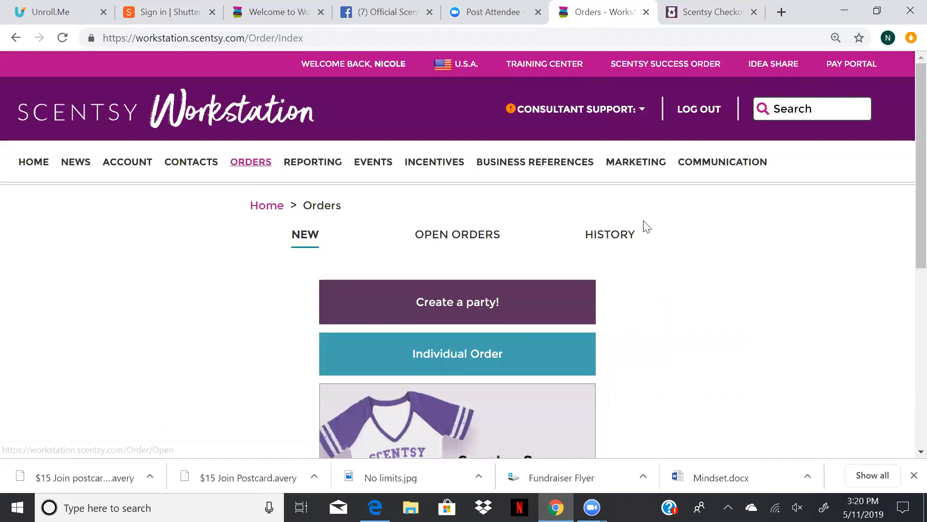
mouse_move(651, 89)
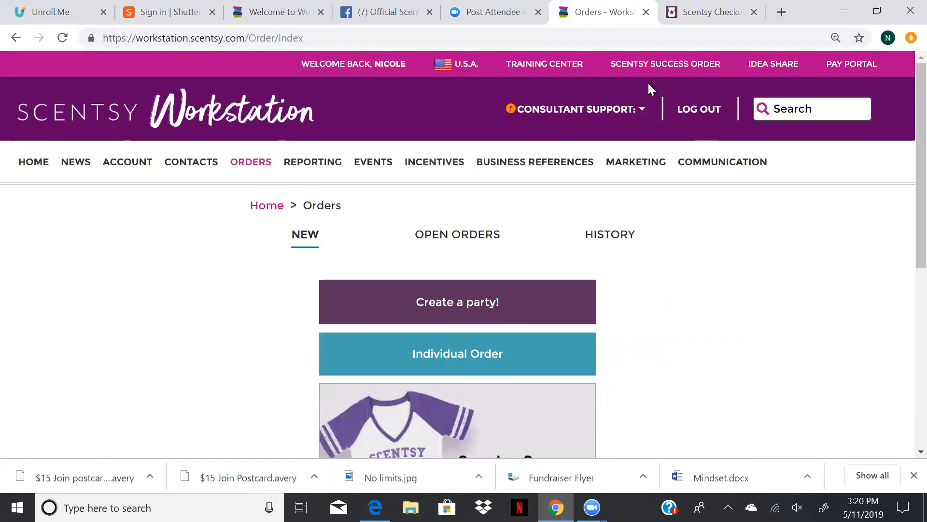